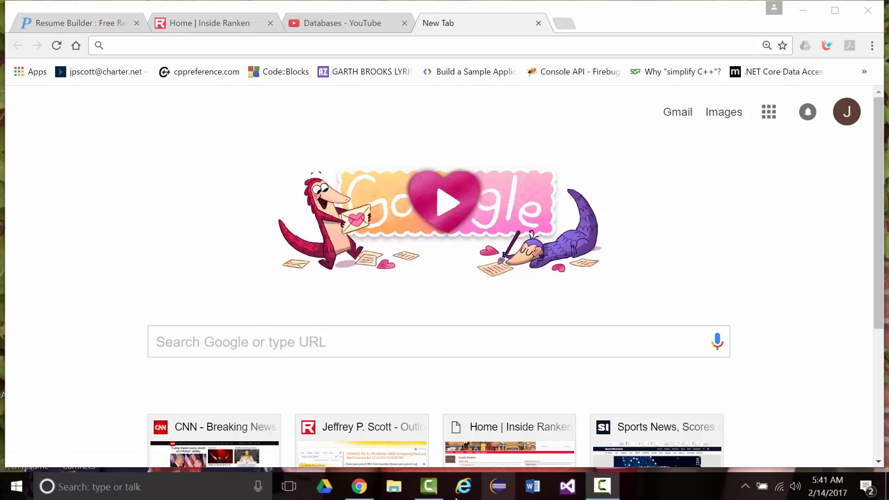
Launch a blank Notepad document from the Start menu's Most used list.
click(16, 486)
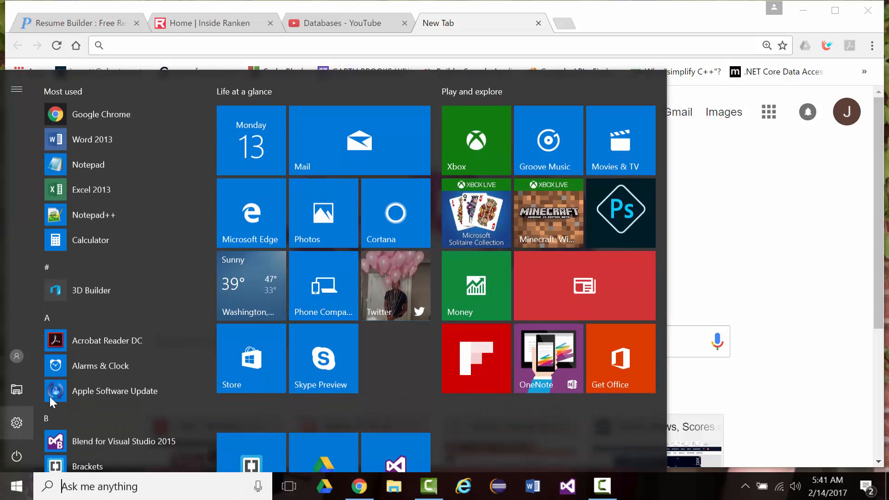
click(88, 164)
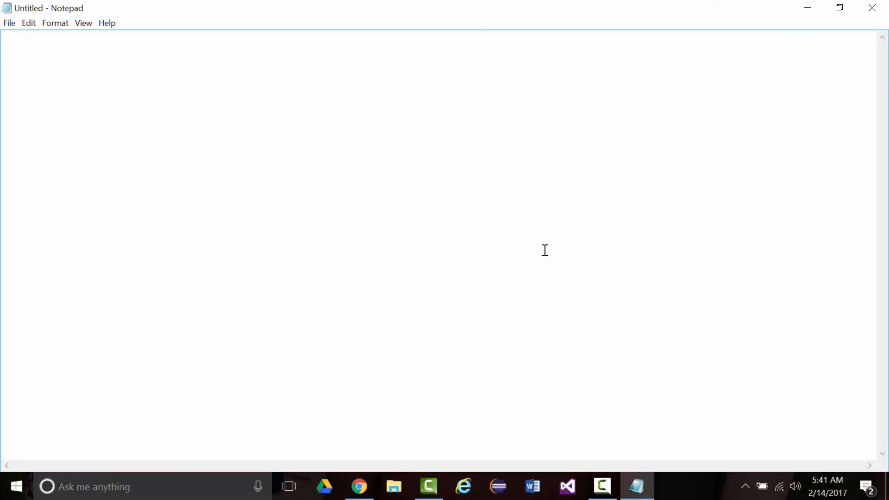
mouse_move(194, 58)
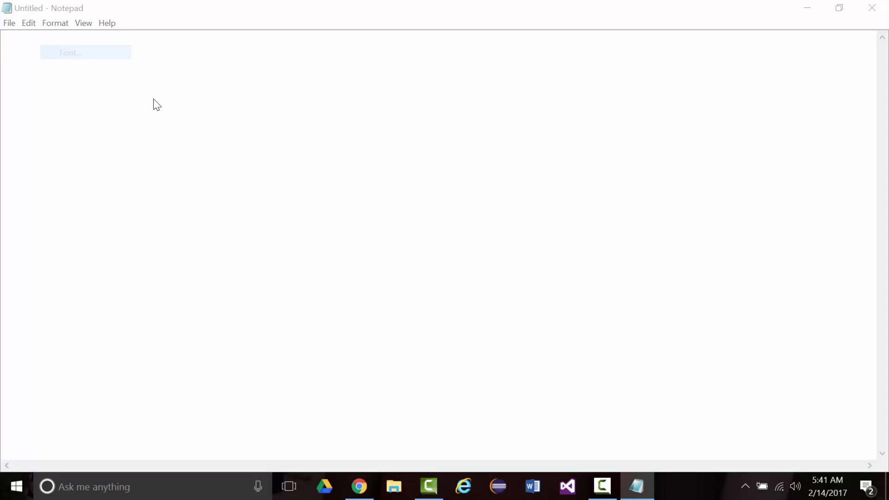
Switch to 26-point Consolas and type 'Character - Any character on your keyboard.'.
click(69, 53)
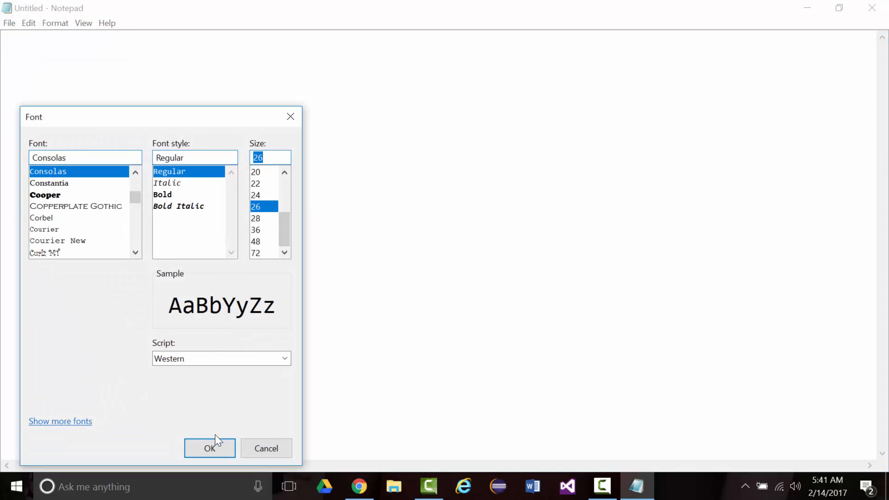
click(210, 448)
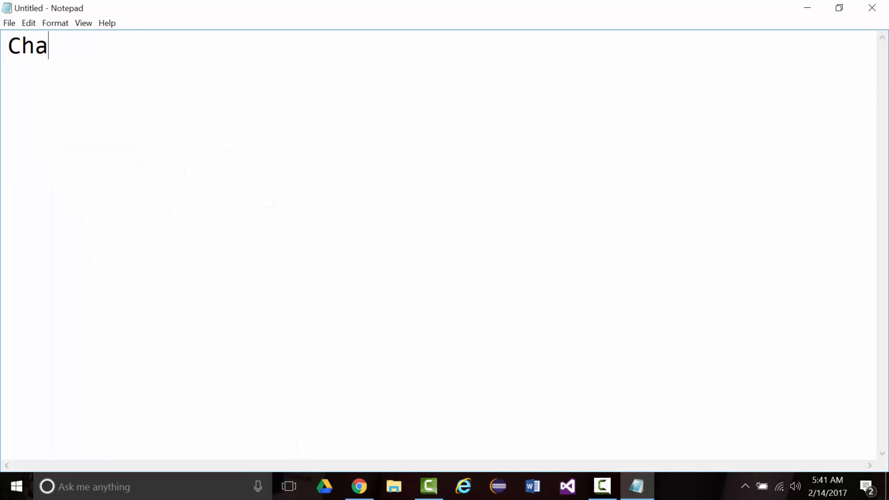
text(racter)
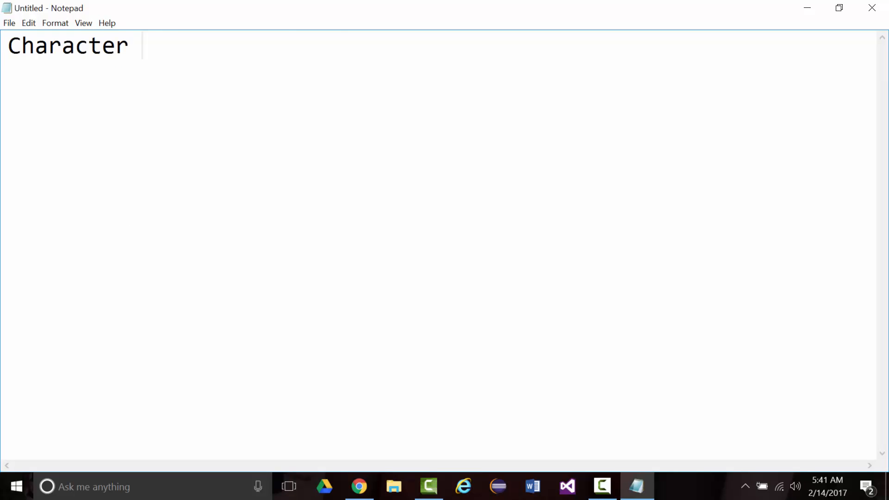
text(- An)
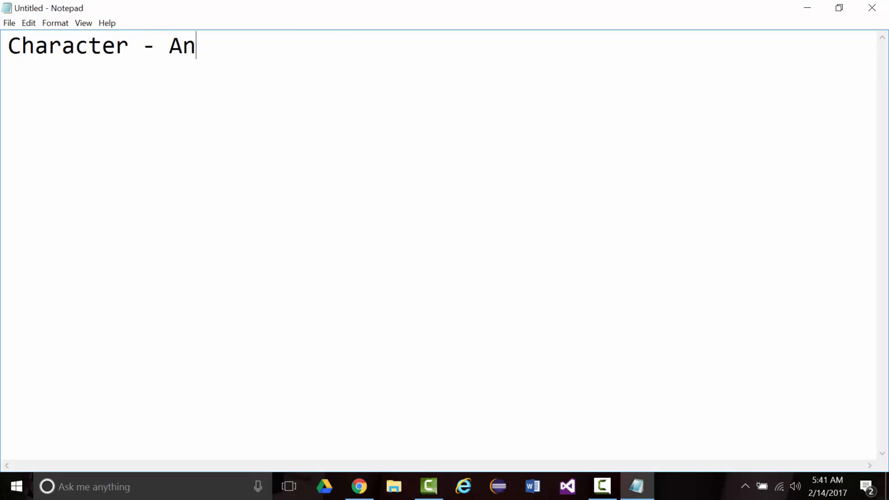
text(y chara)
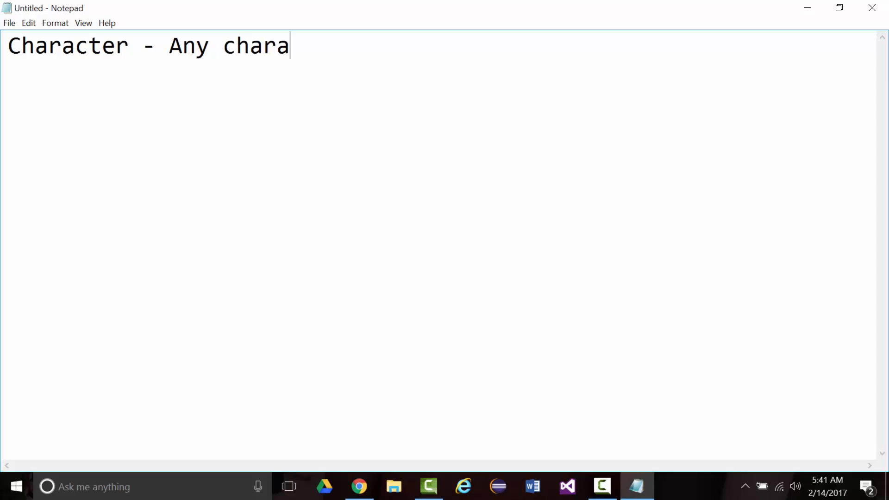
text(cter on you)
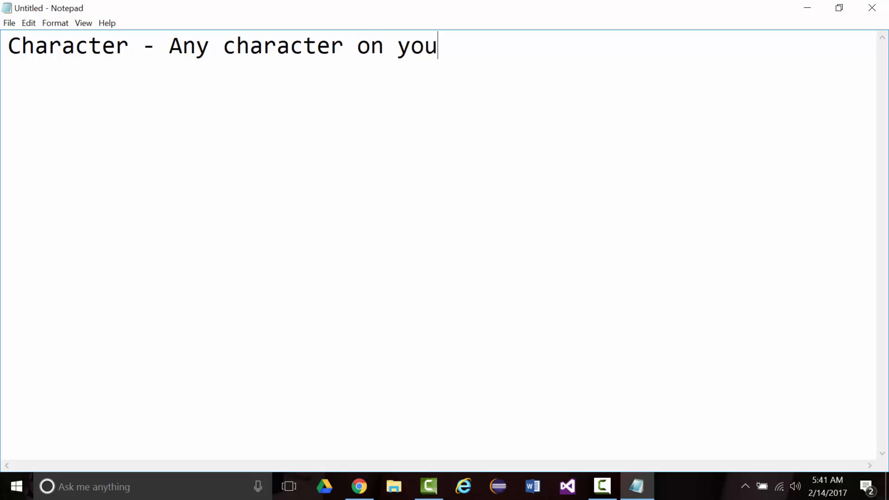
text(r keyb)
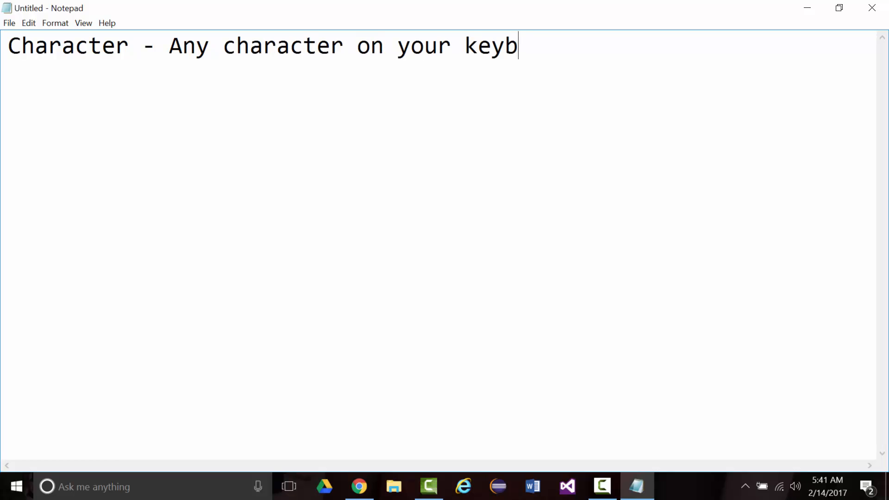
text(oard.)
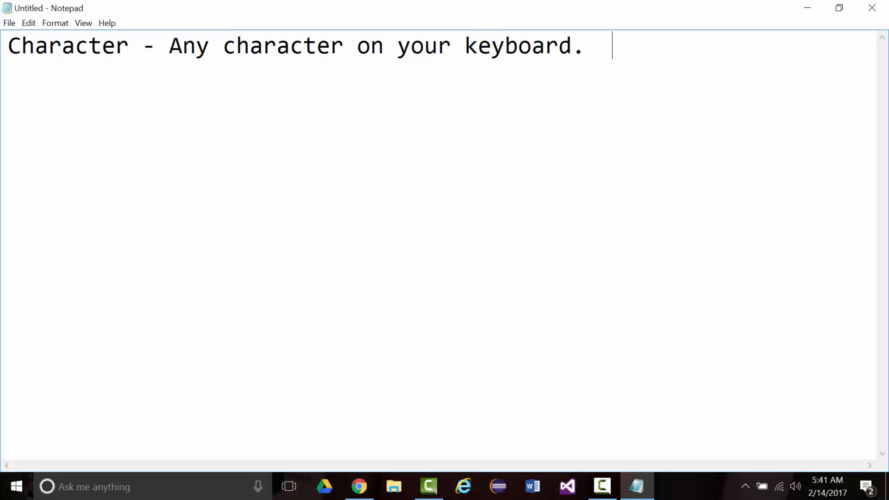
Add 'Alpha, numeric, and special character.' and end the line.
text(Alph)
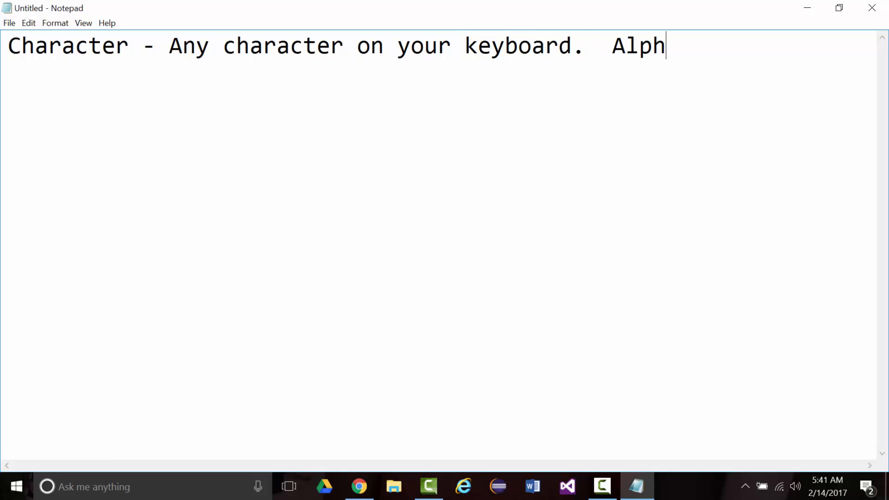
text(a,)
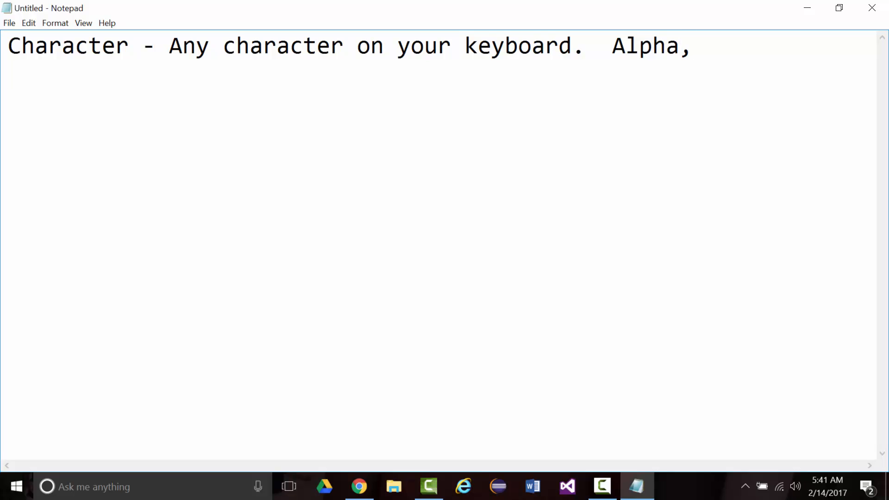
text(nu)
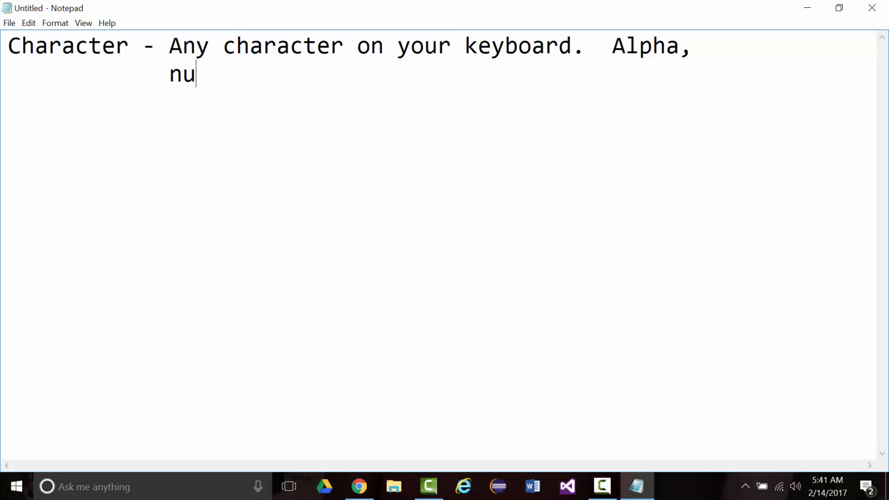
text(meric, and)
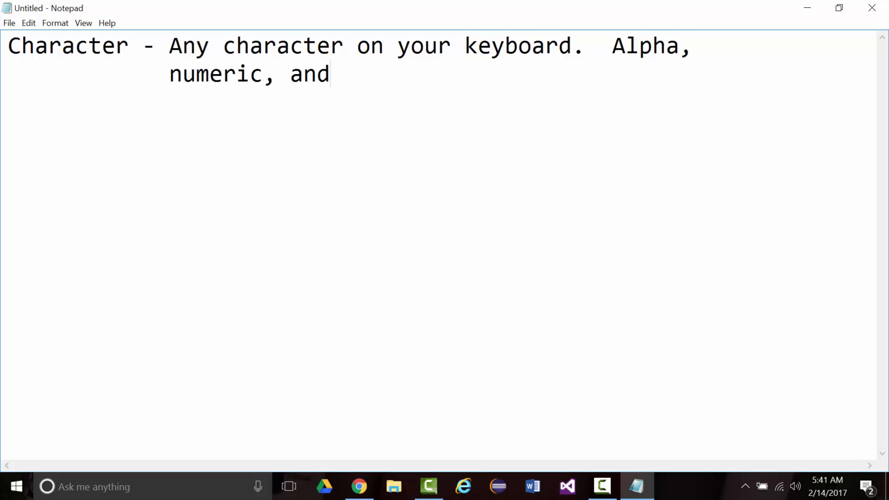
text(special)
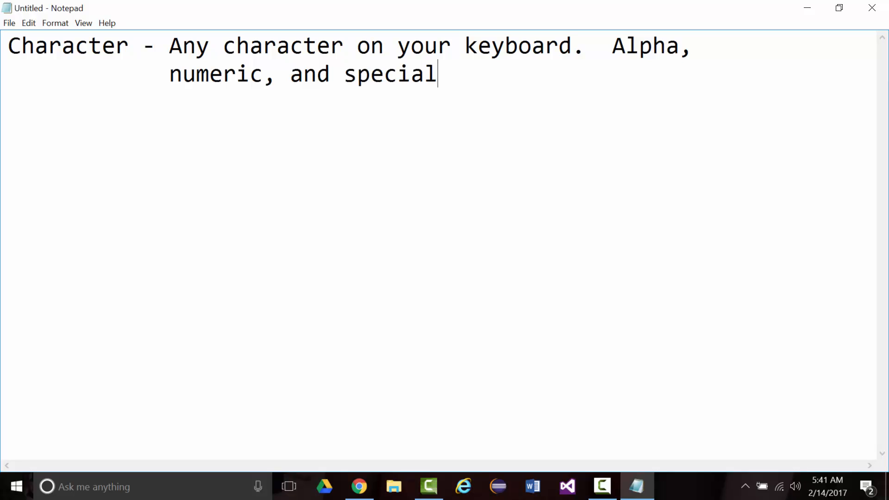
text(charact)
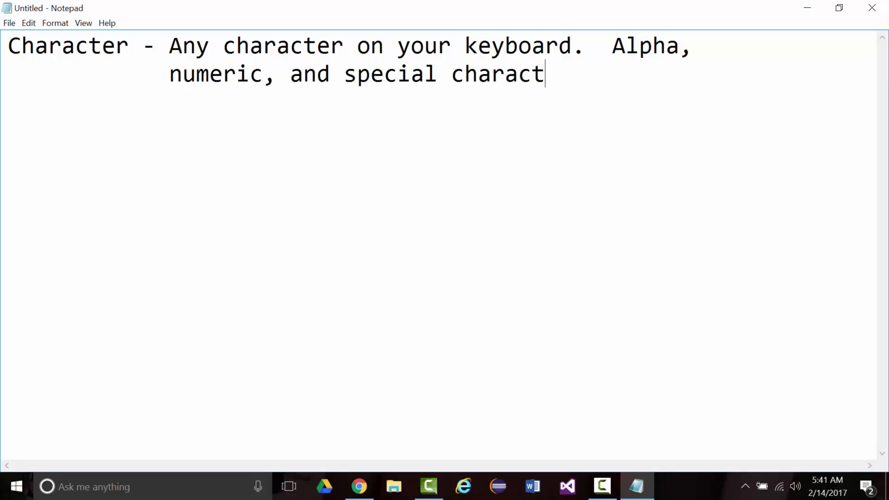
text(er.)
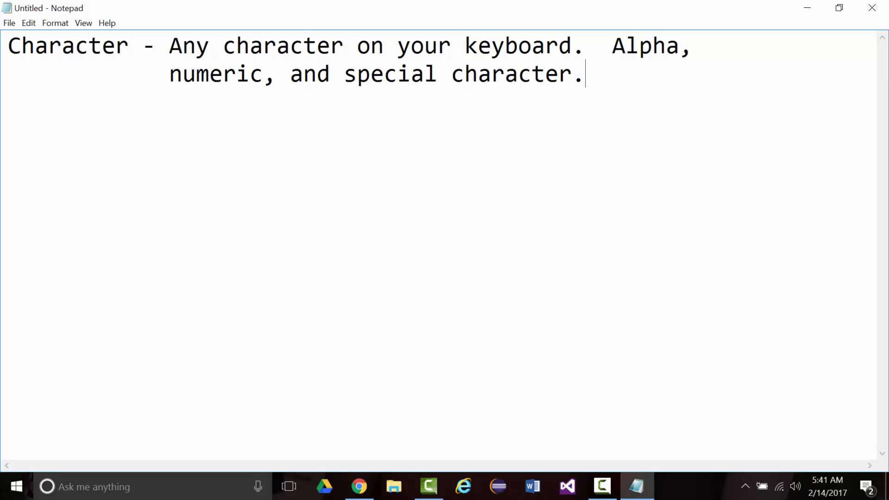
key(Enter)
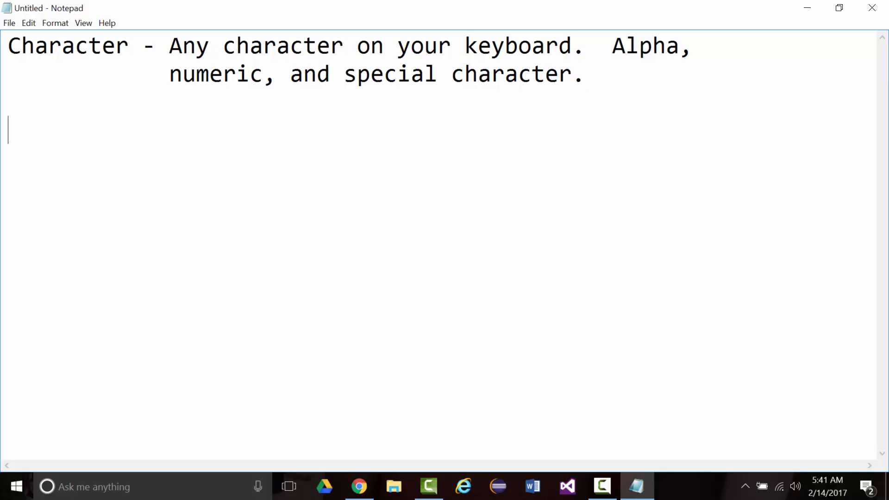
Type the Field entry: 'Field - One or more related characters.'.
text(Field -     One or more re)
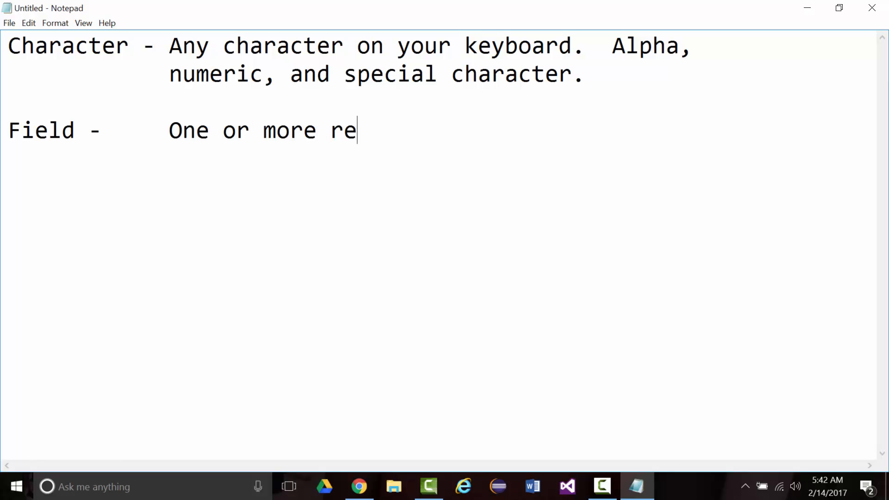
text(lated chara)
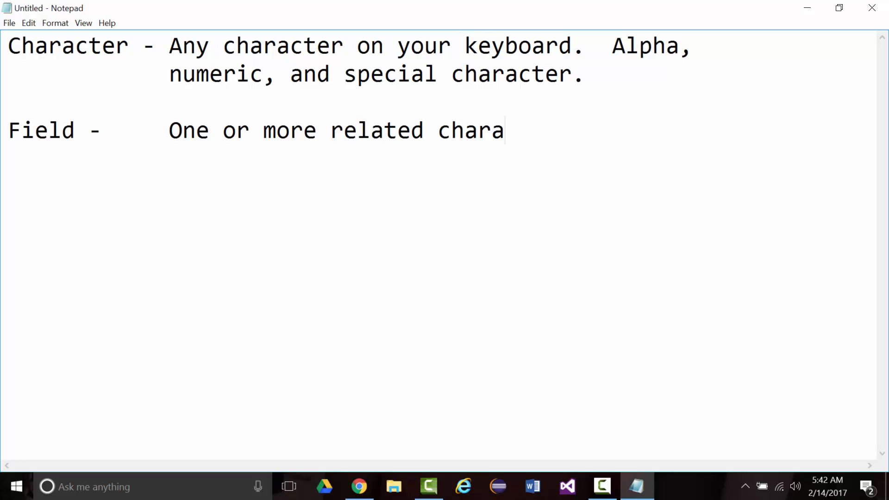
text(cters.)
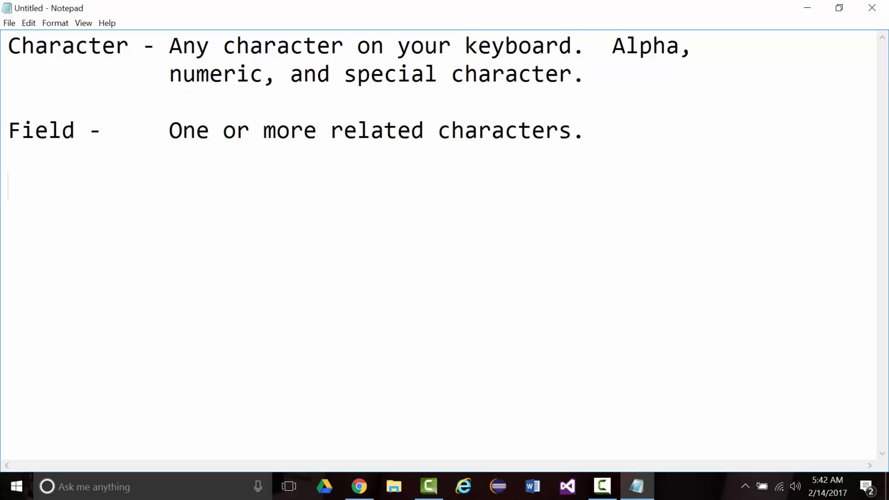
Type the Record entry: 'Record - One or more related fields.' on its own line.
text(Record -)
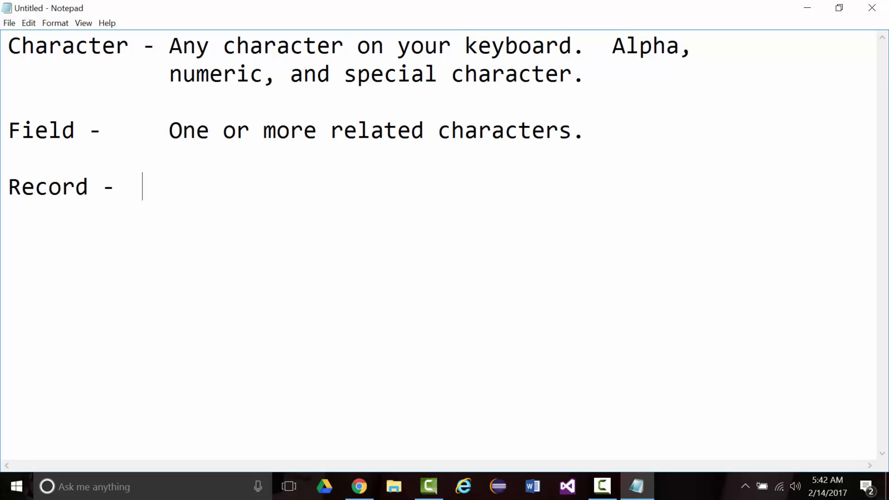
text(One or more related f)
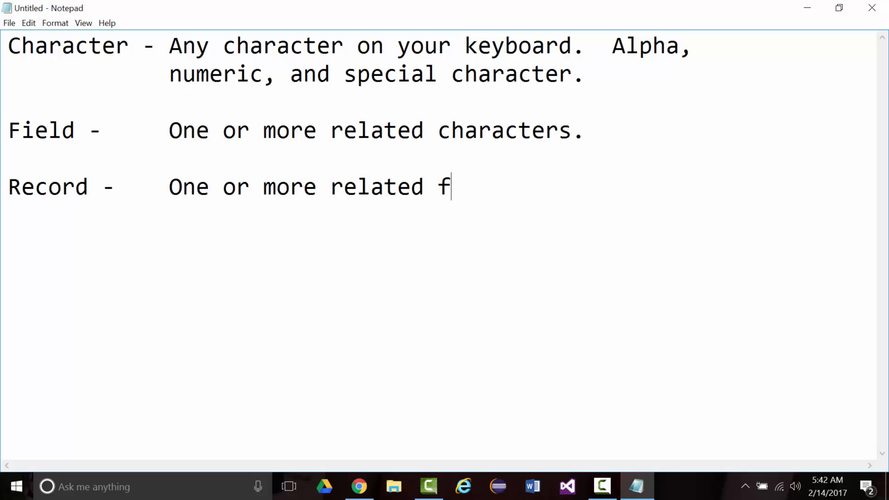
text(ields.)
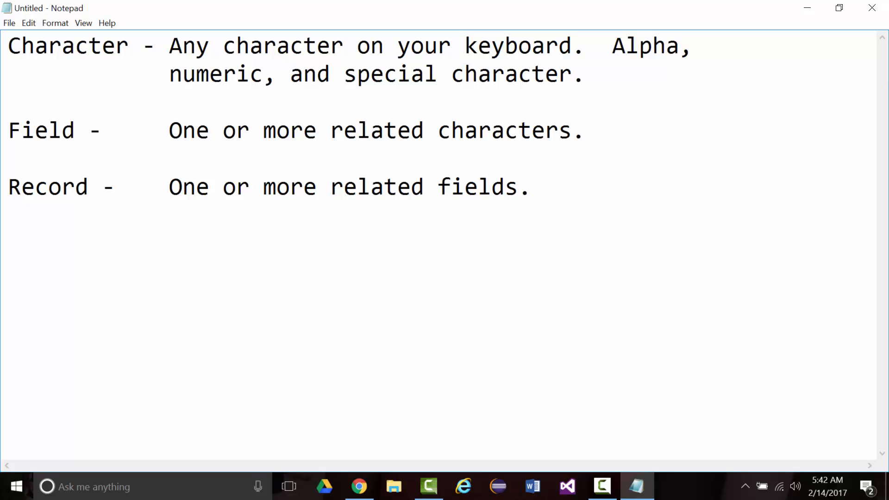
key(Enter)
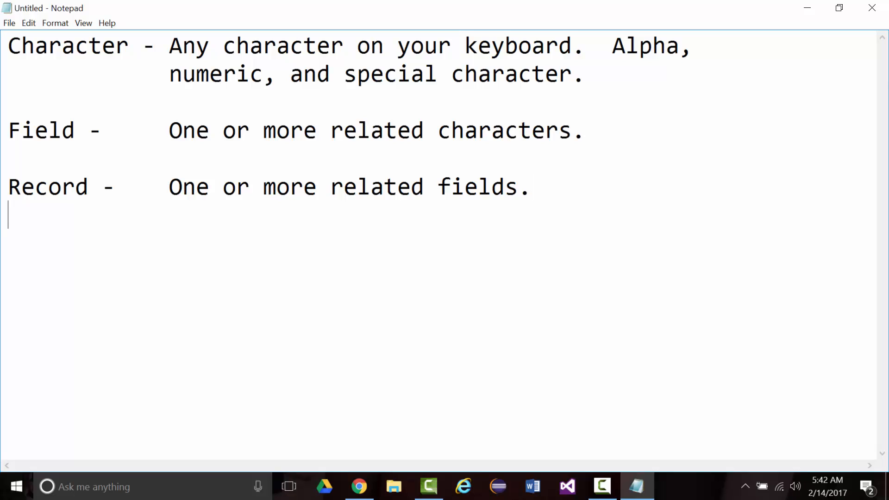
Type the Table entry: 'Table - One or more related records.'.
text(Table -)
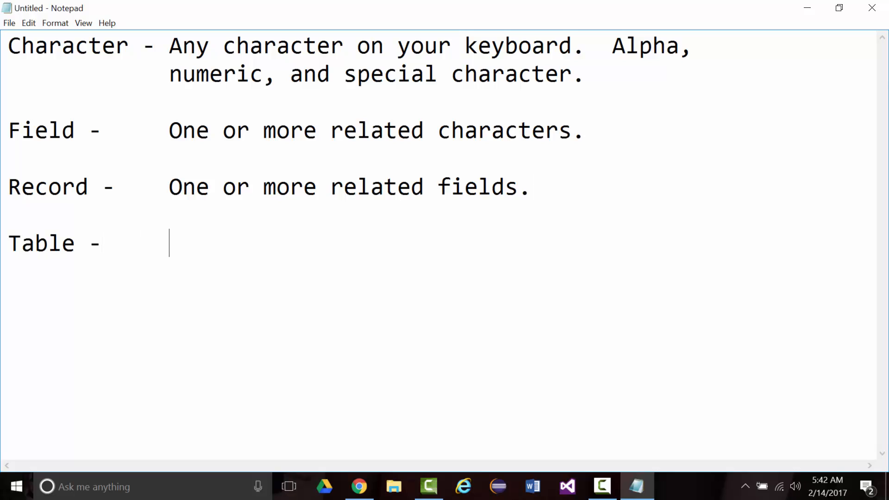
text(One or more)
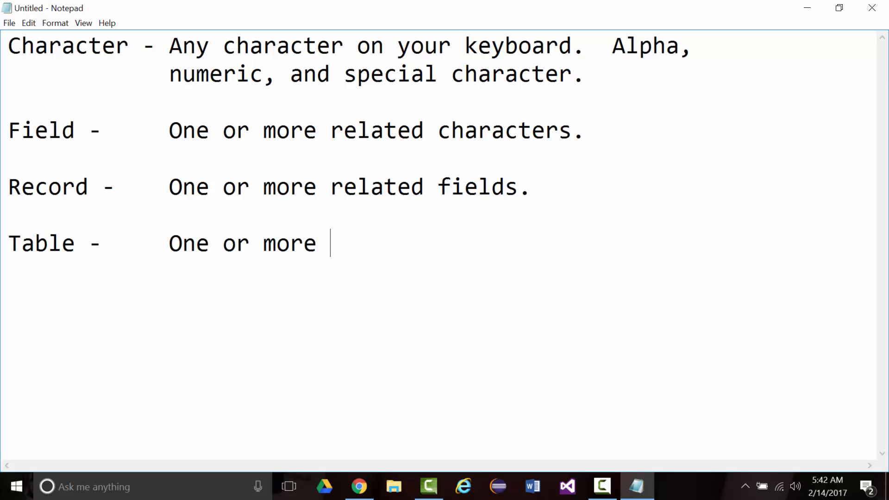
text(related re)
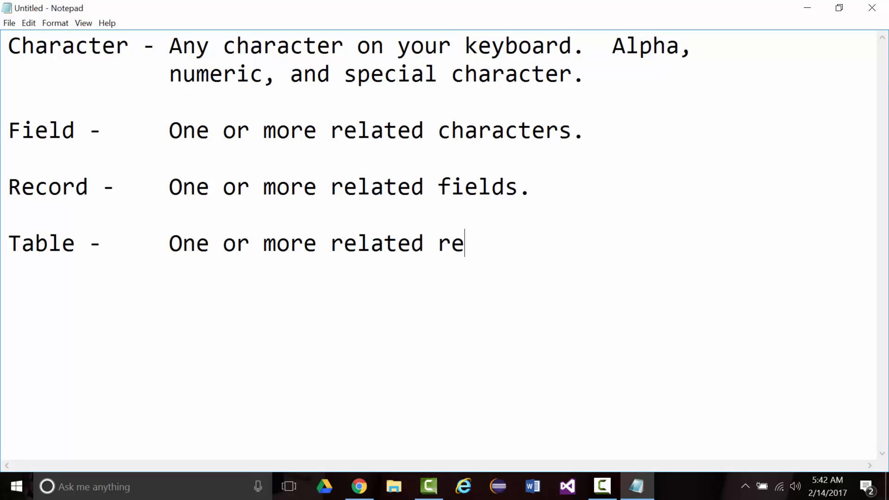
text(cords.)
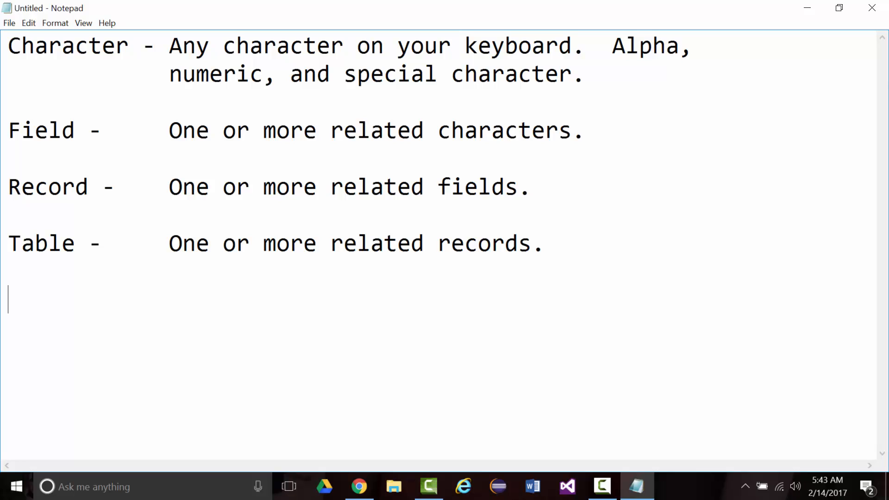
Type 'Database - One or more related tables.', correcting the typo in 'tables'.
text(Da)
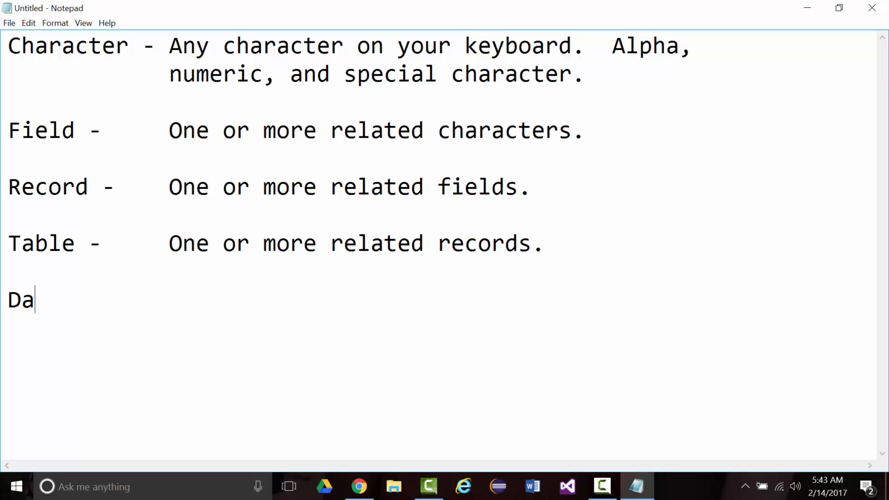
text(tabase -)
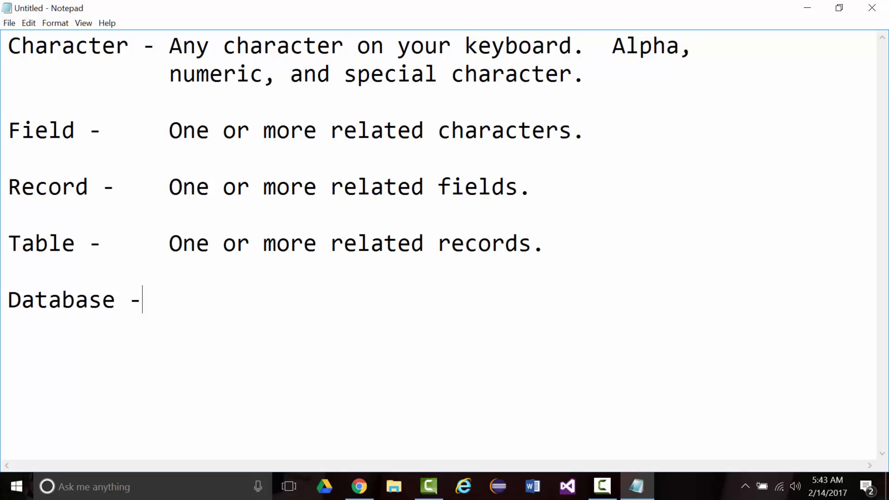
text(On)
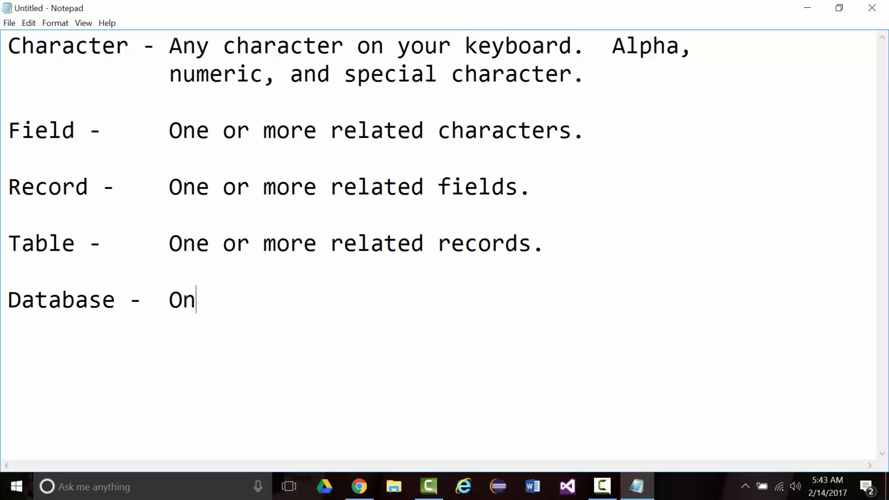
text(e or more)
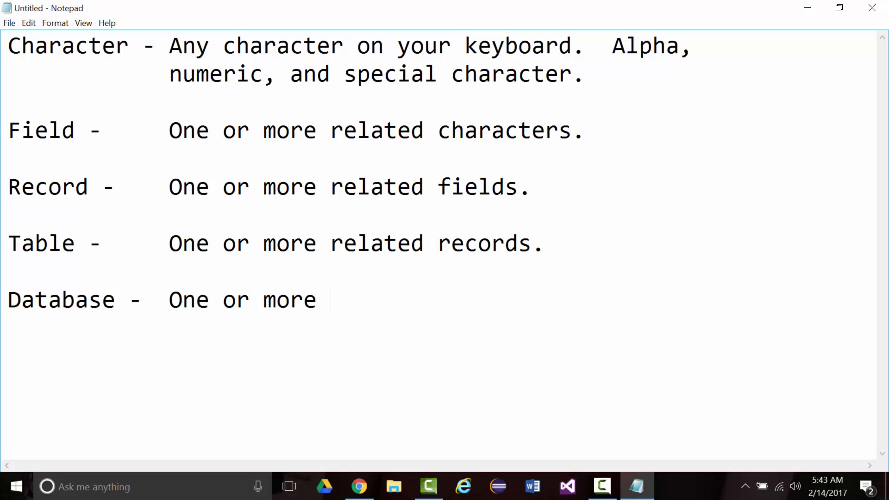
text(related tal)
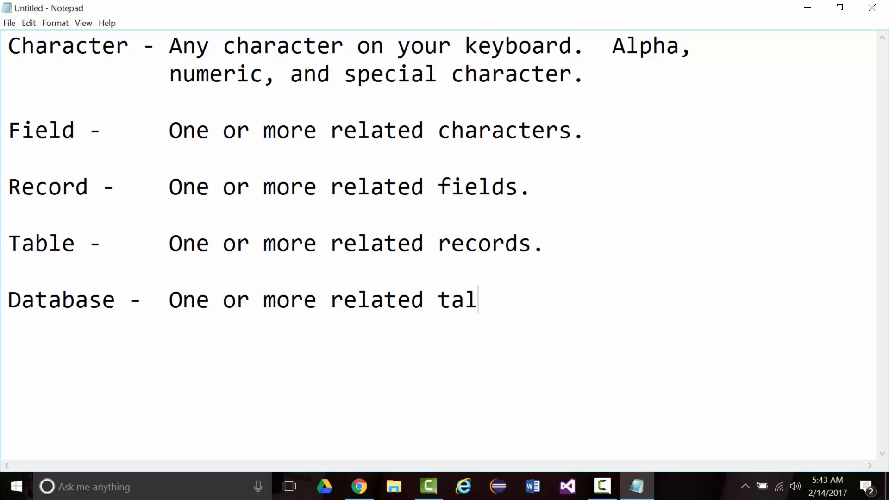
key(Backspace)
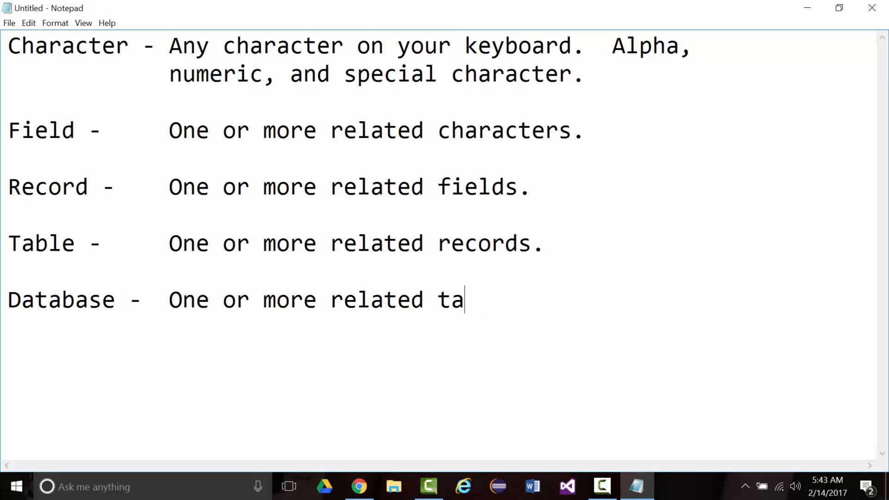
text(bles.)
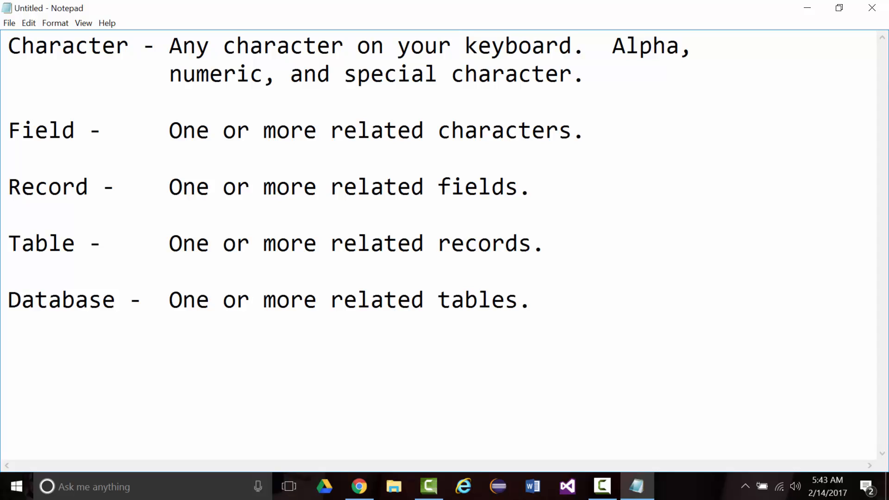
Type 'Primary key - Unique record identifier.' beneath the Database entry.
text(Primar)
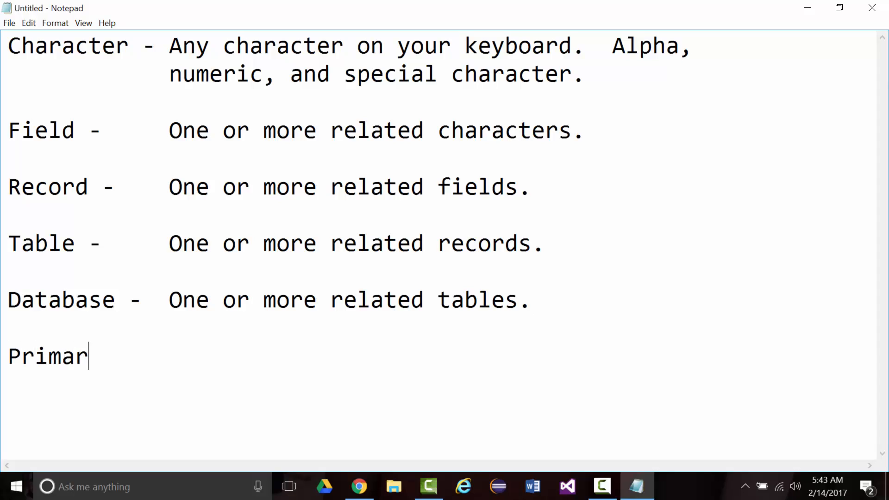
text(y key)
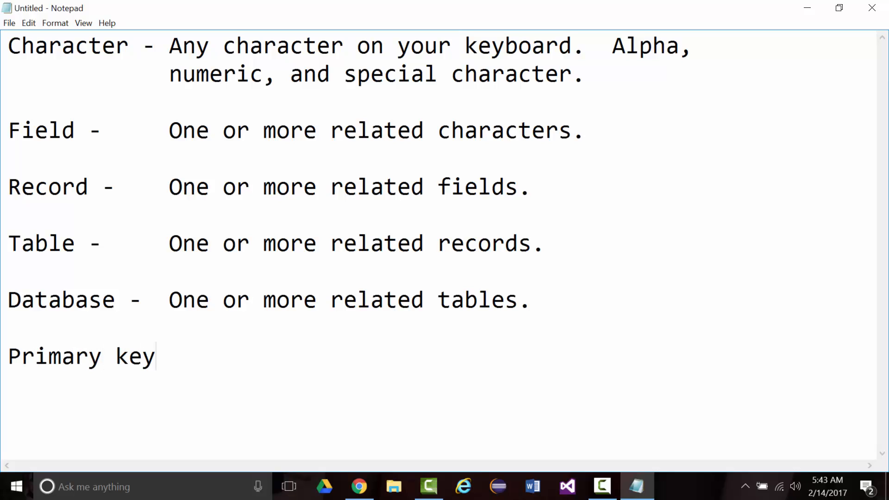
text(- Uni)
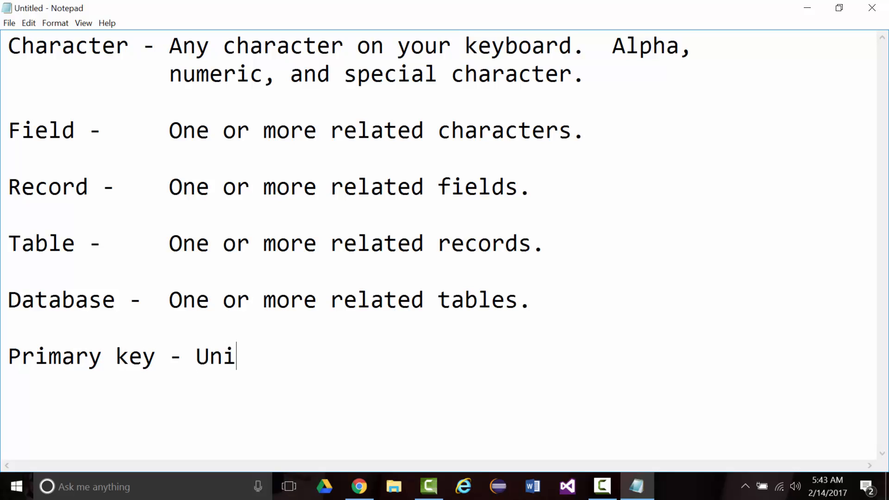
text(que reo)
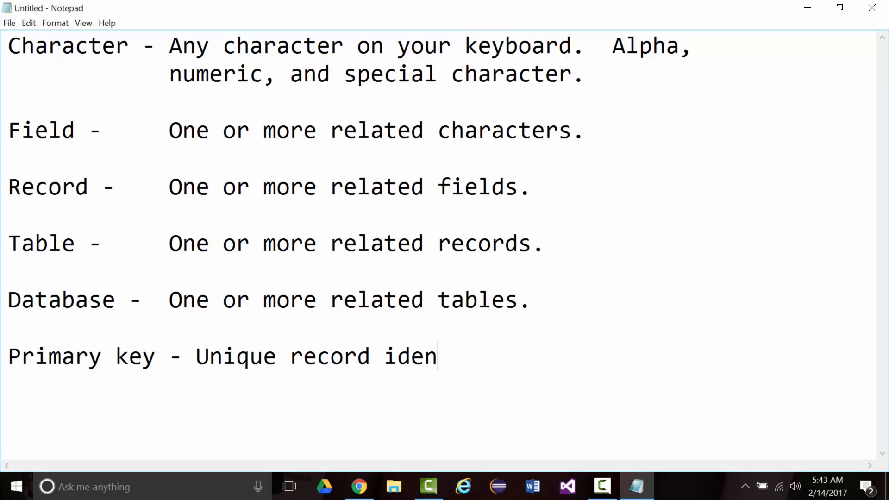
text(tifier)
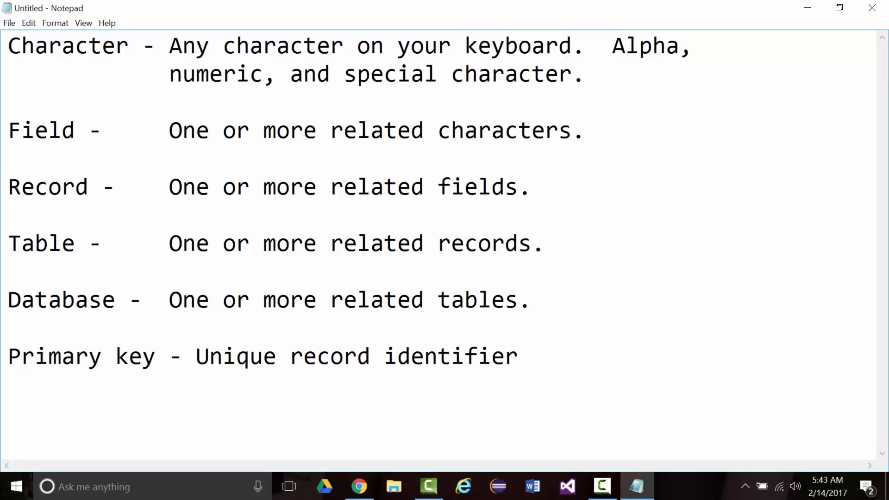
text(.)
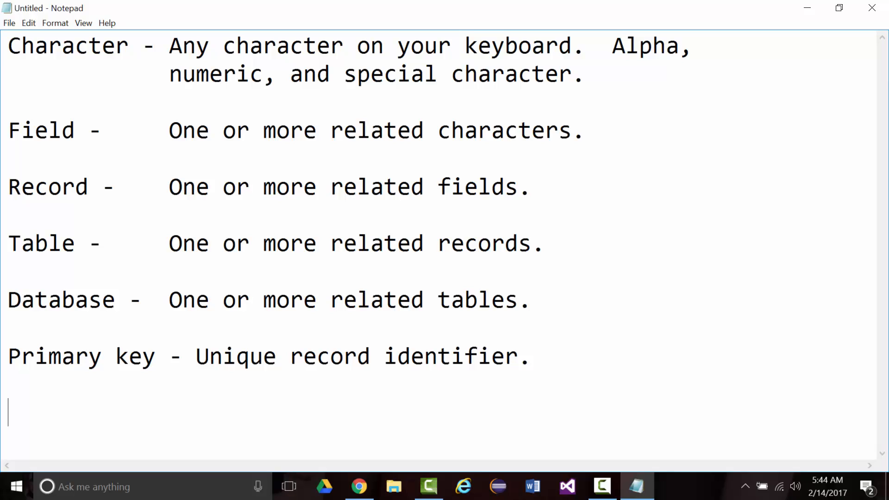
Add the Foreign Key entry: 'Add the primary key of one table in as a field in another table.'.
text(Fore)
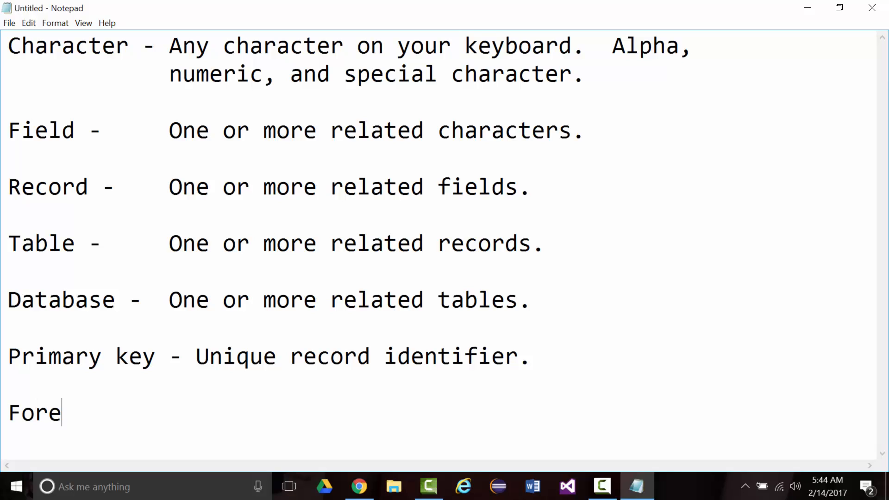
text(i)
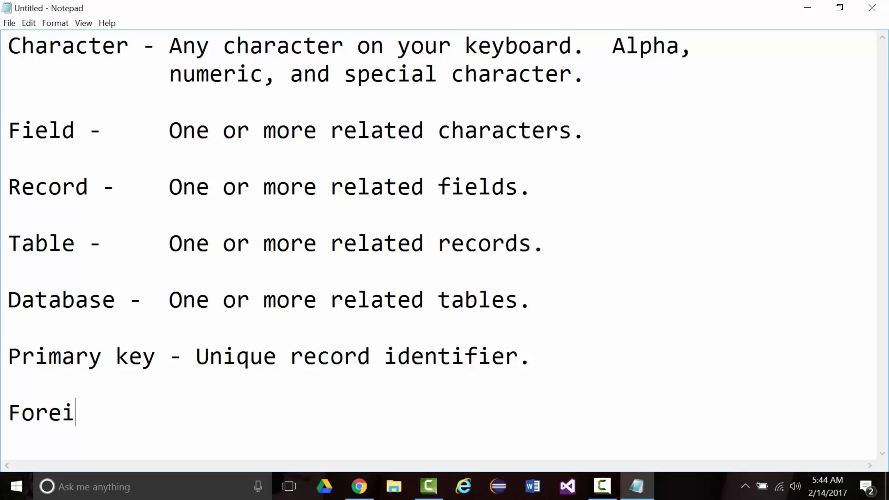
text(gn Key)
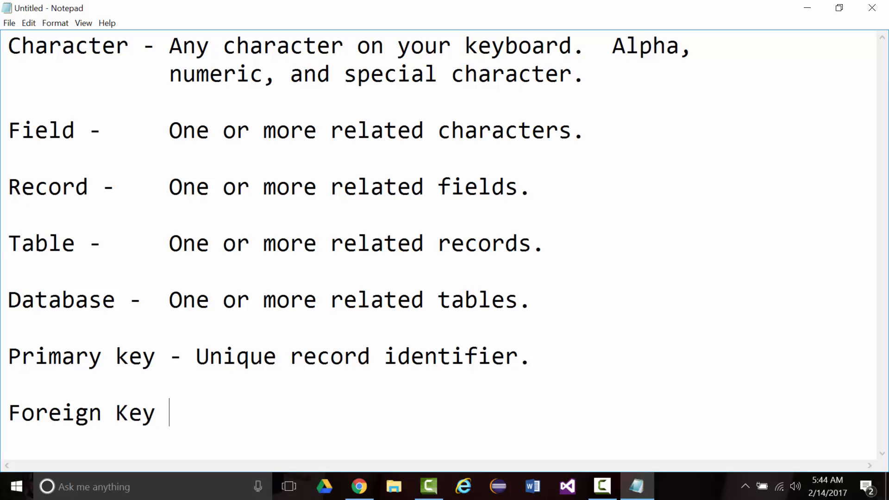
text(-)
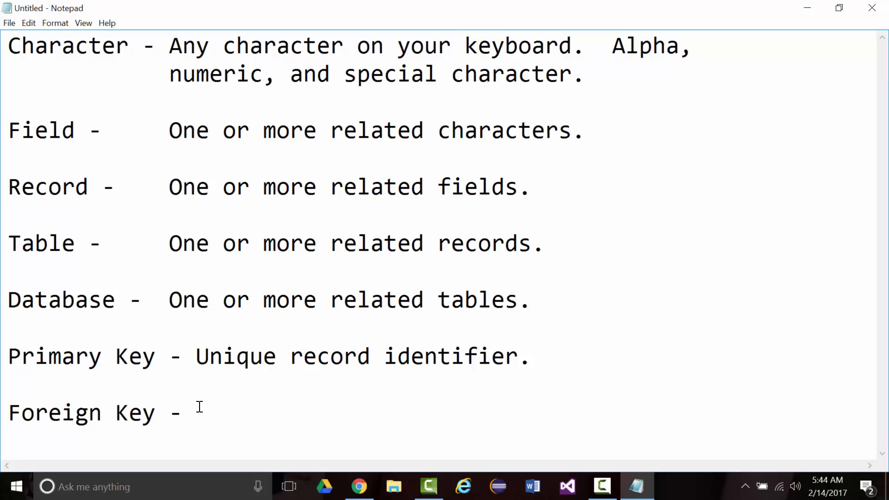
text(Put)
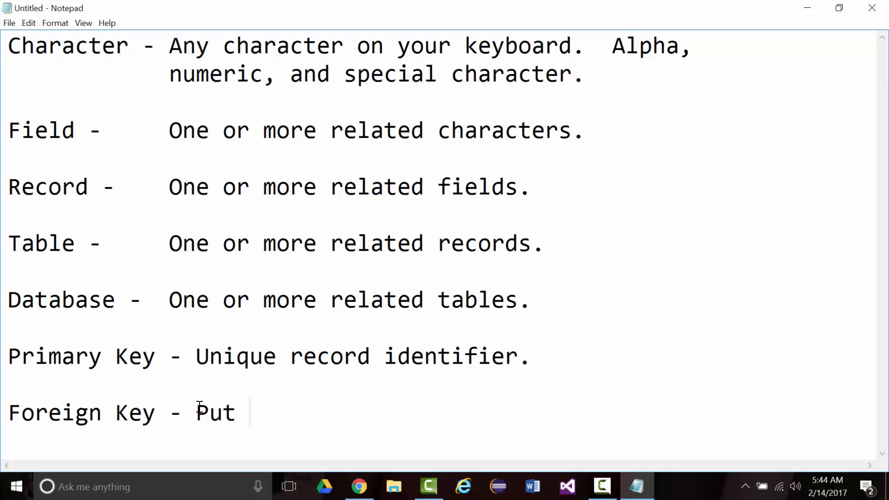
text(the pr)
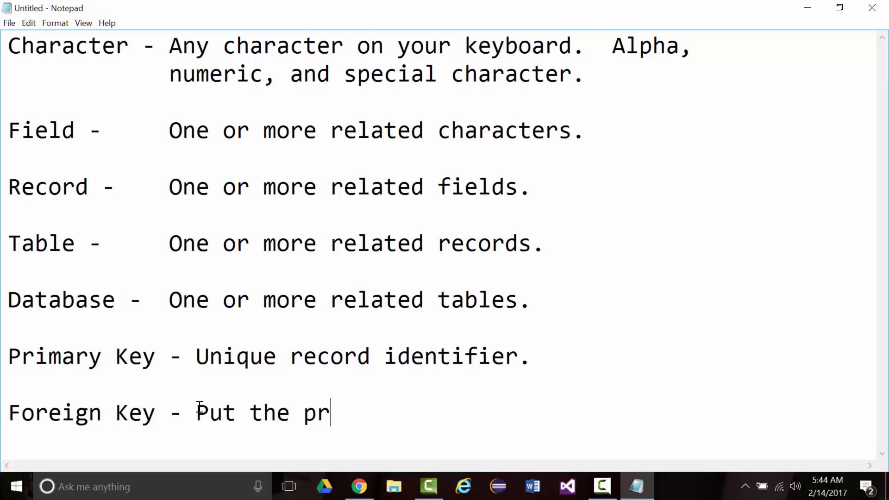
text(imary ke)
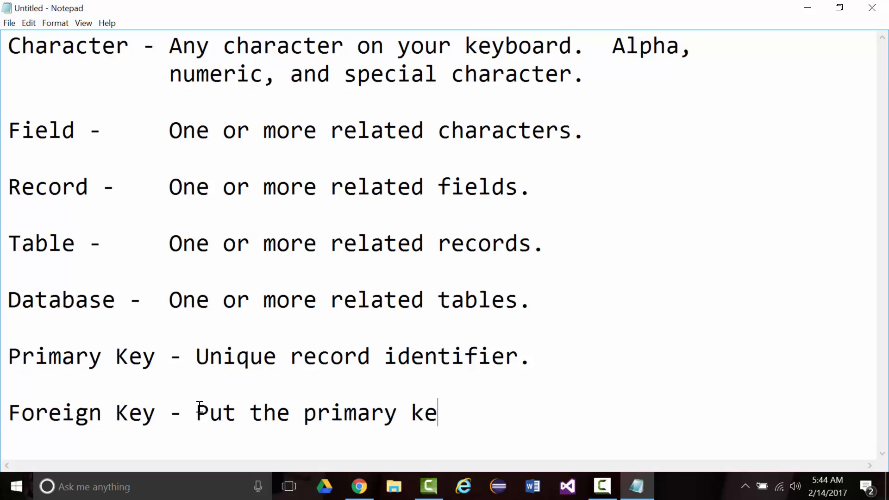
text(y of one table)
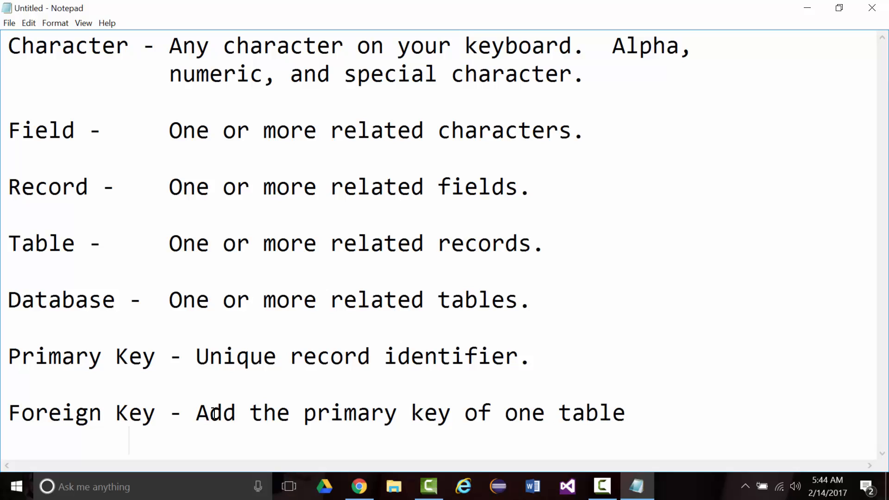
text(in)
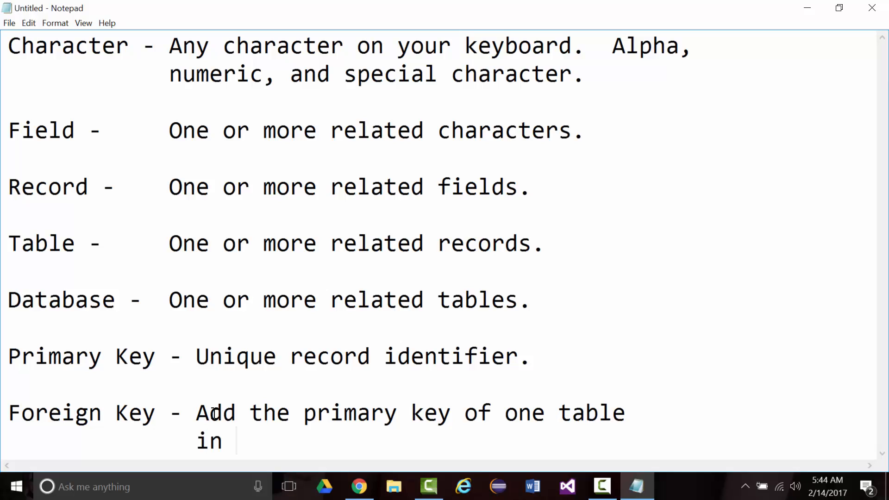
text(as a field in another)
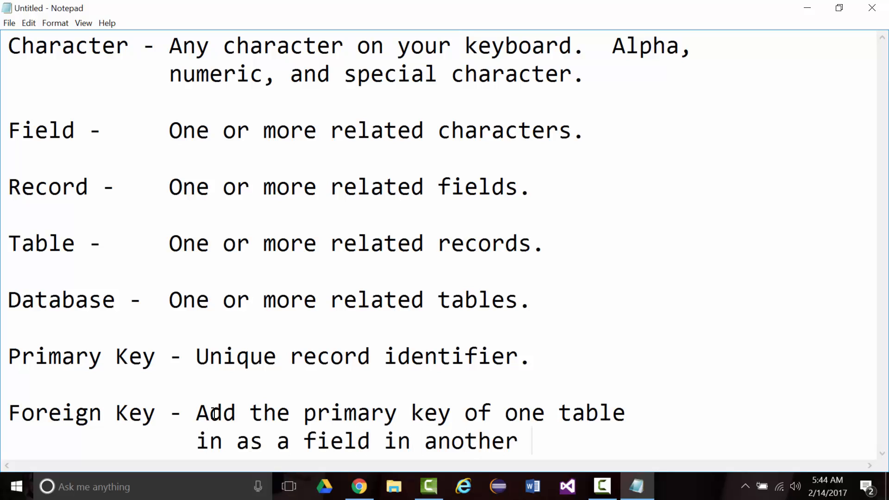
text(table.)
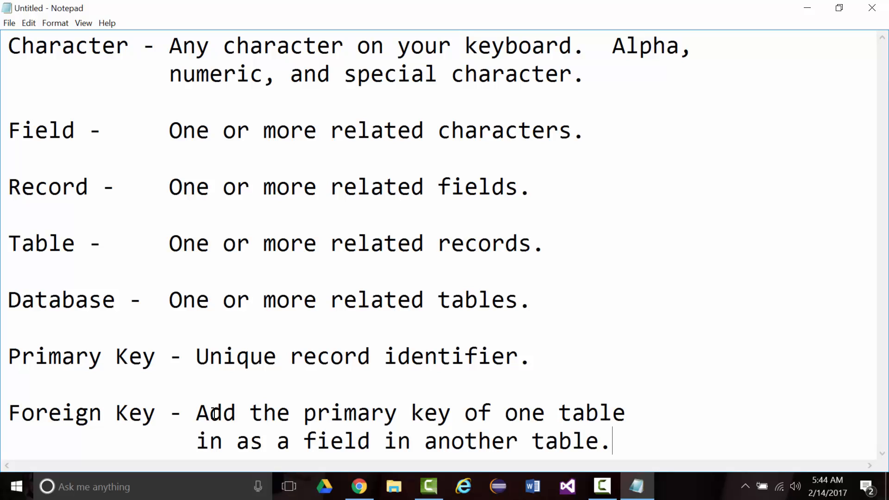
mouse_move(68, 11)
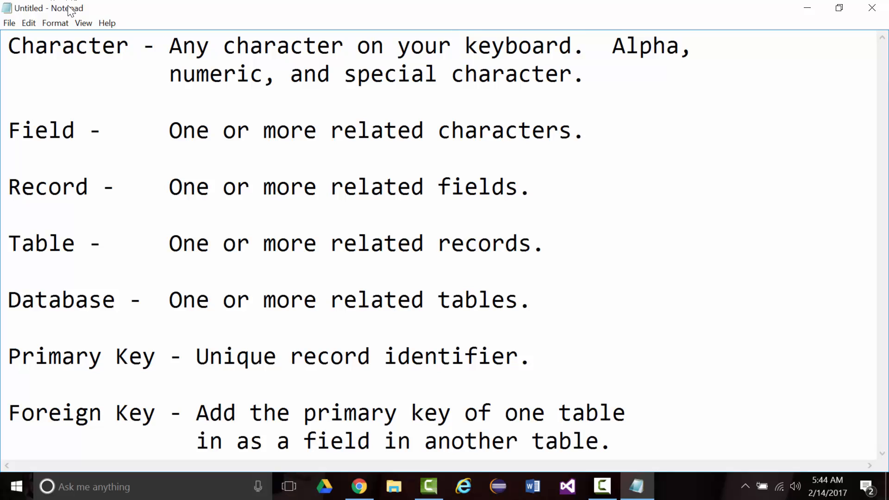
Shrink the font size and add 'Allows you to create relationships' under Foreign Key.
click(55, 23)
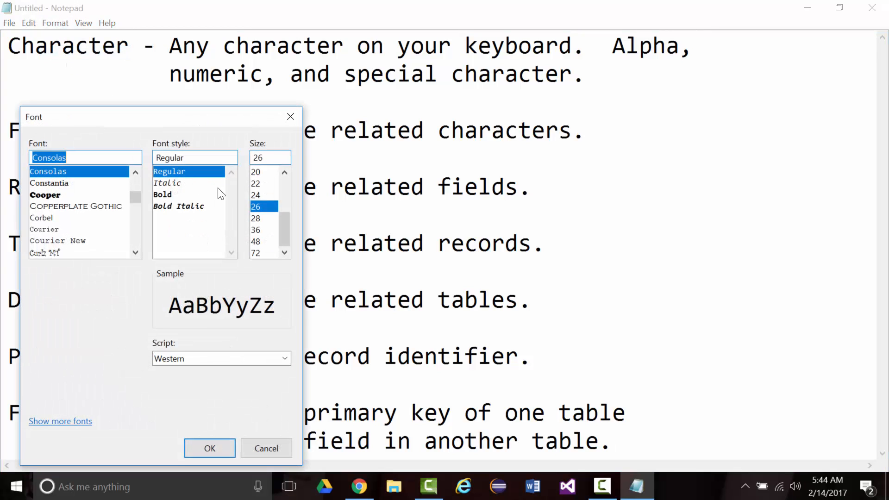
click(256, 183)
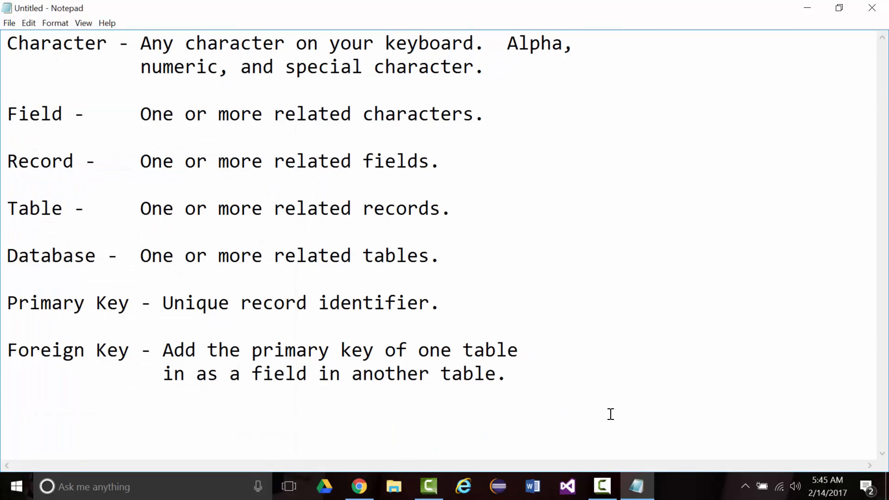
mouse_move(478, 375)
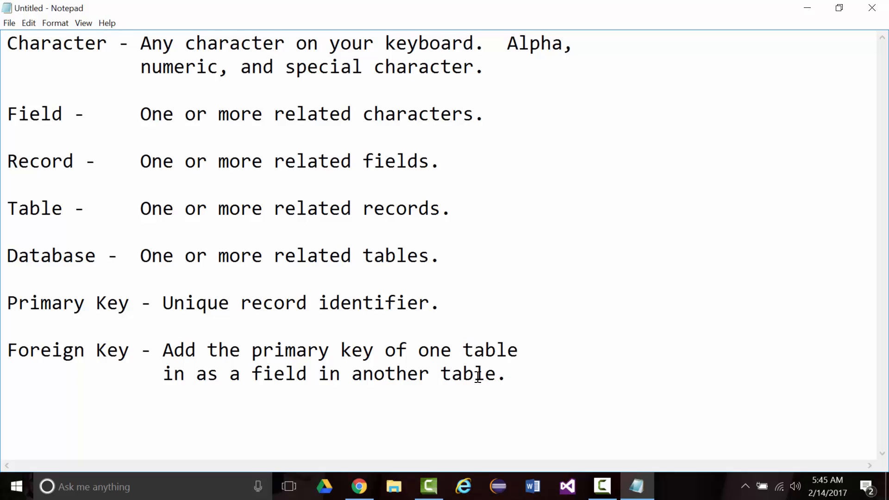
key(enter)
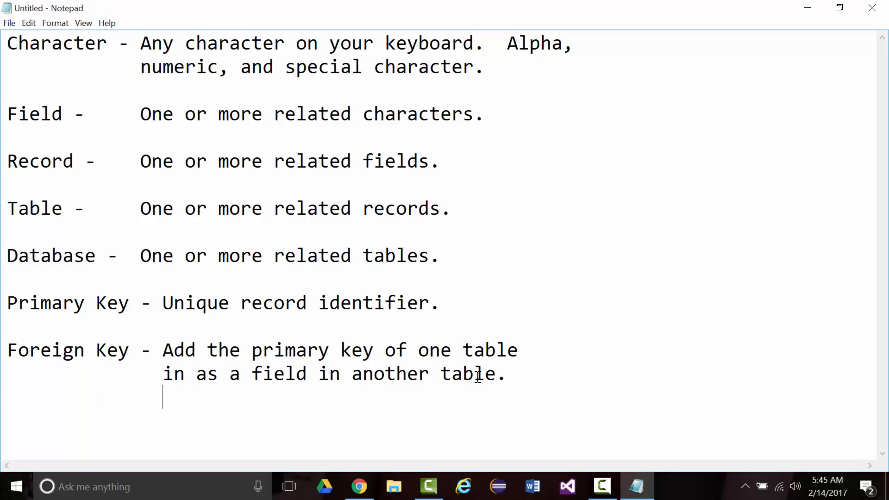
text(Allow)
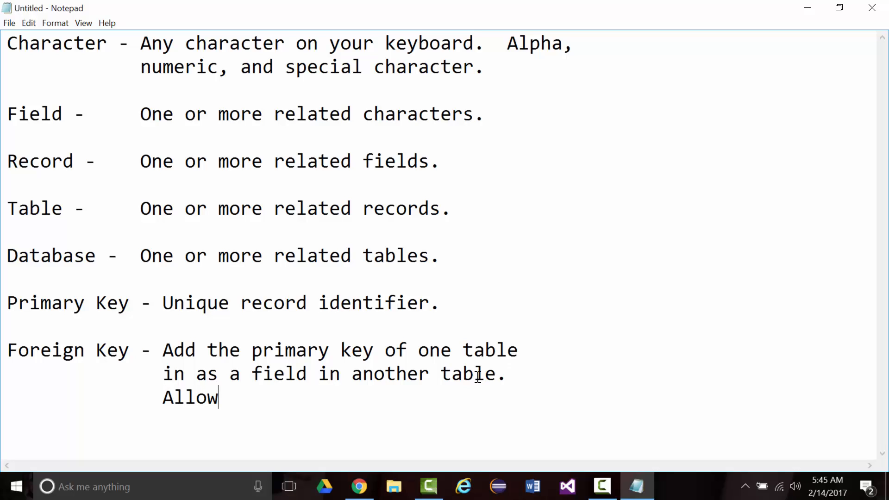
text(s you to)
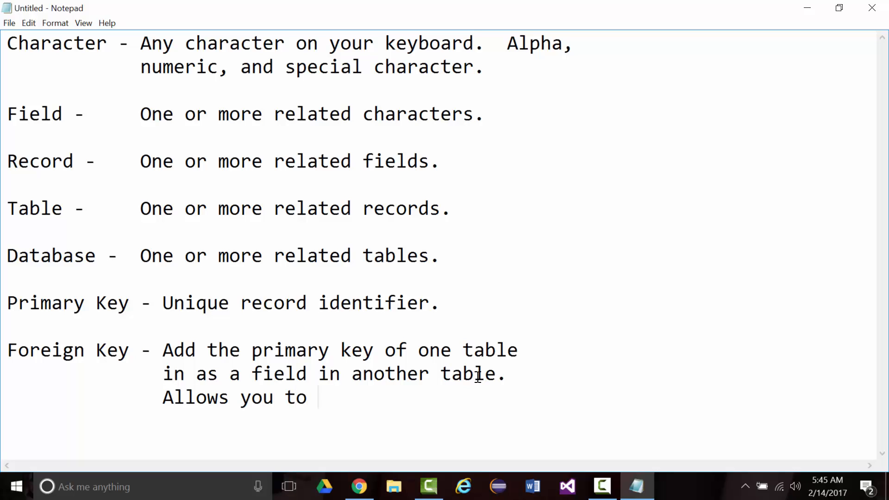
text(create relatio)
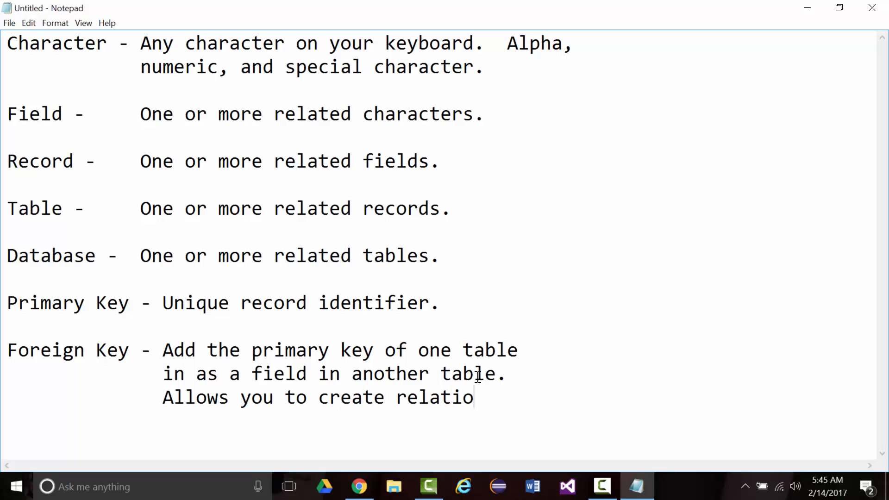
text(nships)
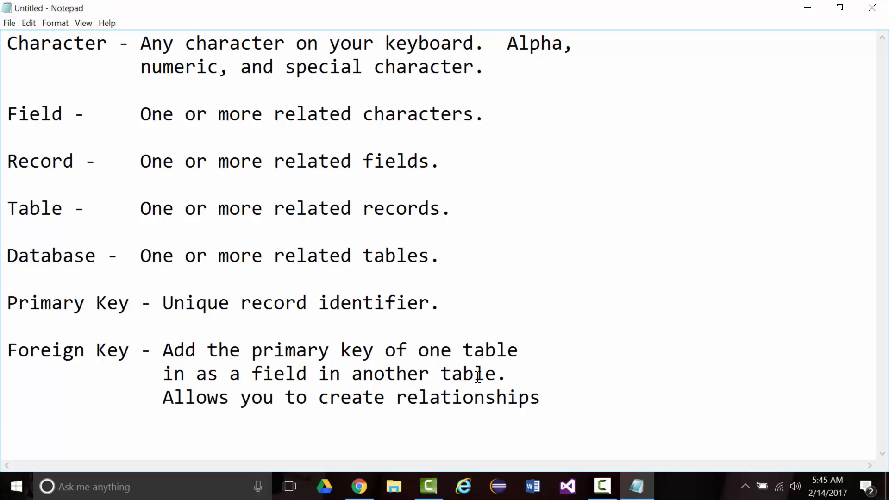
Finish that sentence with 'between tables.'.
click(151, 421)
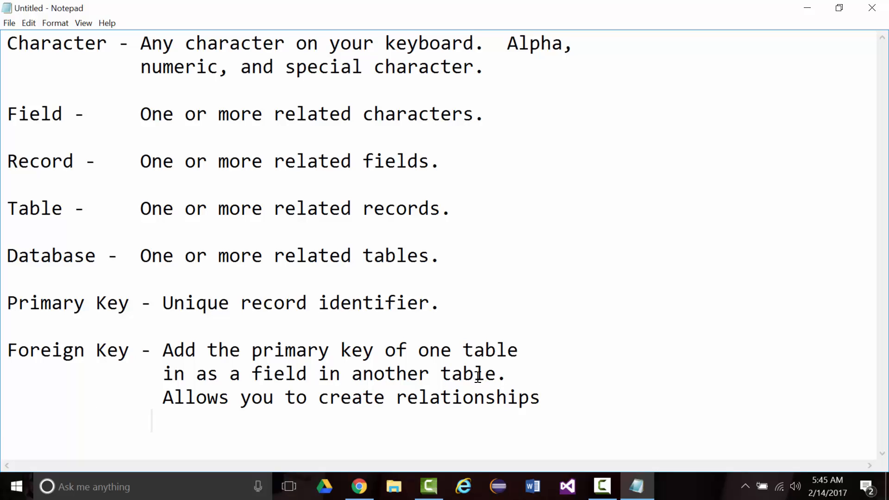
text(between t)
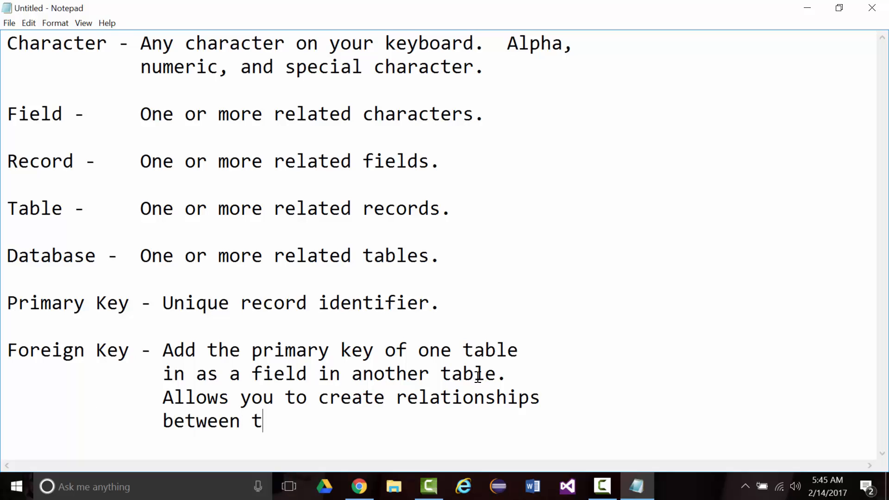
text(ables.)
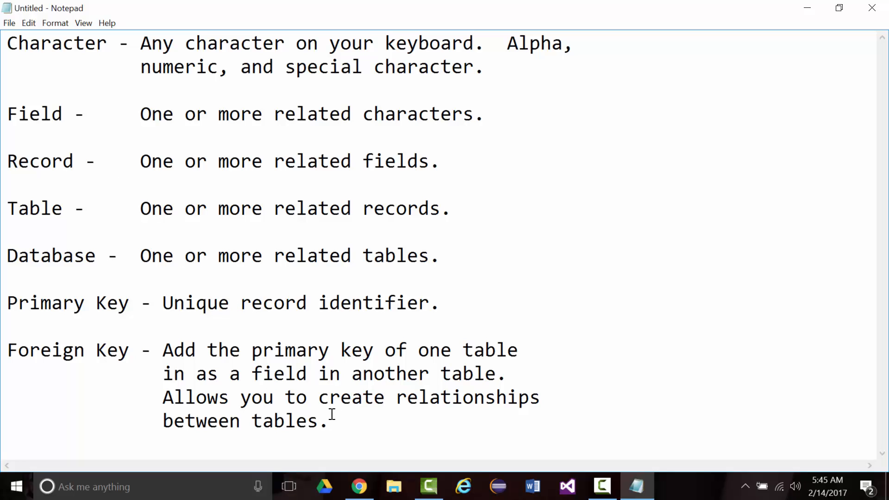
Start a 'Relational -' term line below Foreign Key, replacing a mistyped 'RD'.
scroll(down, 3)
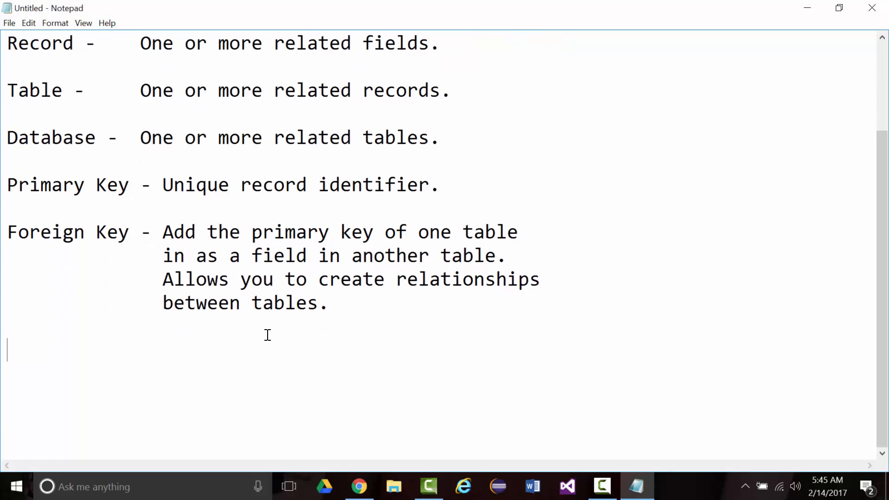
mouse_move(279, 330)
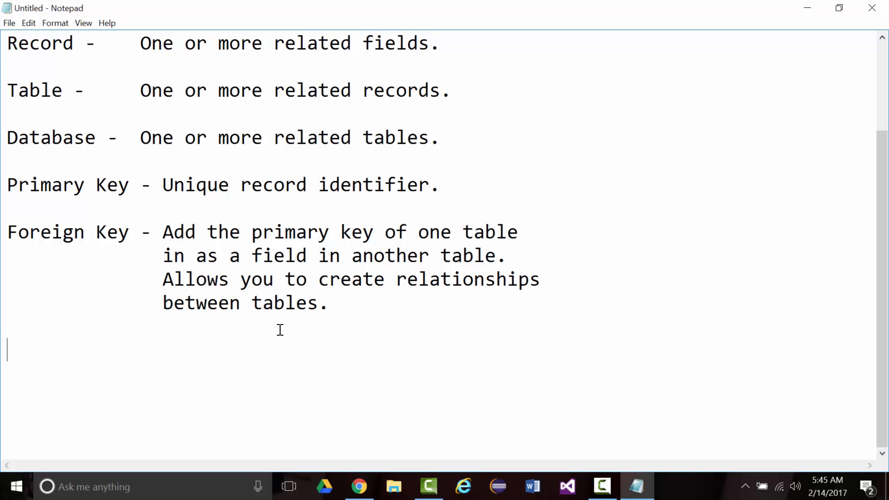
text(RD)
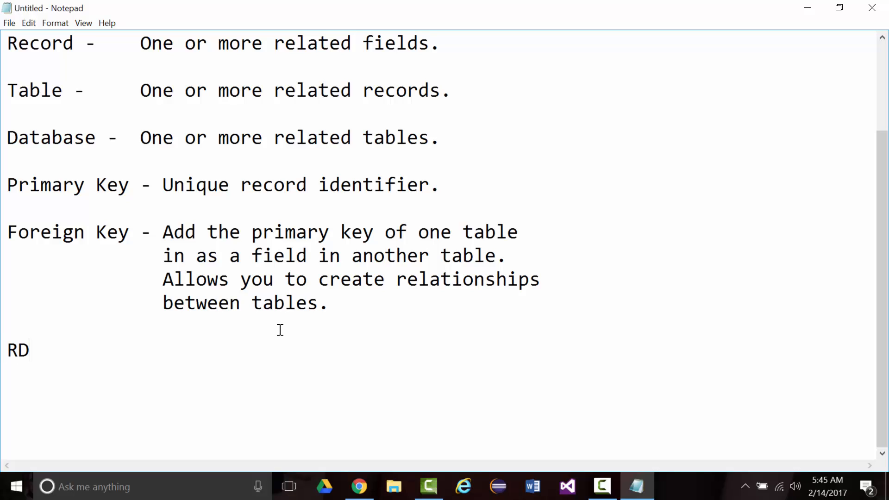
key(Backspace)
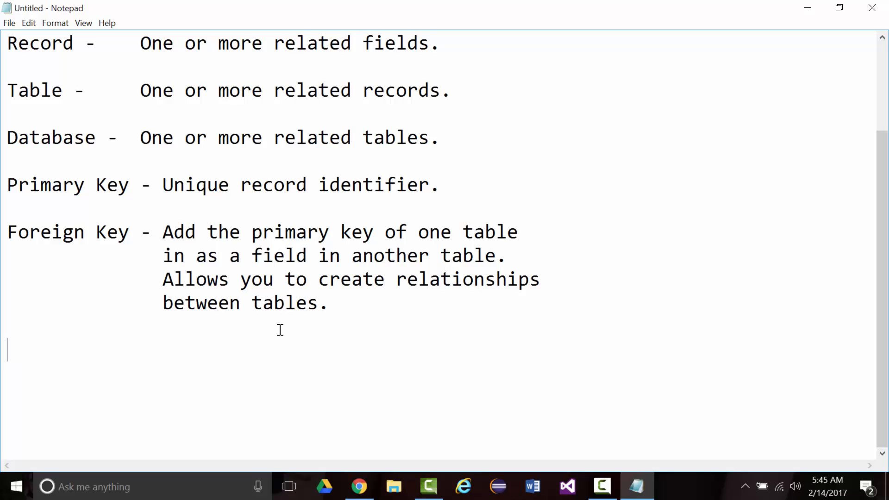
text(Rela)
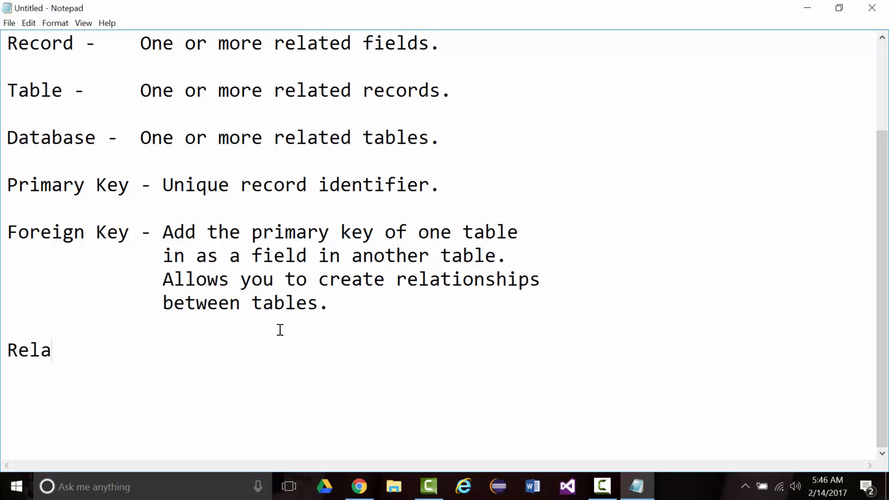
text(tional)
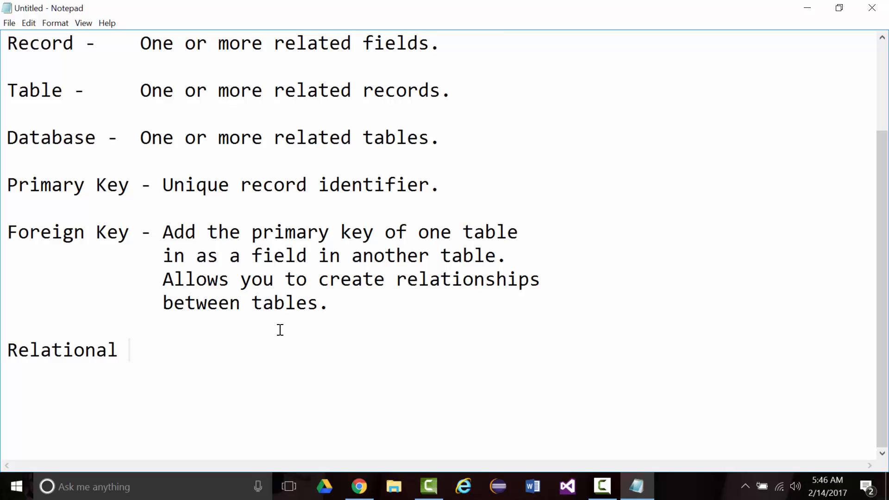
text(-)
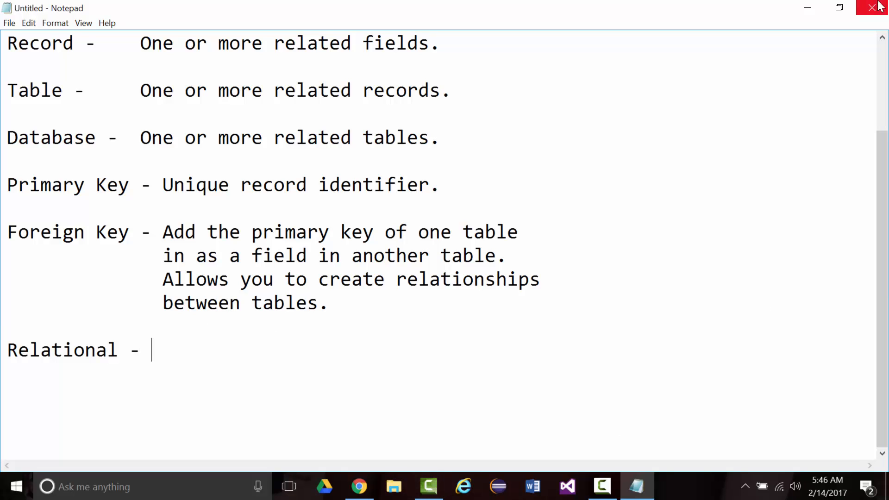
In Chrome, search Wikipedia for 'relation' and view the Relational page's Computing entries.
click(359, 487)
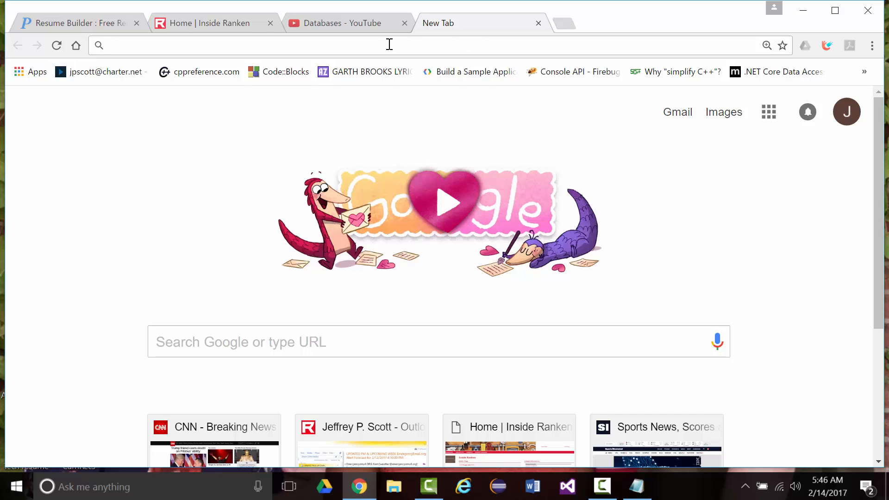
text(wikipedia.org)
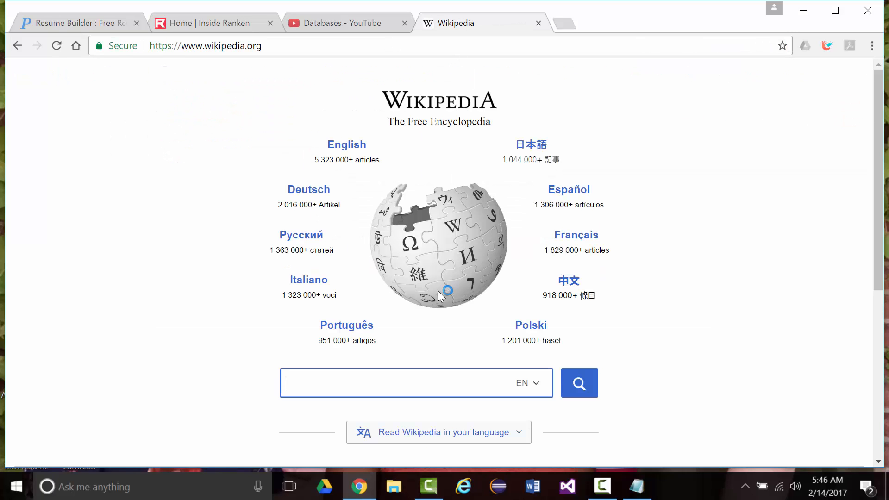
text(relation)
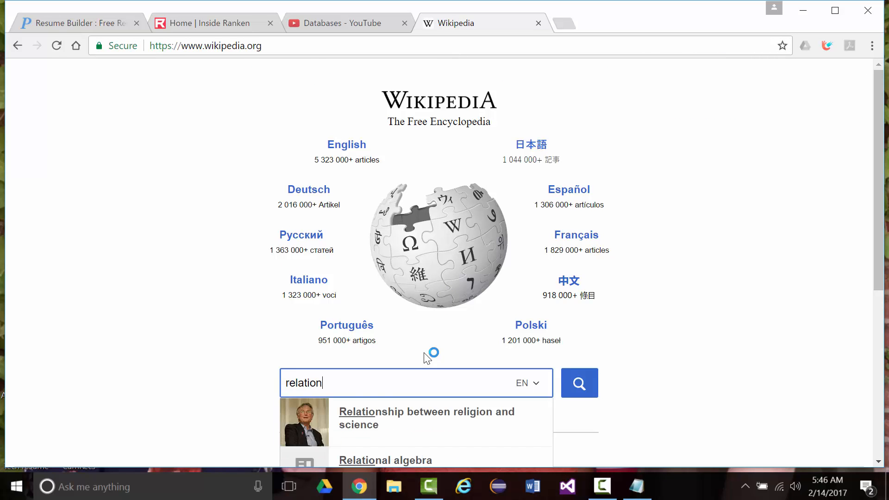
click(578, 382)
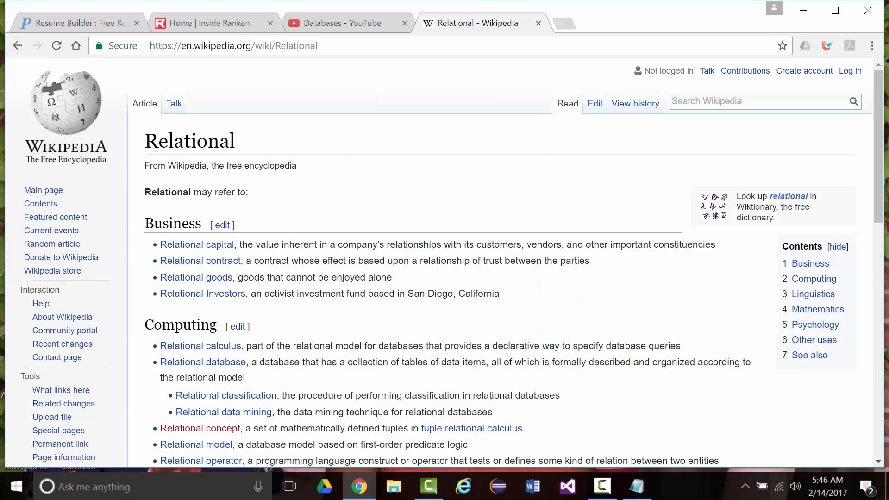
scroll(down, 3)
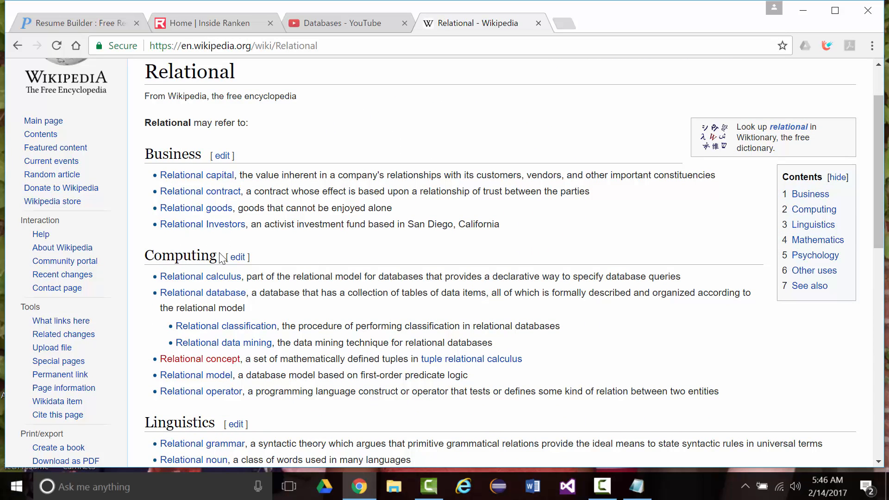
scroll(down, 3)
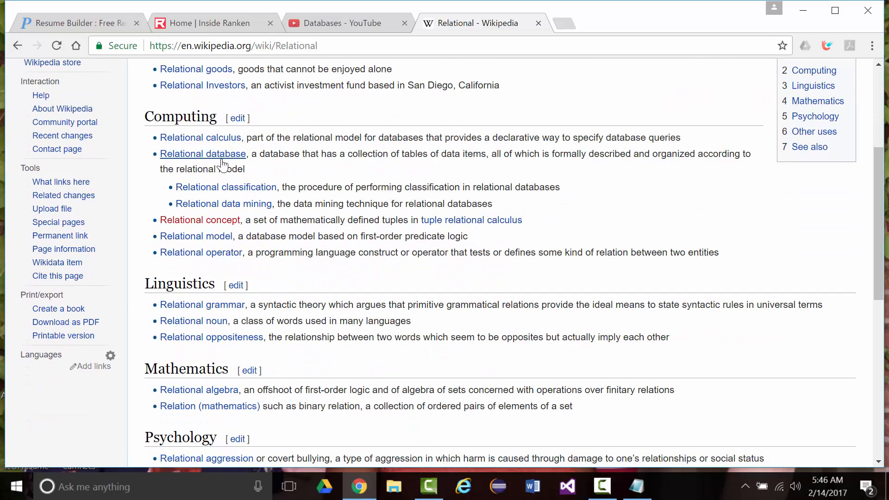
Read the Relational database and Relational model articles, highlighting the tuples sentence, then return to Notepad.
click(202, 154)
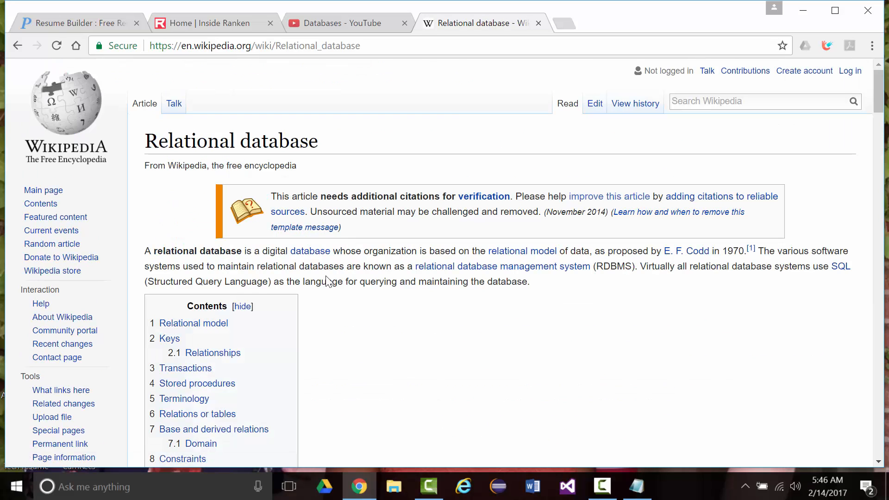
scroll(down, 3)
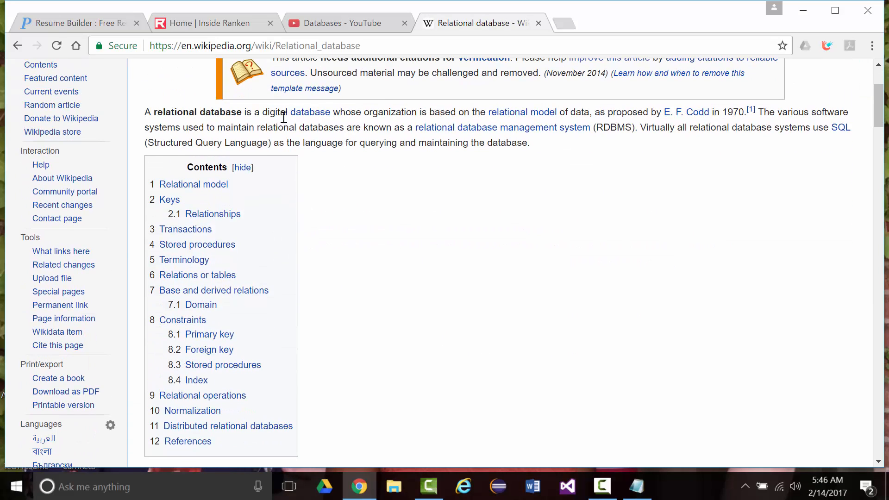
mouse_move(379, 123)
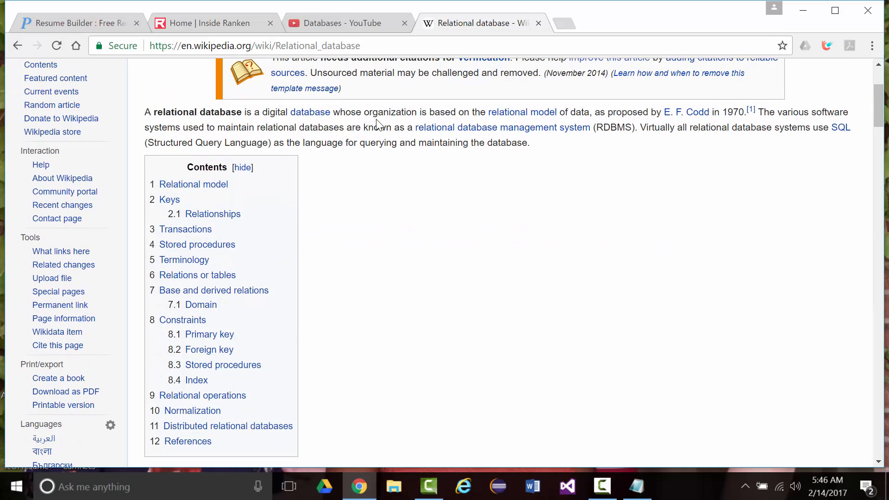
mouse_move(497, 123)
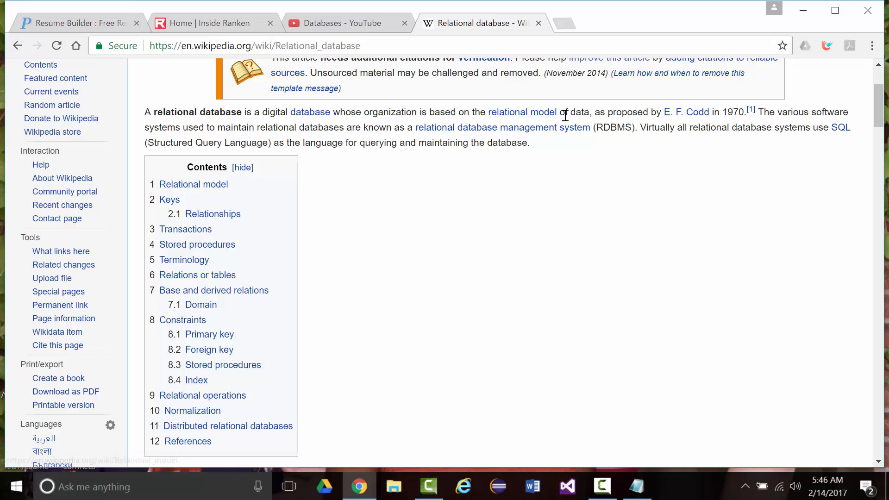
click(520, 111)
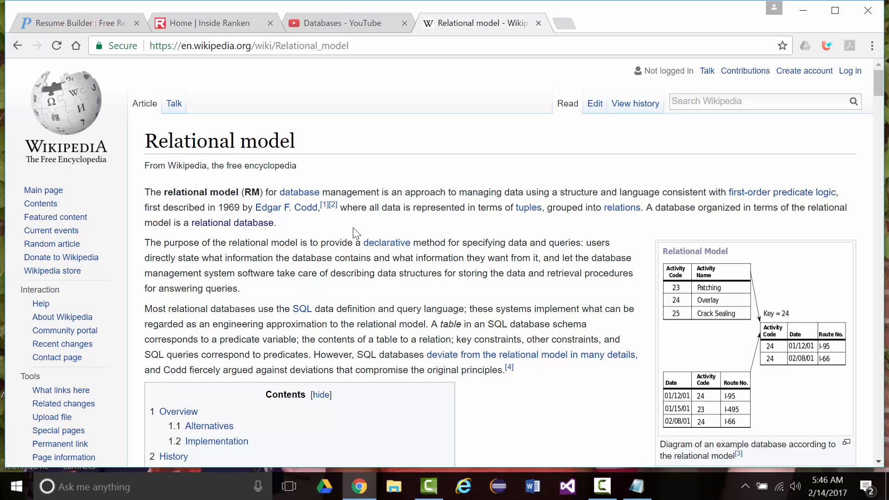
drag(339, 207, 422, 207)
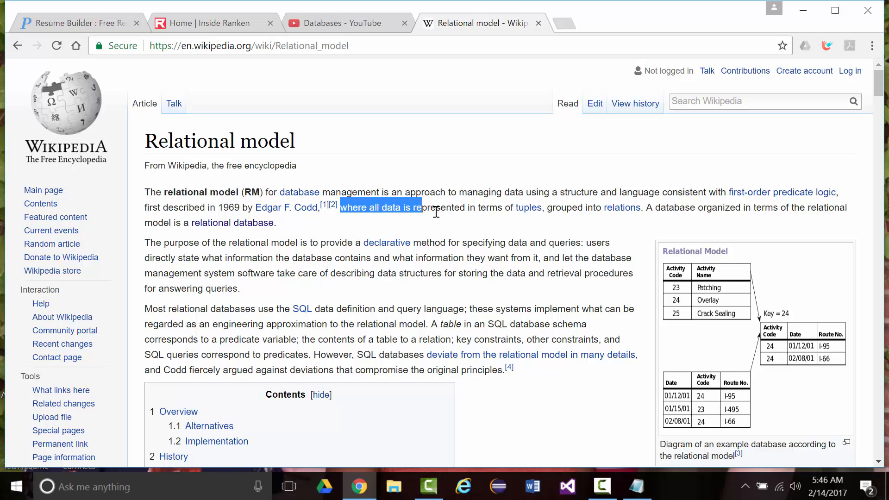
drag(420, 207, 553, 207)
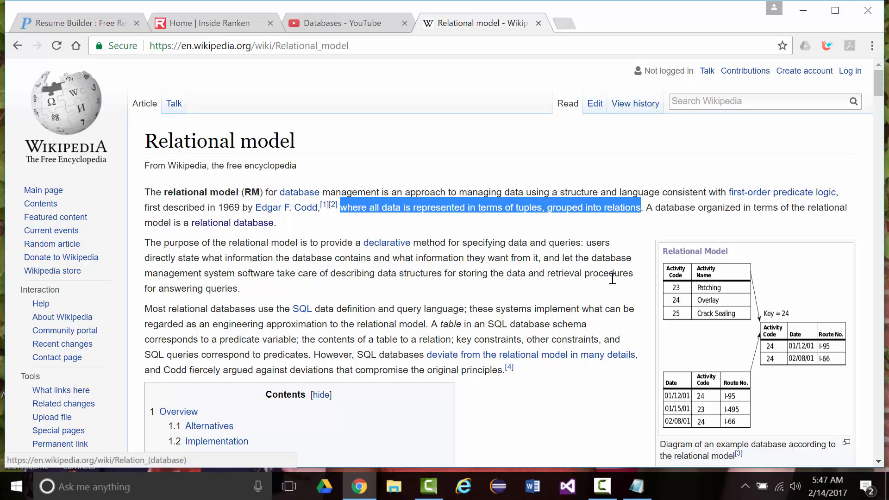
mouse_move(575, 287)
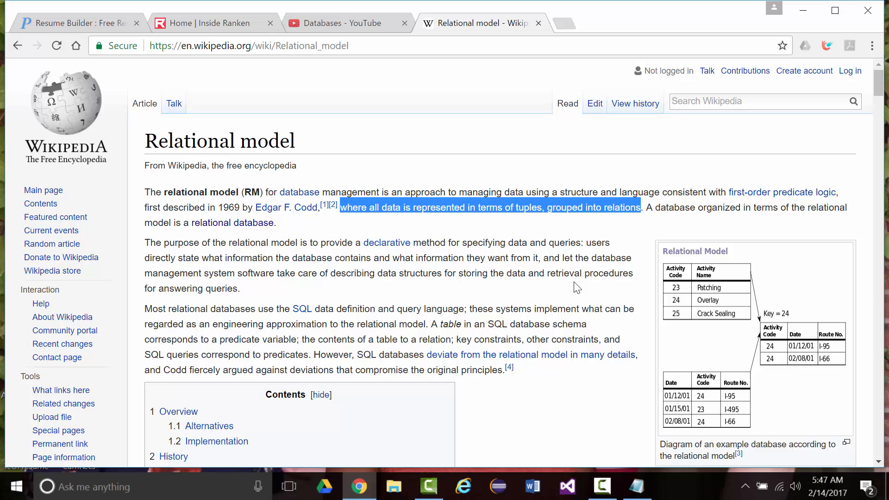
mouse_move(14, 44)
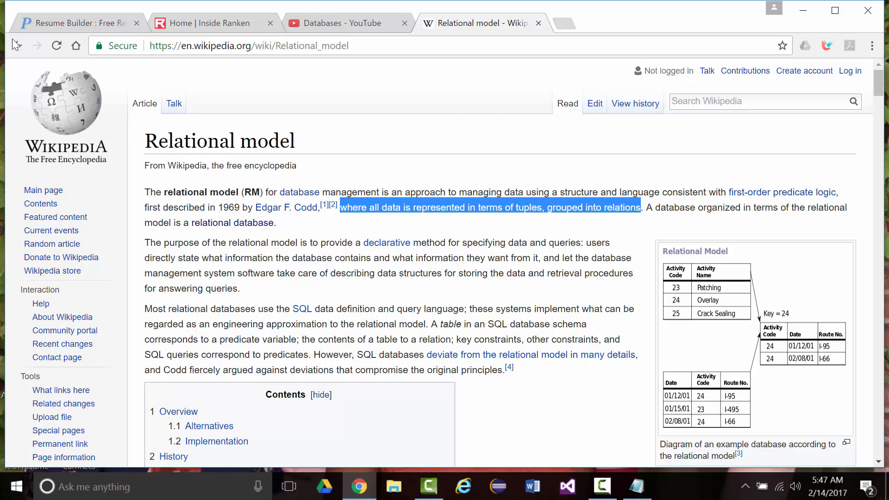
click(232, 222)
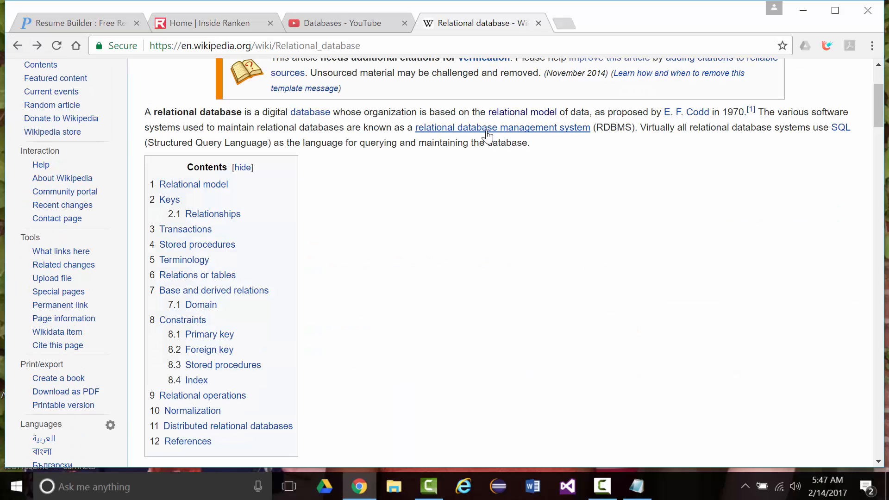
click(502, 127)
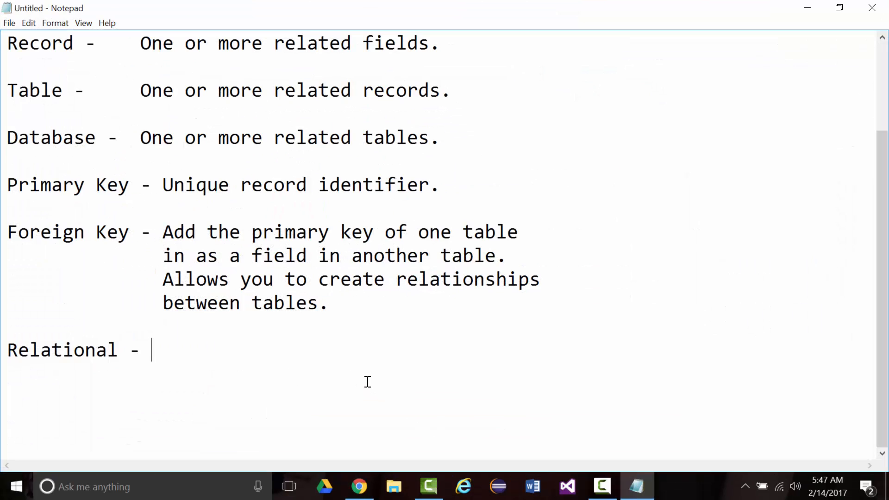
Write the Relational definition: 'Able to relate different tables together using relationships.'.
text(A)
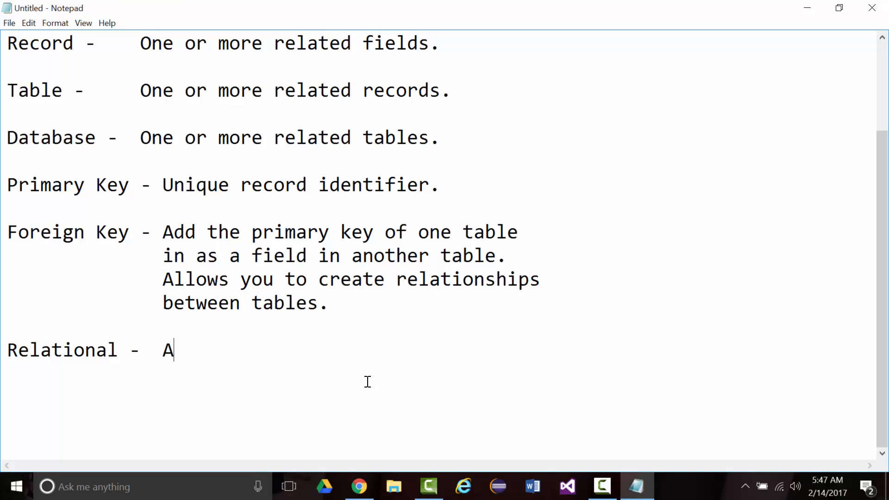
text(ble to)
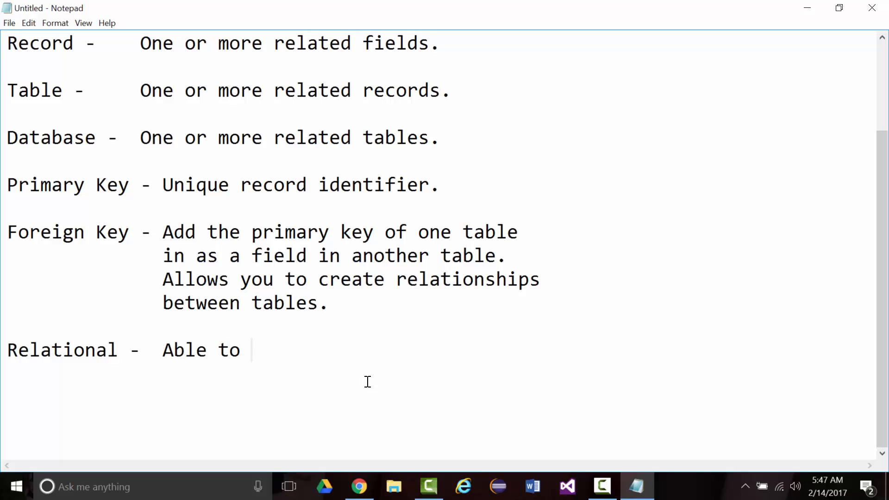
text(relate)
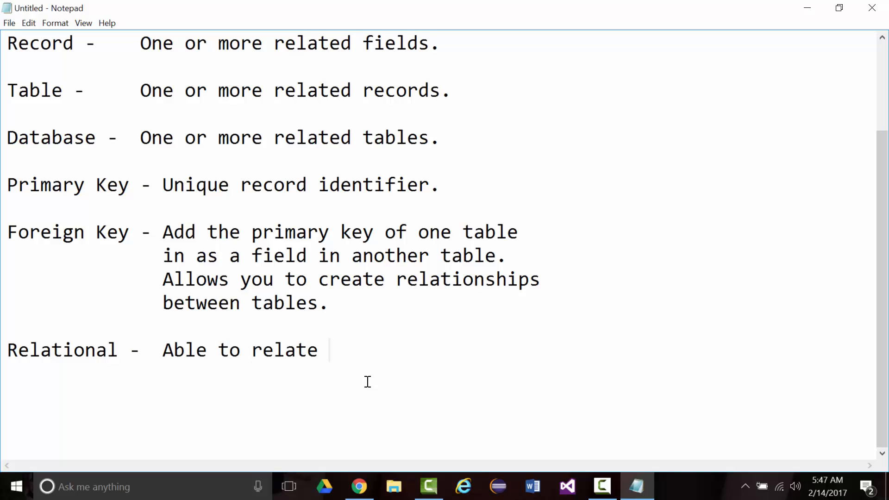
text(different)
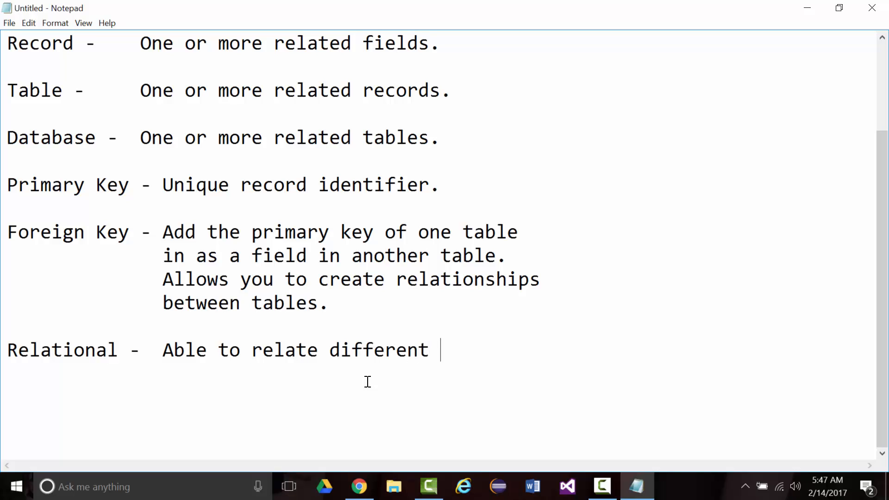
text(tables)
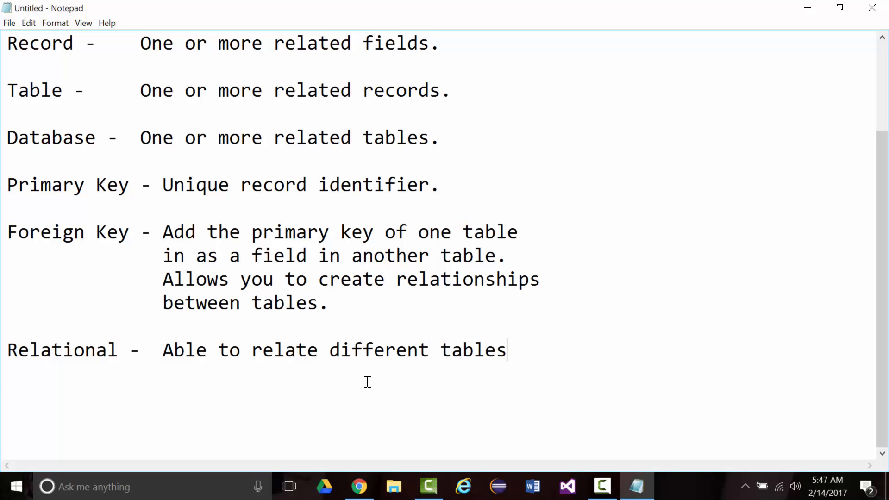
key(Enter)
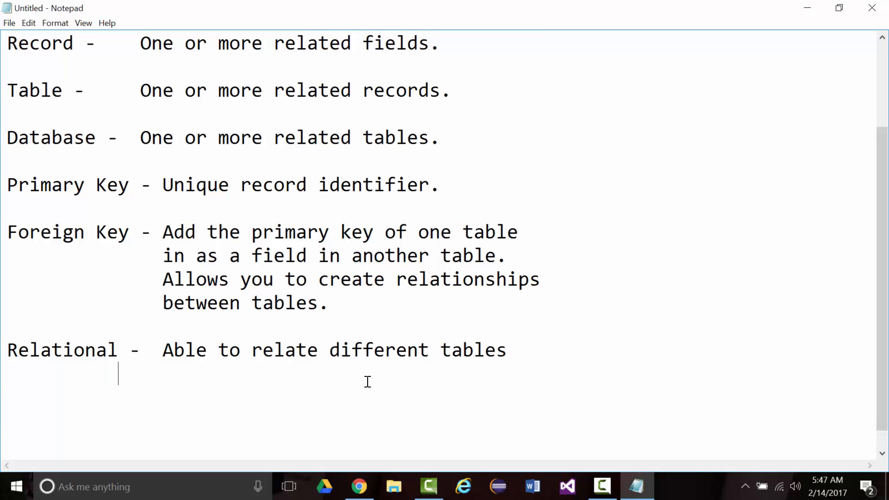
text(tog)
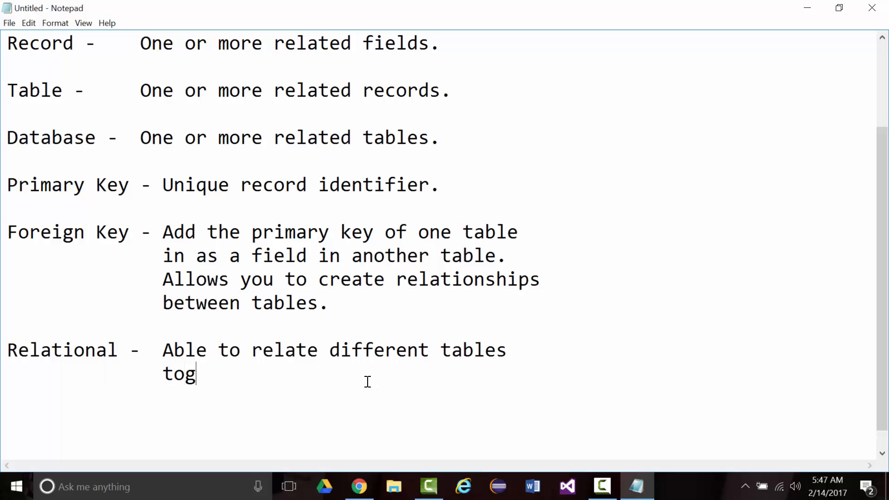
text(eht)
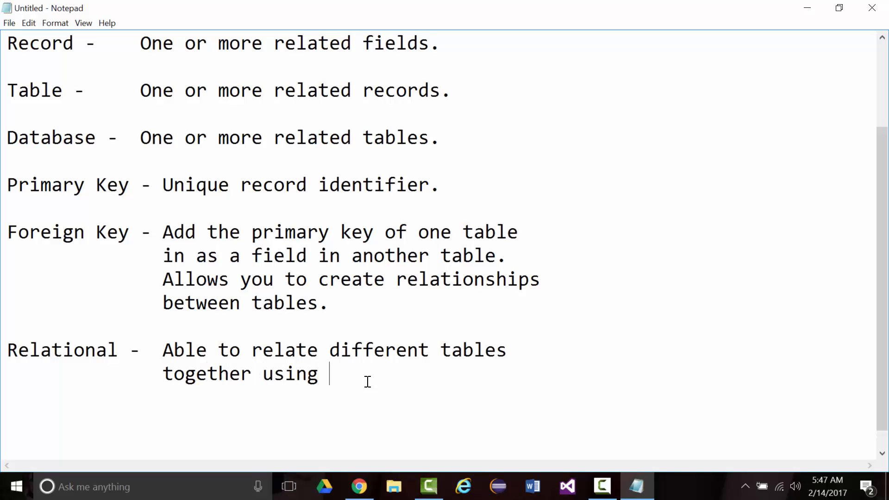
text(relationshi)
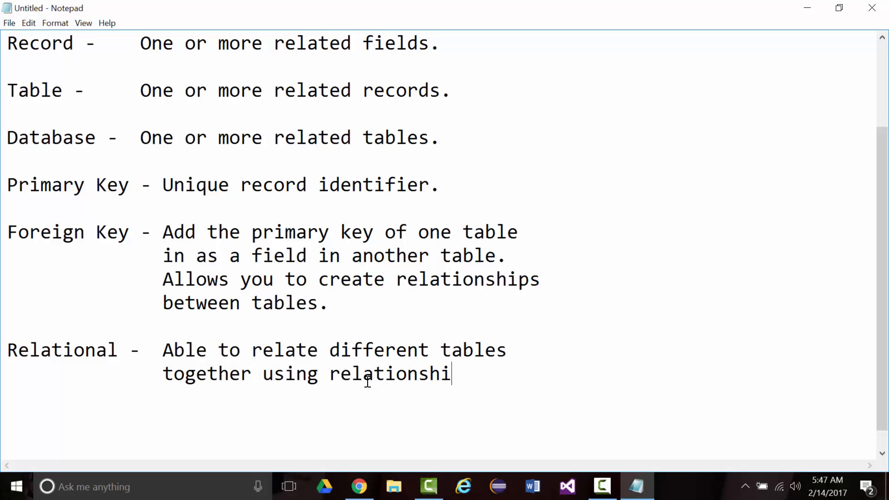
text(ps.)
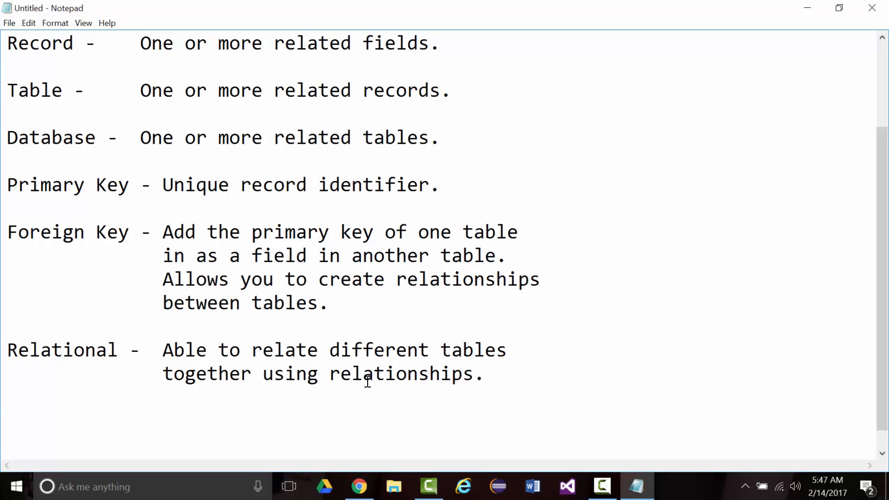
mouse_move(3, 407)
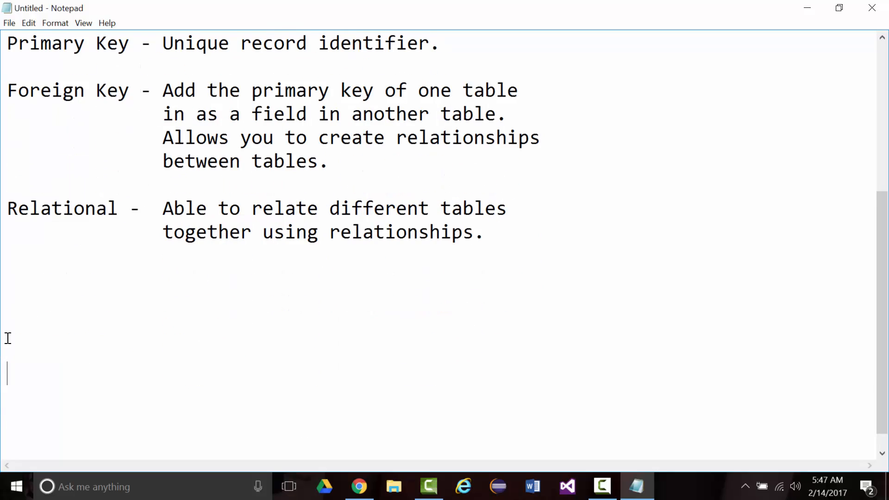
mouse_move(32, 293)
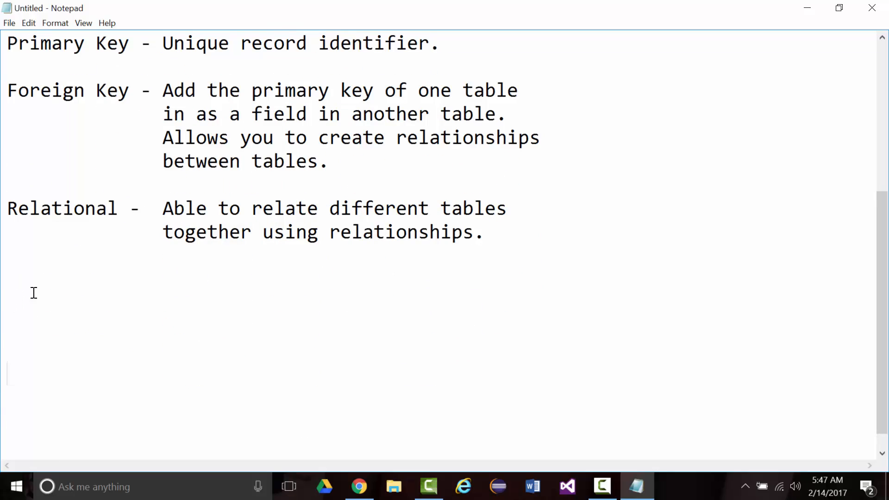
Add the DBMS term defined as 'Database Management System.'.
text(DBMS        -)
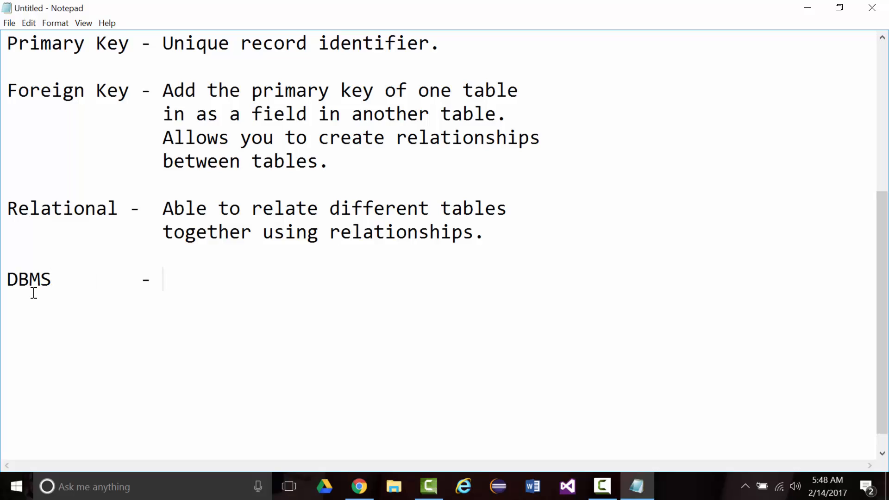
text(Data)
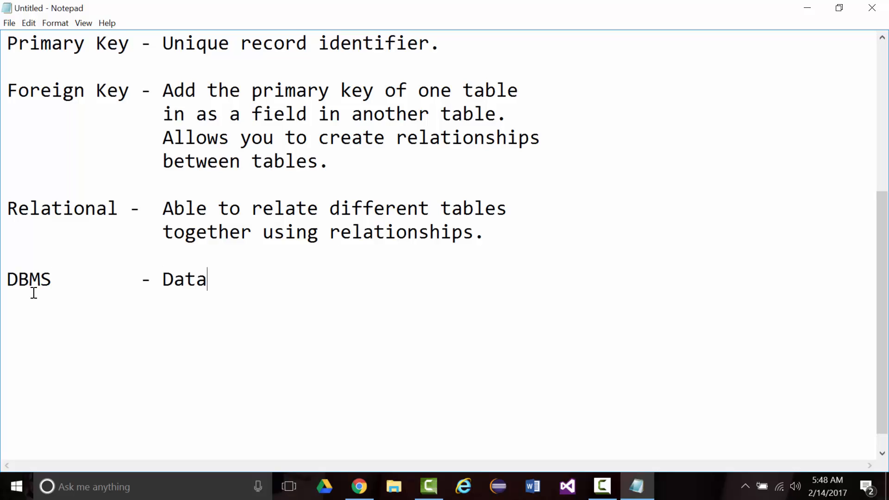
text(base Managemen)
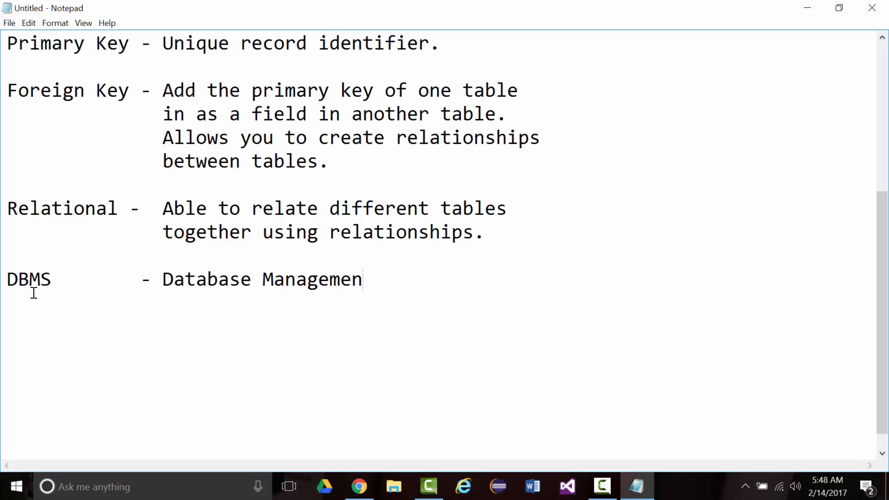
text(t System.)
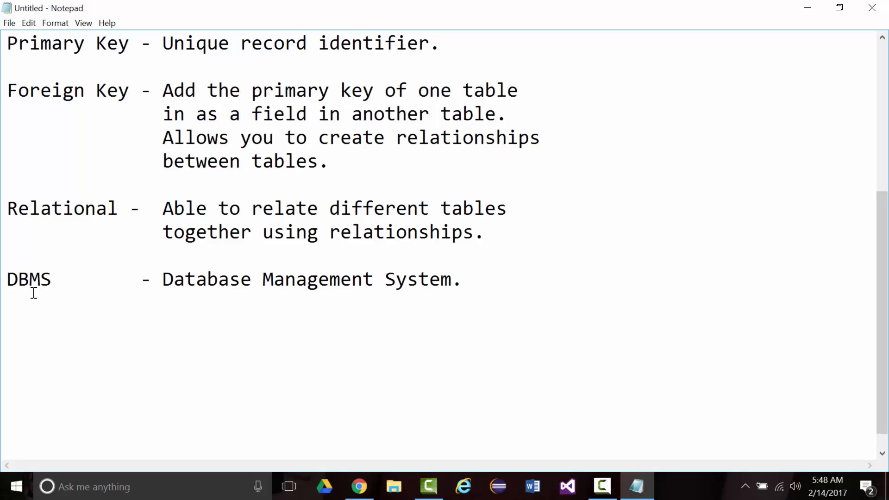
click(462, 279)
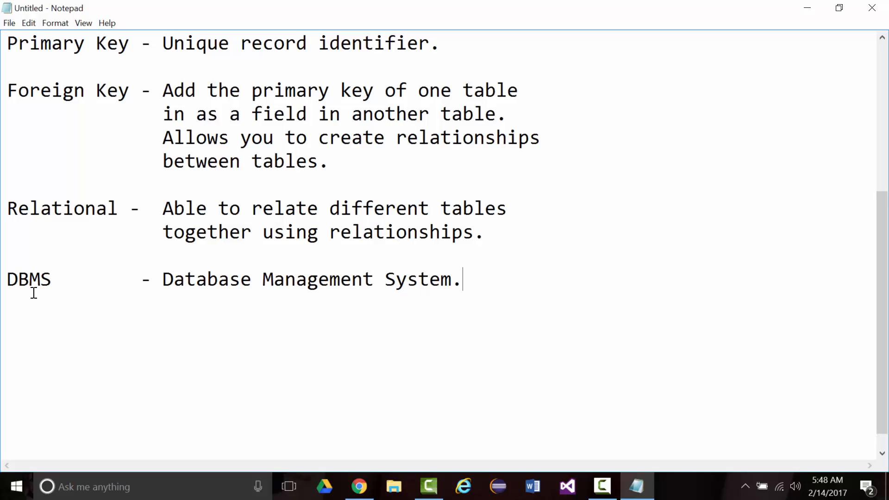
key(enter)
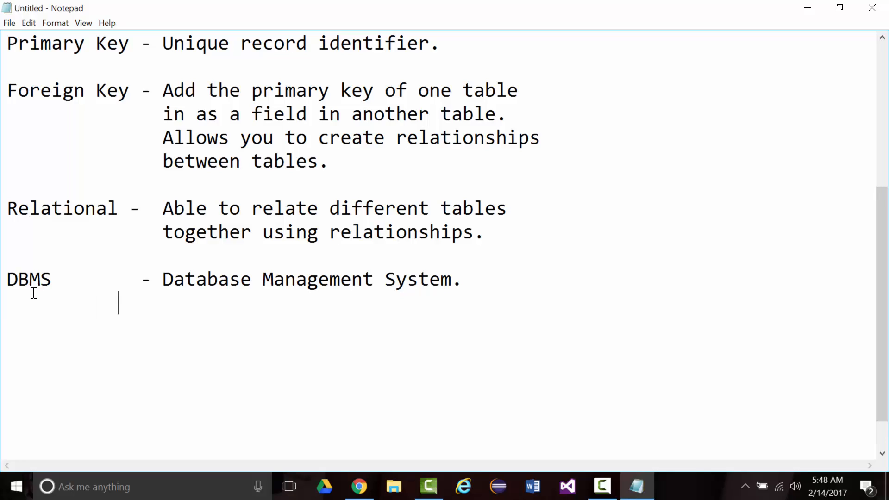
Add the line 'Allows you add data, modify data, remove data.' and begin 'CRUD - Create,'.
text(L)
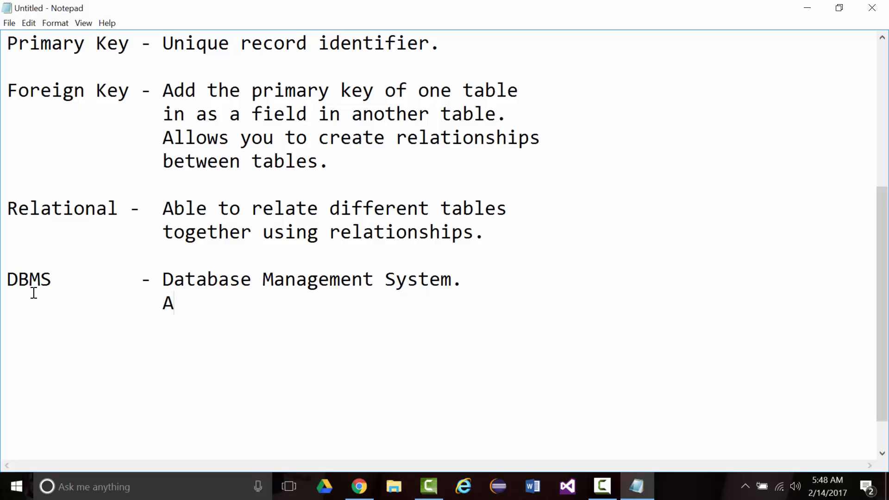
text(llows you to a)
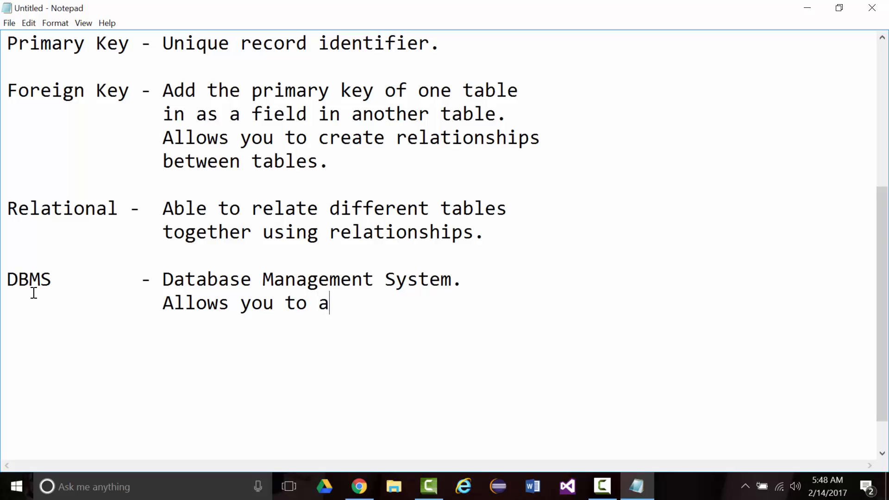
text(dd dat)
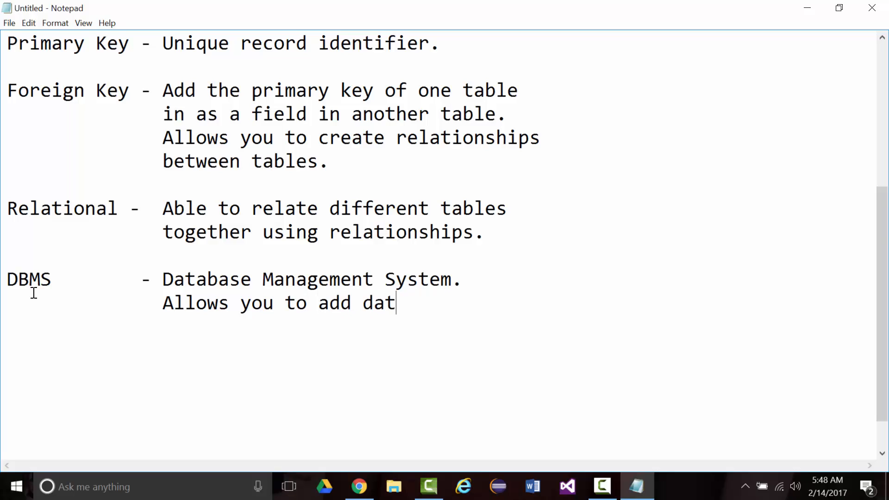
text(a,)
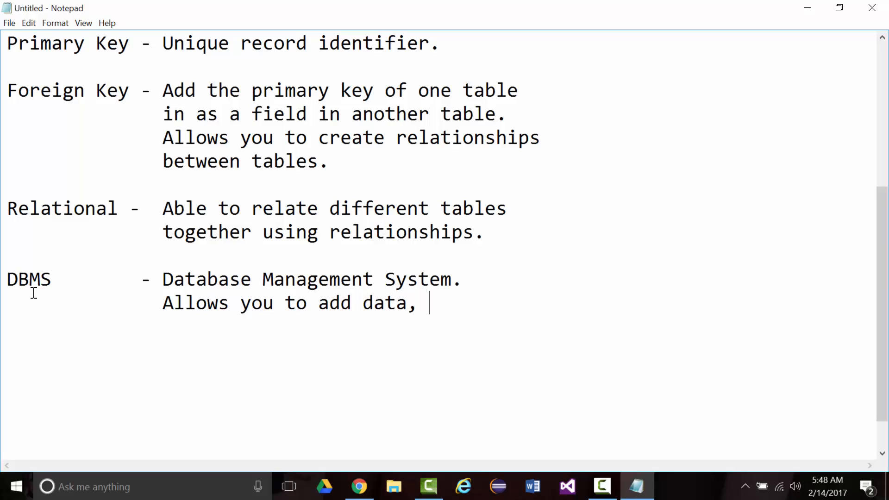
text(modif)
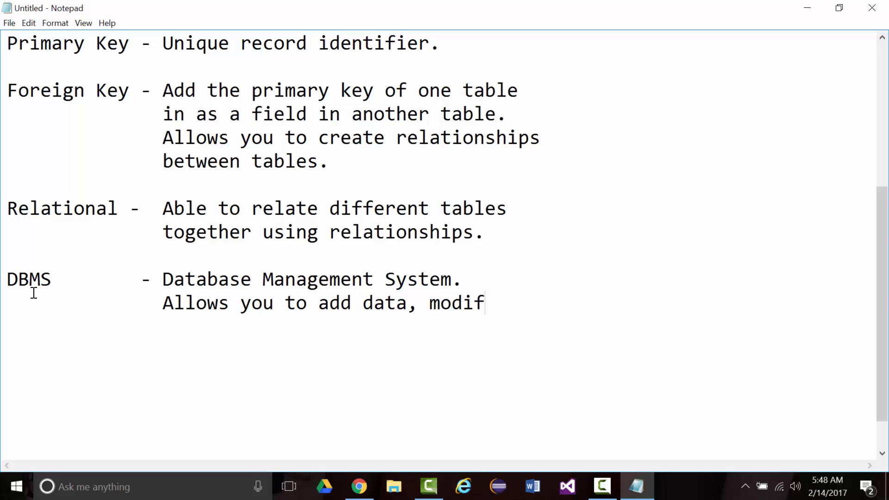
text(y data)
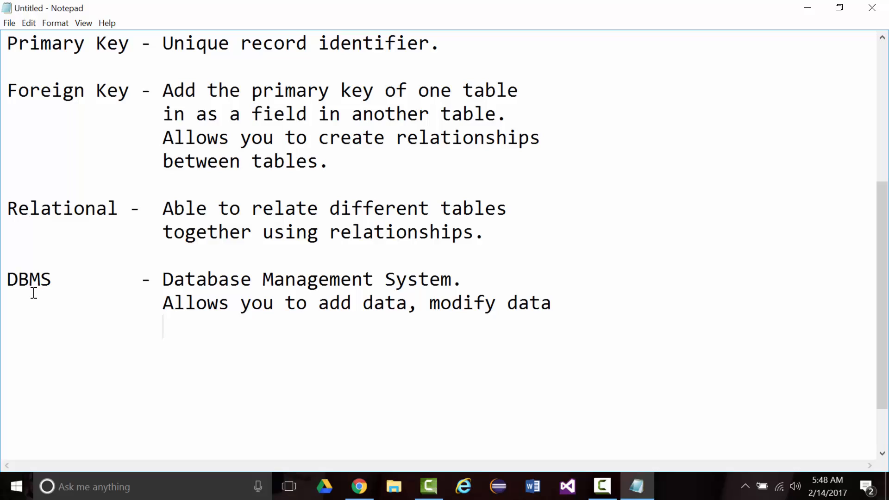
text(remove)
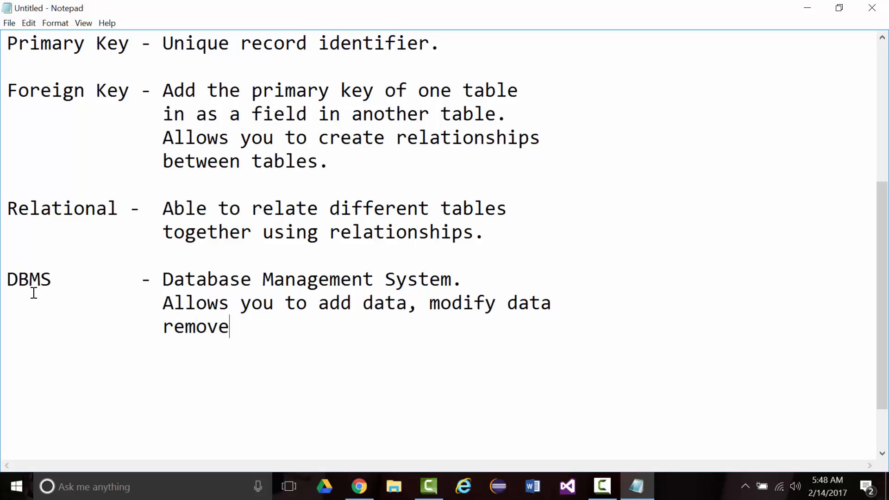
text(da)
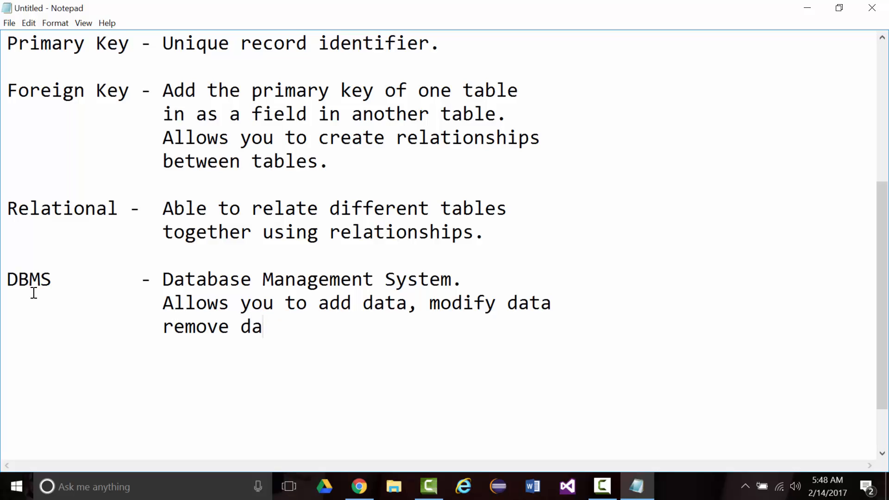
text(ta.  CR)
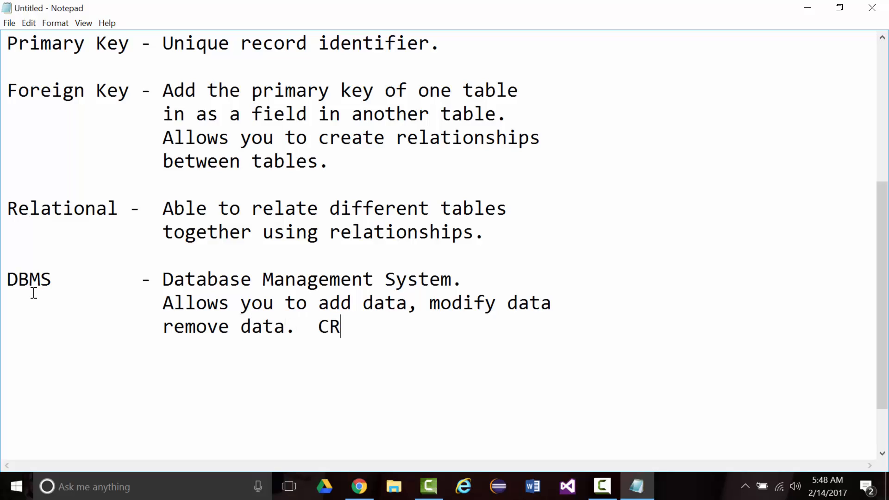
text(UD -)
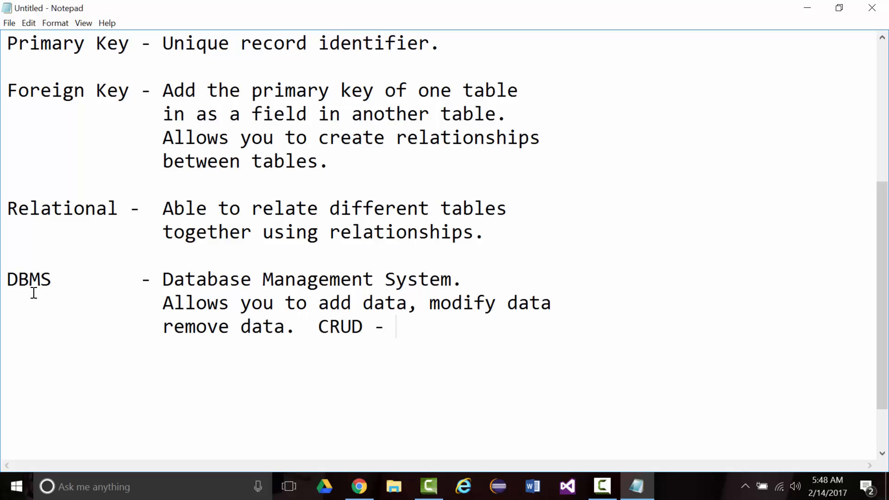
text(Create,)
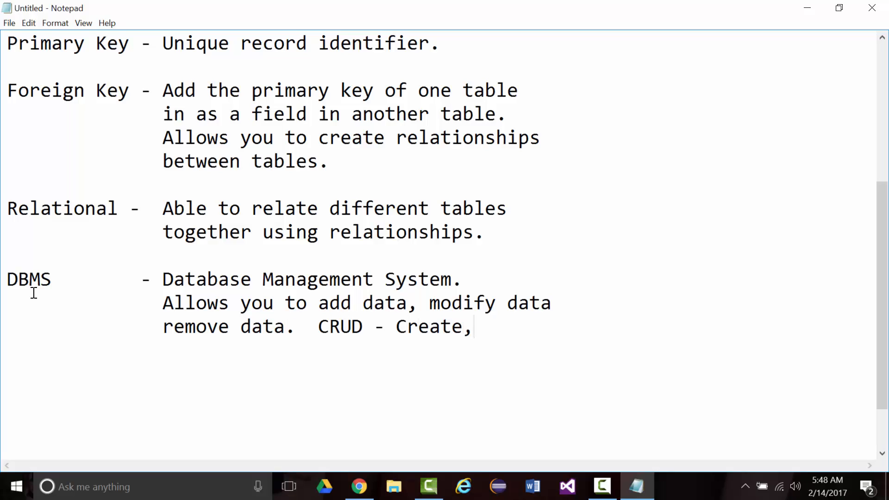
text(Remo)
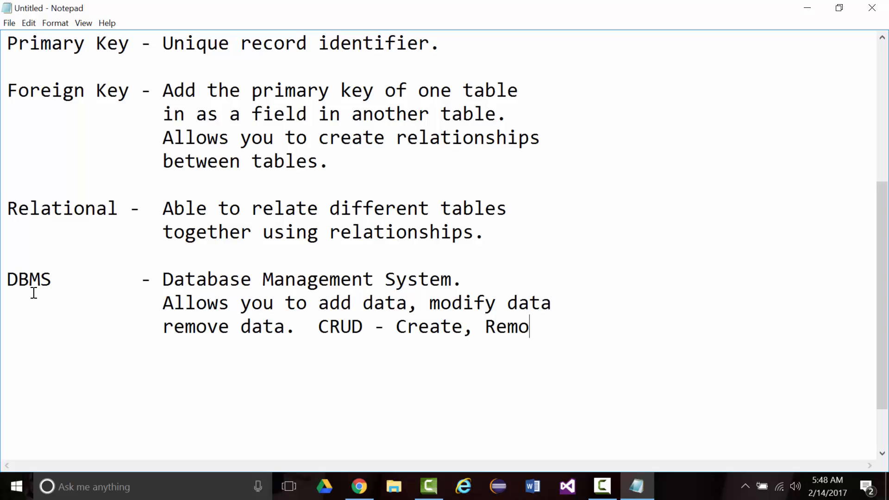
key(BackSpace)
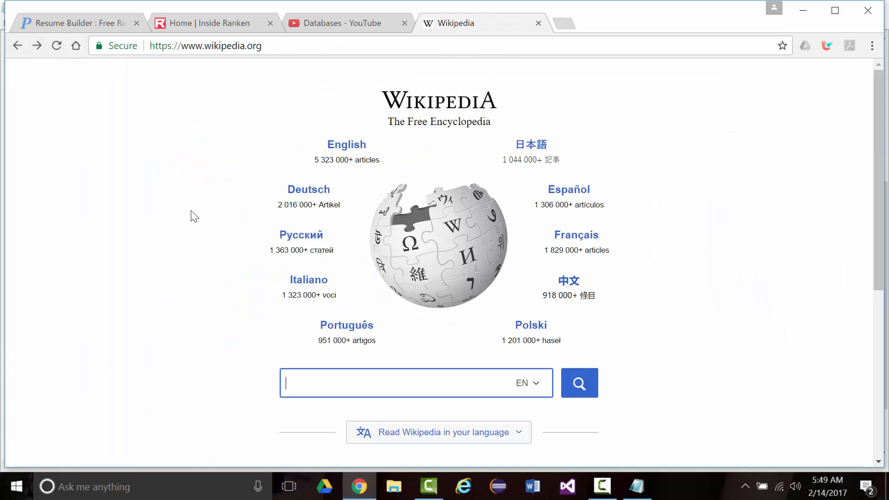
Search Wikipedia for 'crud' and open the Crud entry.
text(crud)
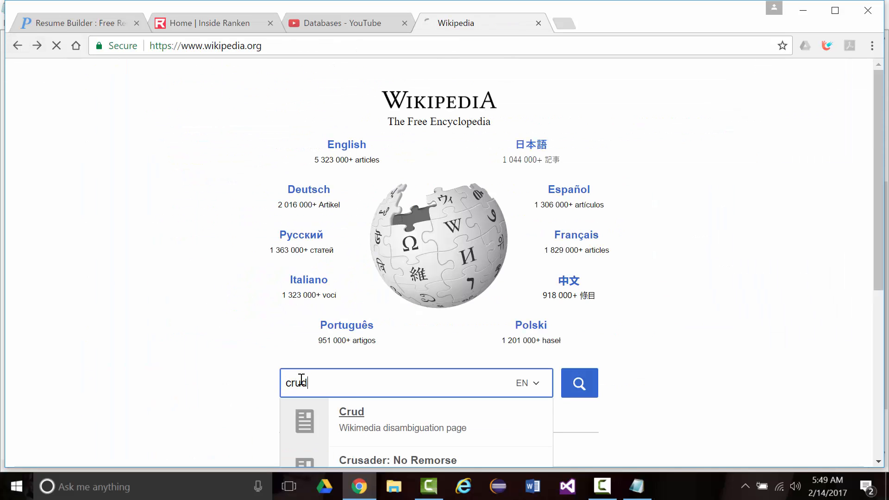
click(351, 411)
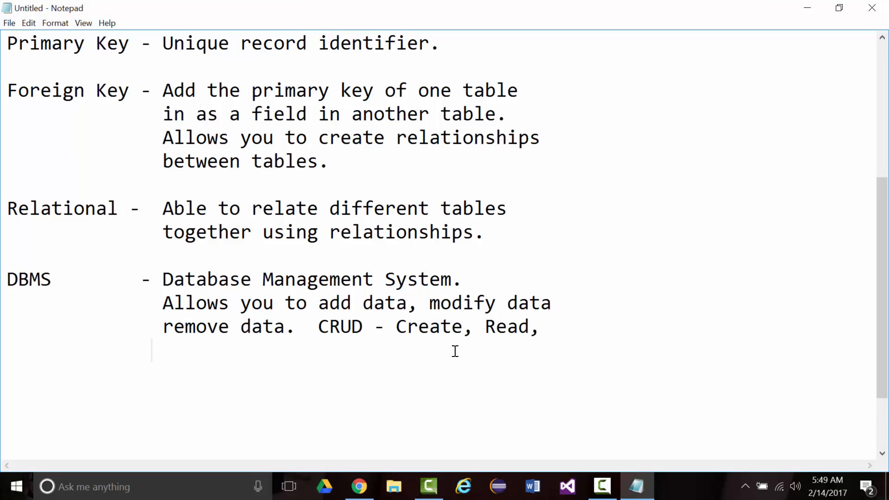
Finish the CRUD line with 'Update, and Delete.'.
text(Update,)
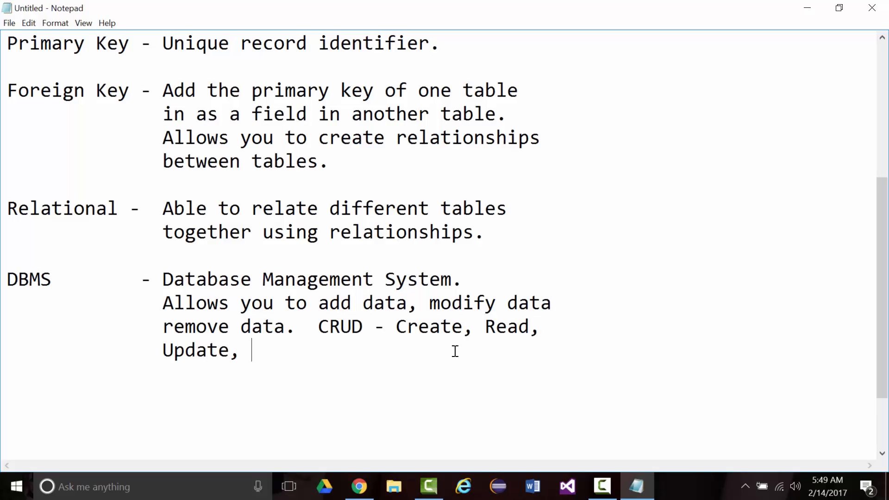
text(and Delet)
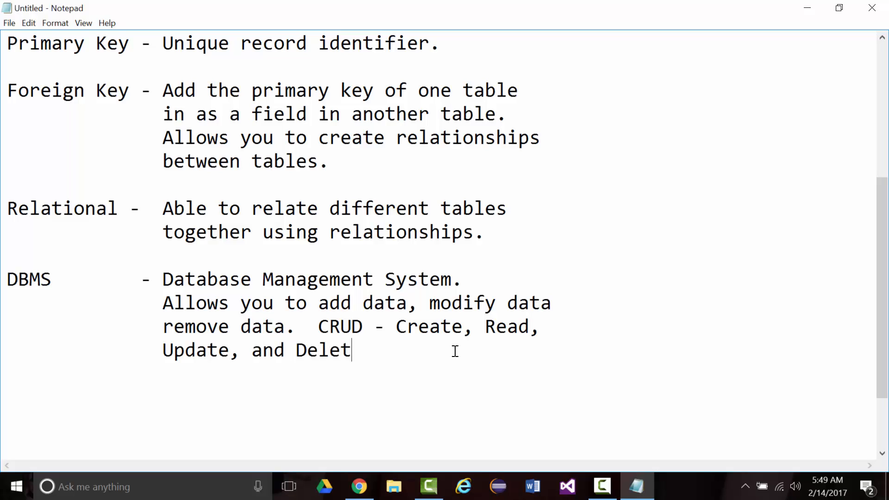
text(e.)
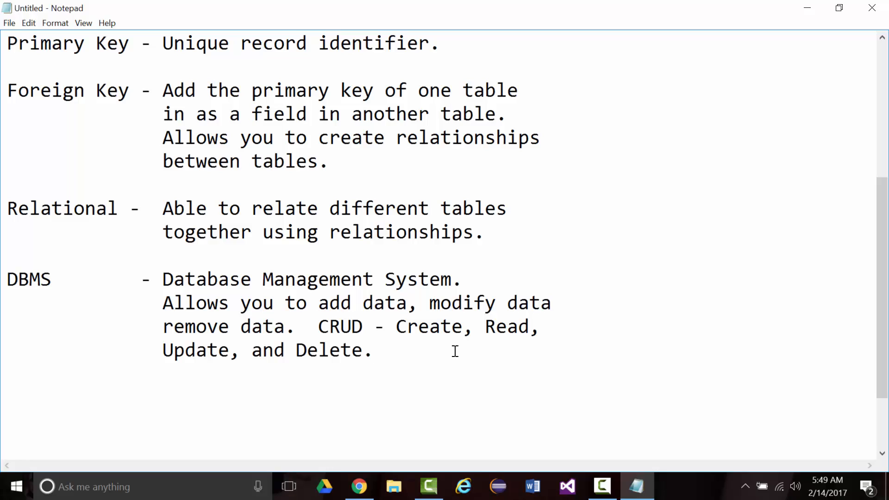
click(373, 350)
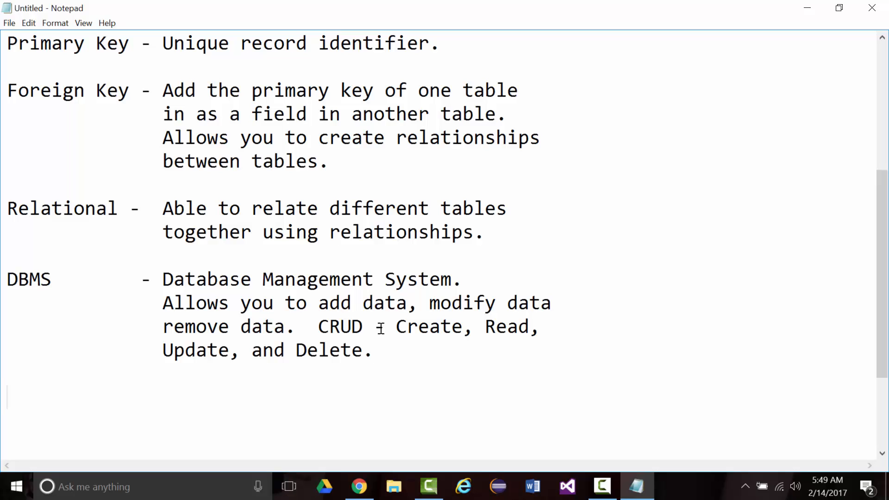
Add the term 'DDL - Data Definition Language'.
scroll(down, 3)
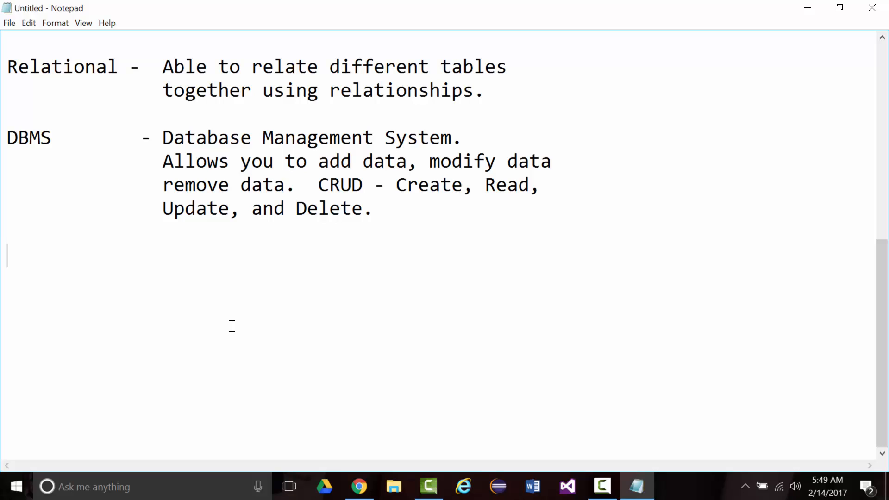
text(DDL)
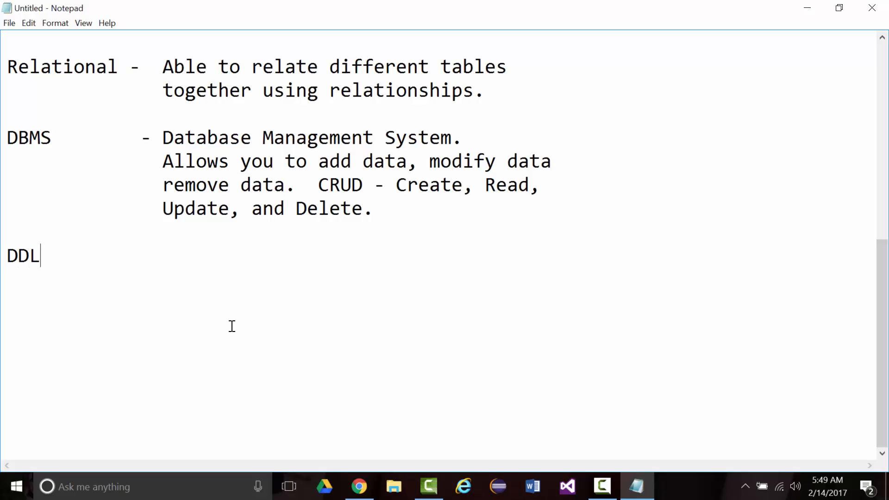
text(-)
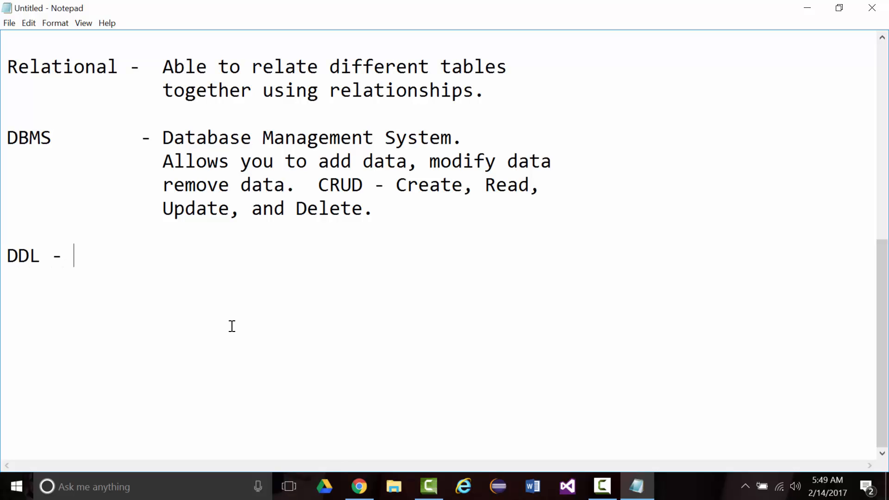
text(Data)
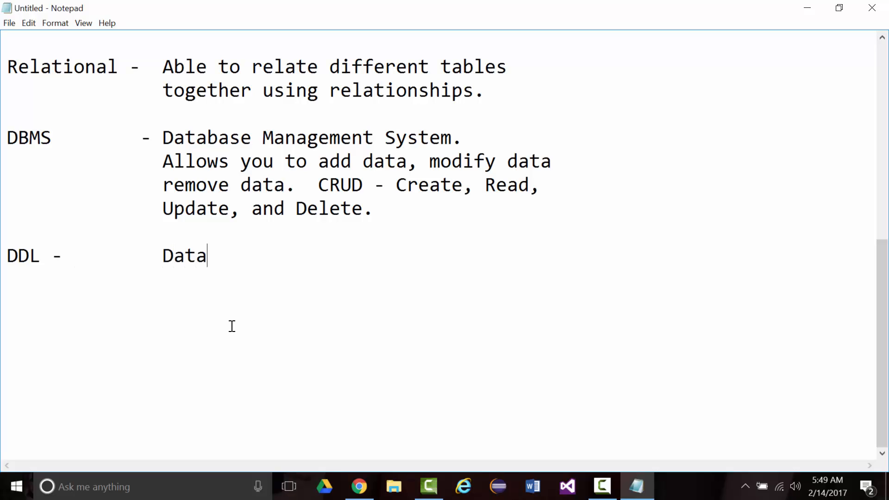
text(Definition)
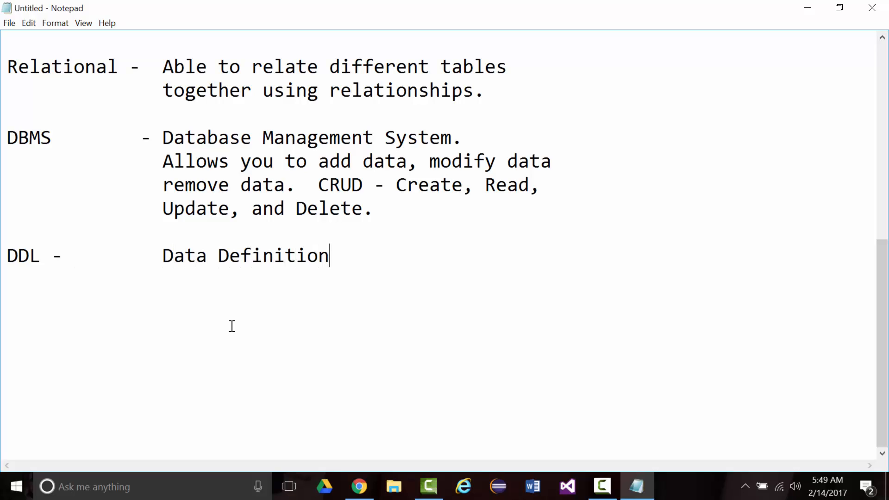
text(Language)
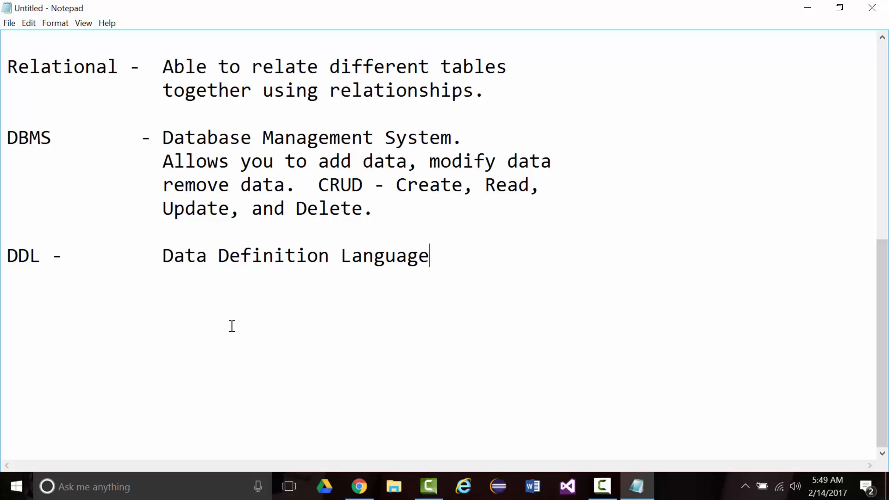
click(331, 255)
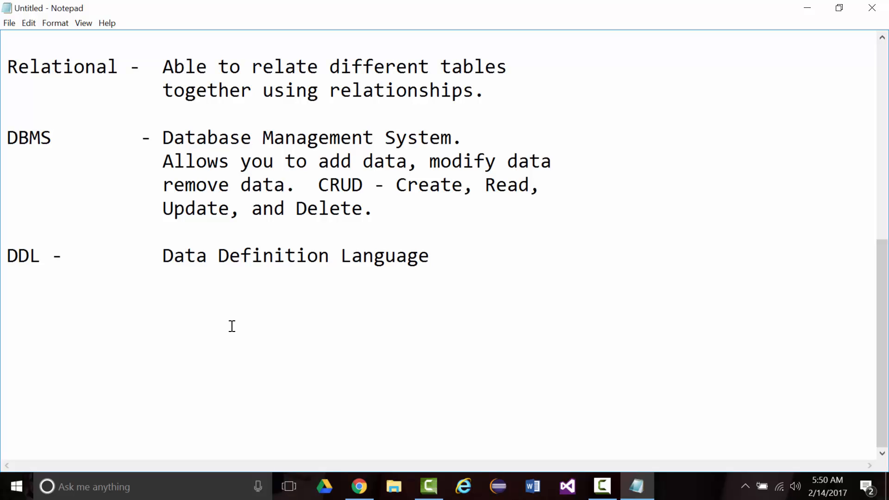
Define DDL: 'Allows you to create database schema. CREATE, ALTER, and DELETE.'.
text(.  Allo)
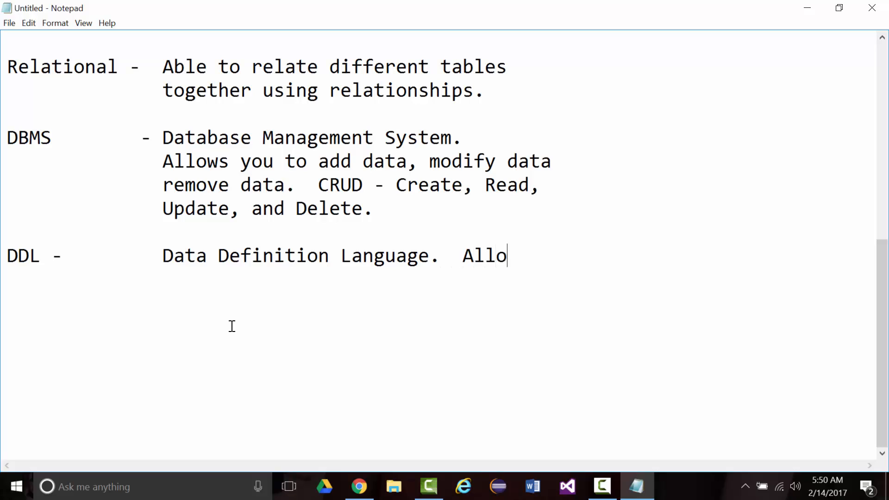
text(ws)
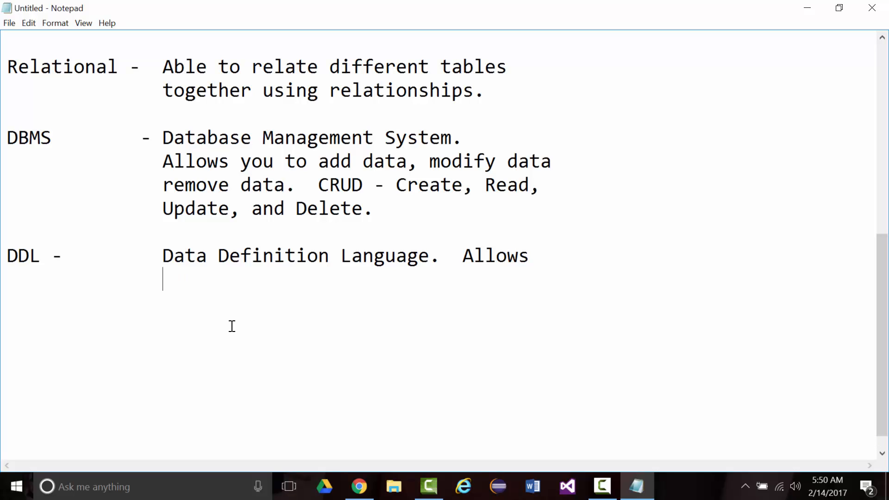
text(you to creat)
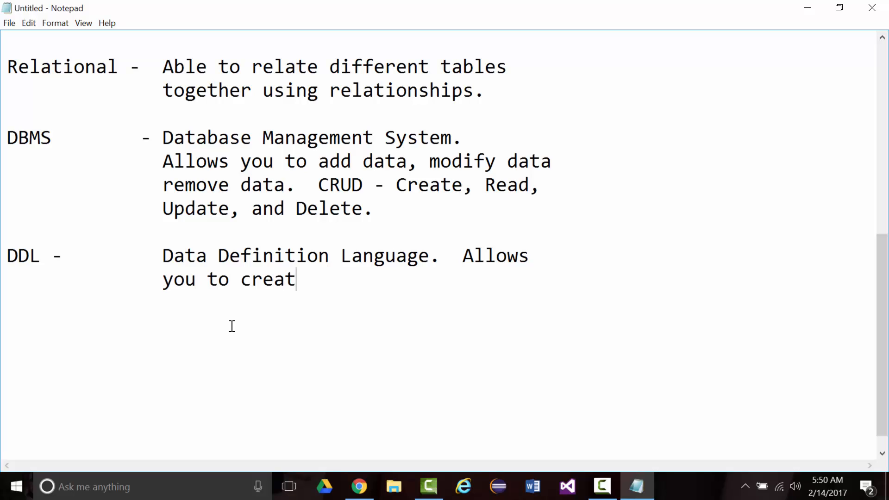
text(e database s)
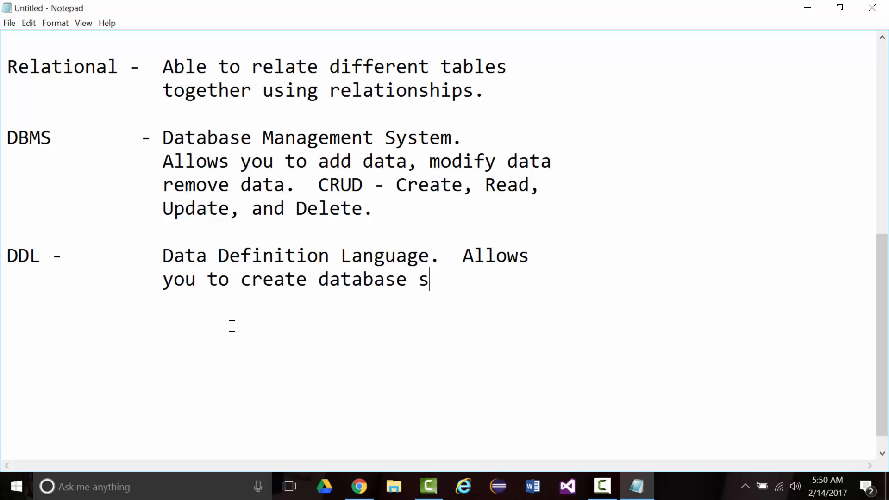
text(chema.)
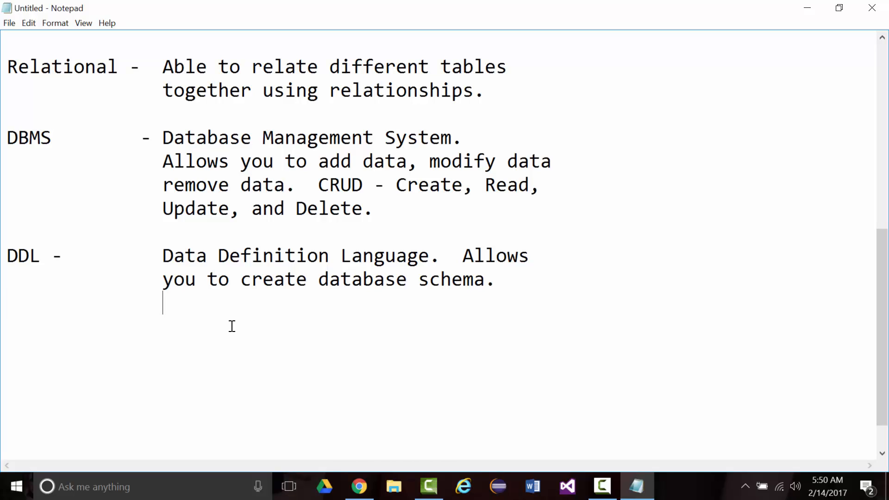
text(CREATE)
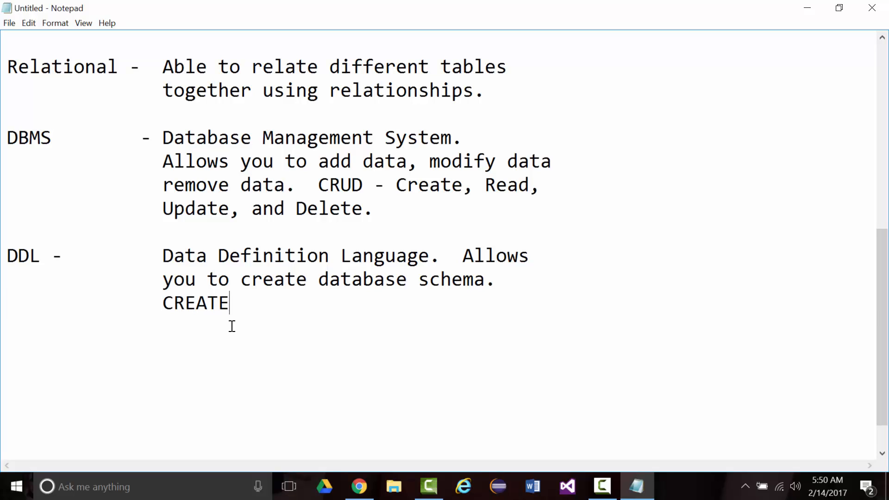
text(, ALTER,)
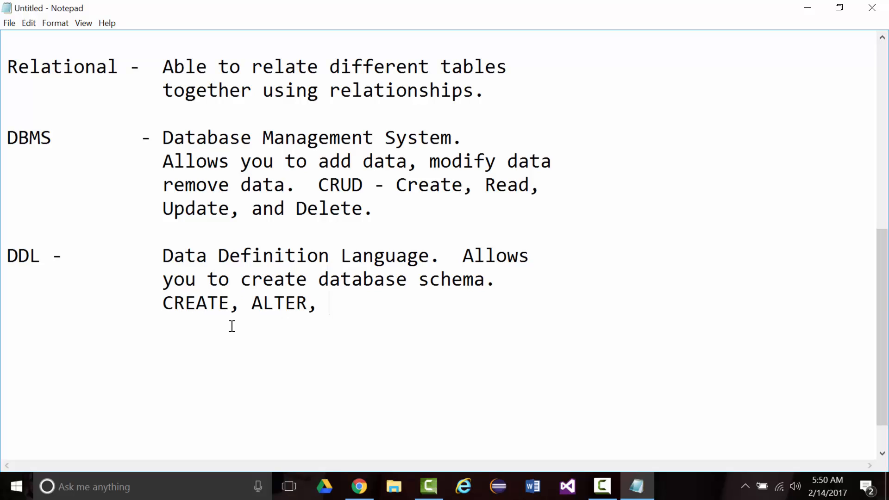
text(and DELETE)
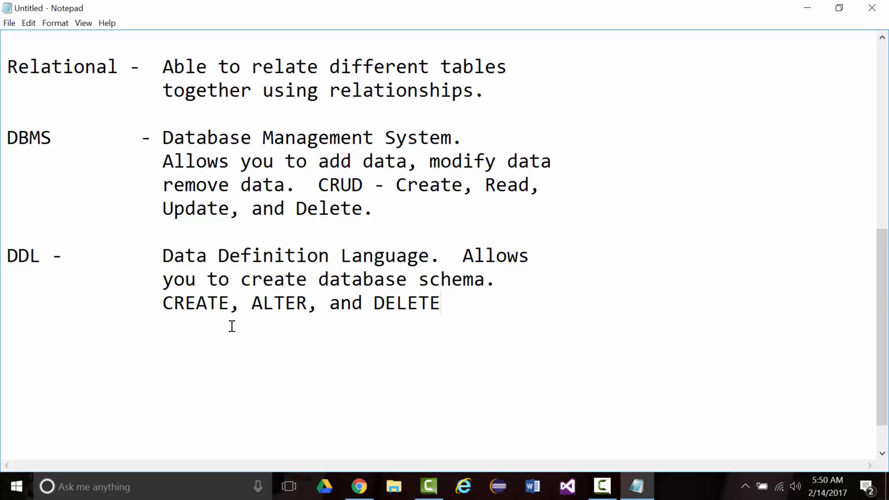
text(.)
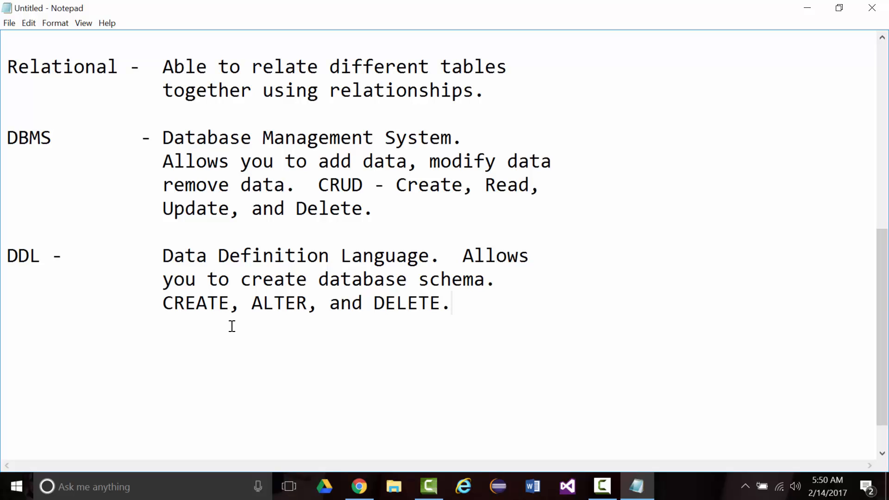
key(Enter)
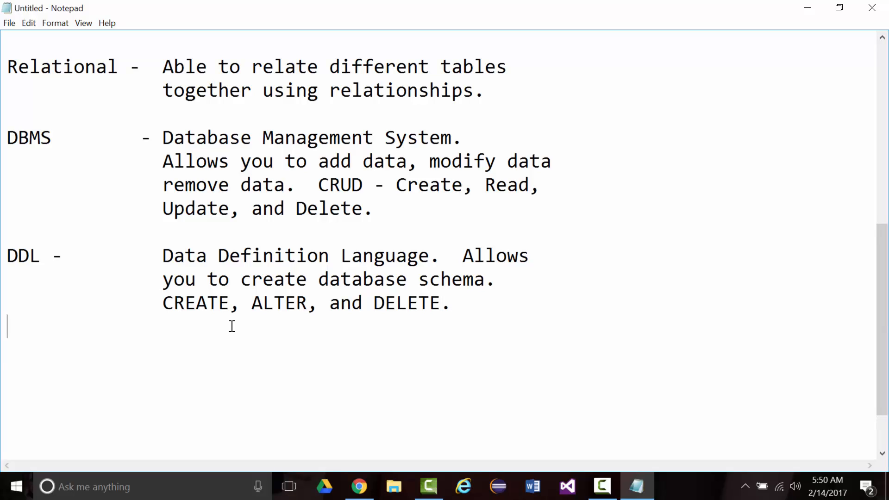
Add 'DML - Data Manipulation Language. Allows you to manipulate database data.'.
text(DM)
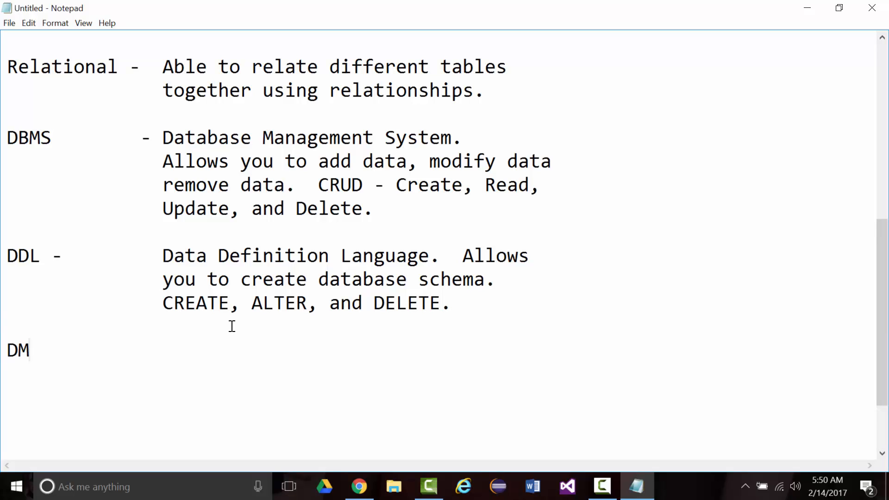
text(L -)
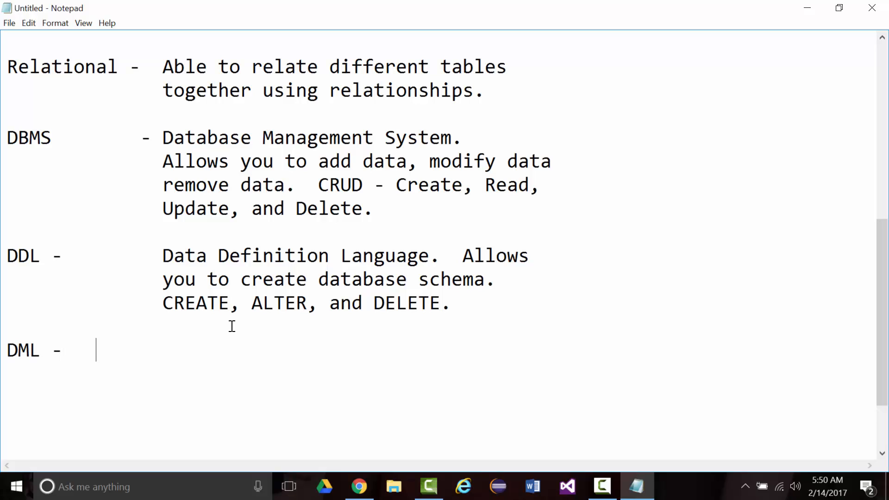
text(Da)
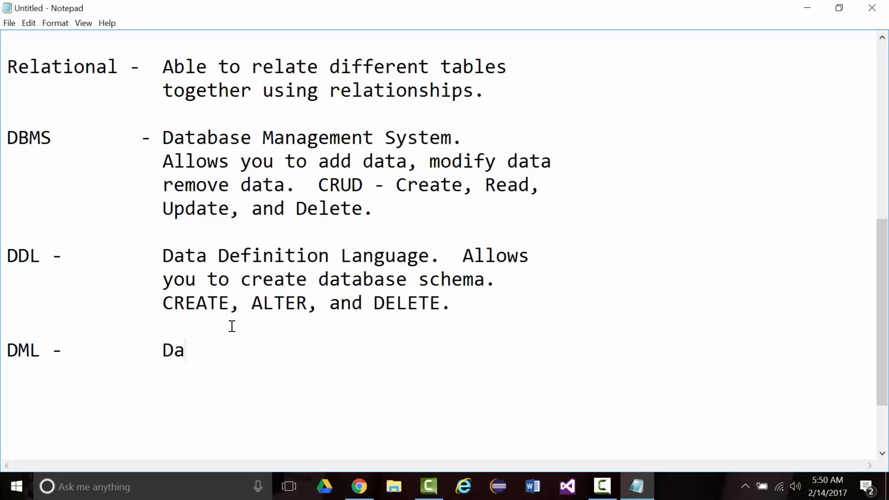
text(ta Manip)
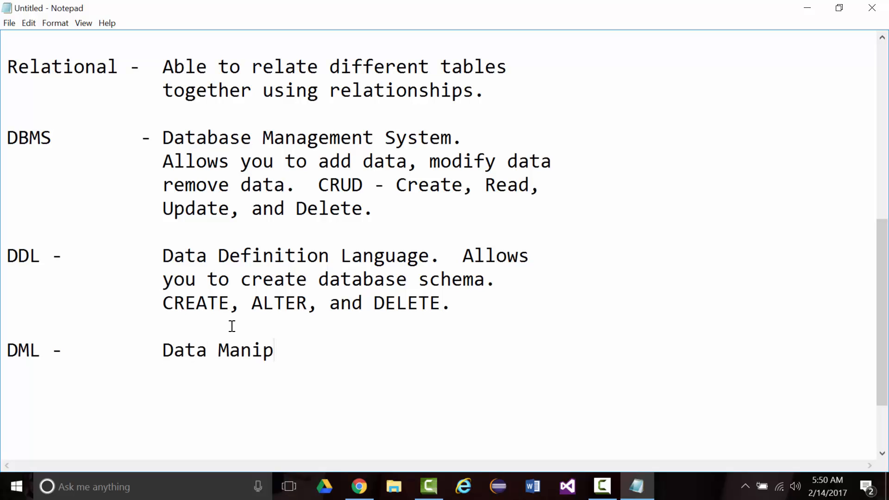
text(ulation L)
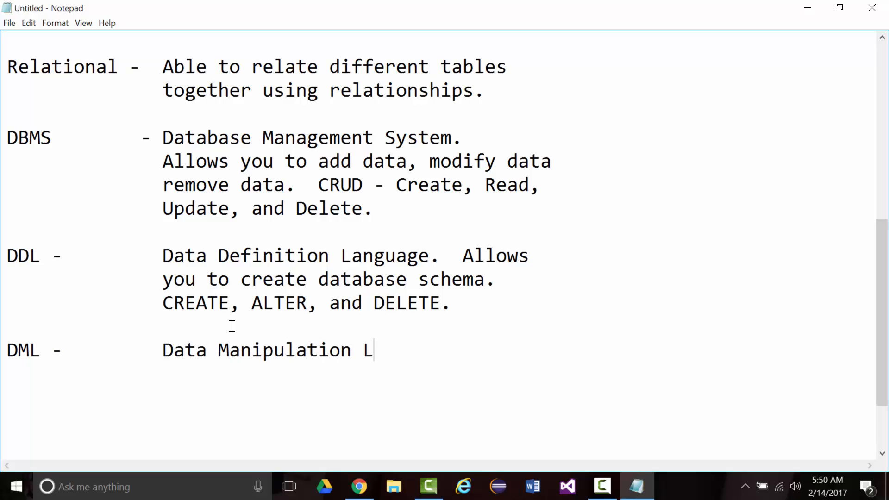
text(anguage.)
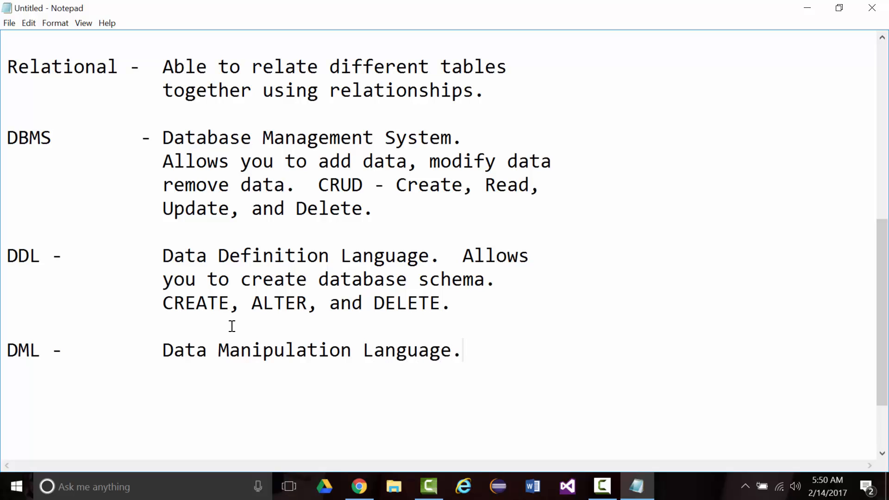
text(Allows)
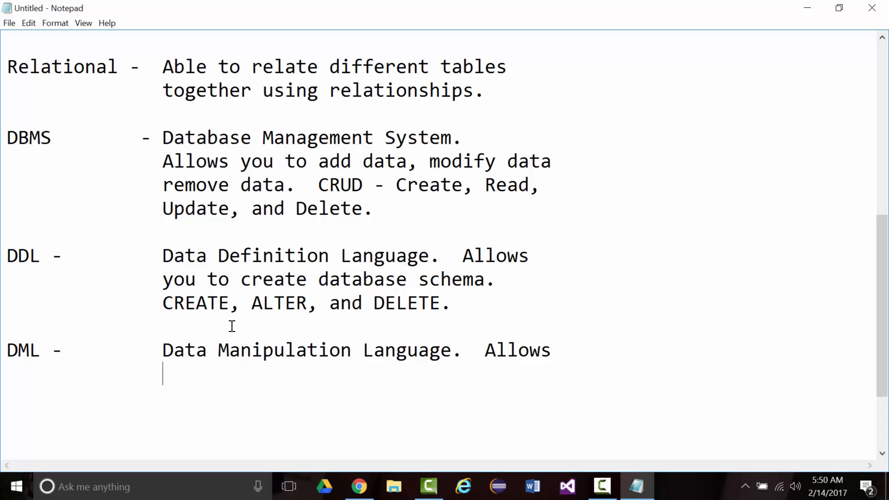
text(you to m)
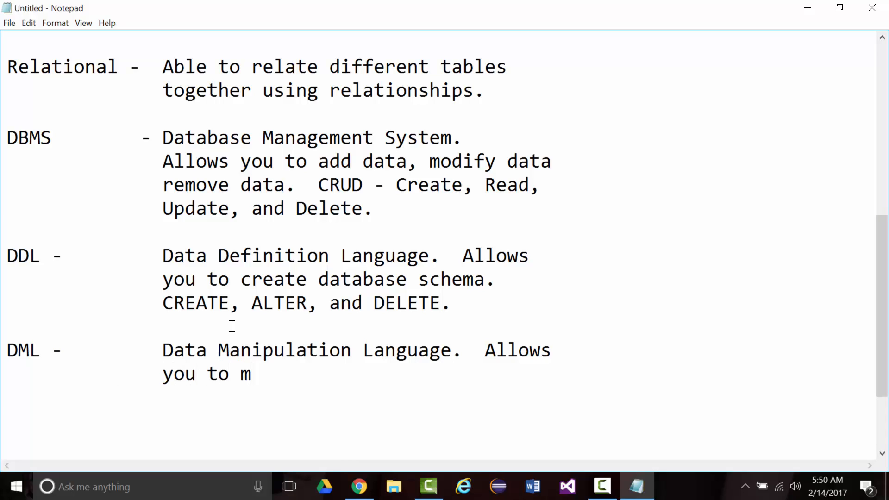
text(anipuate da)
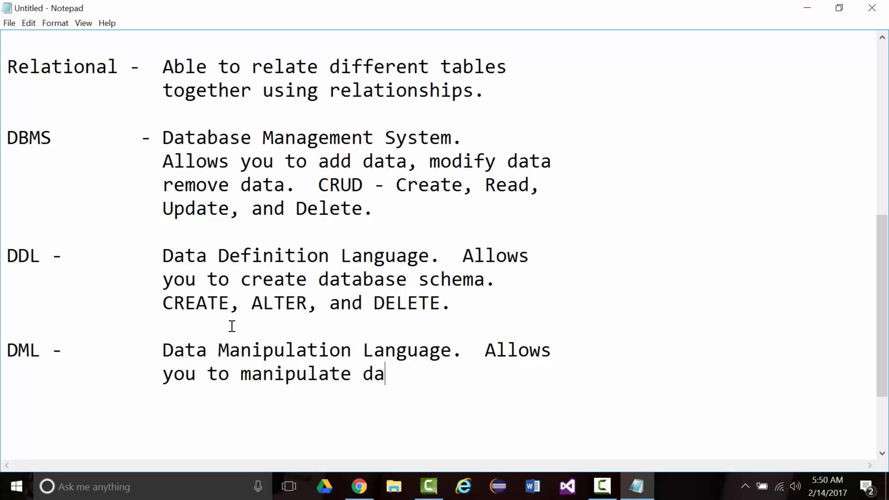
text(tabase data)
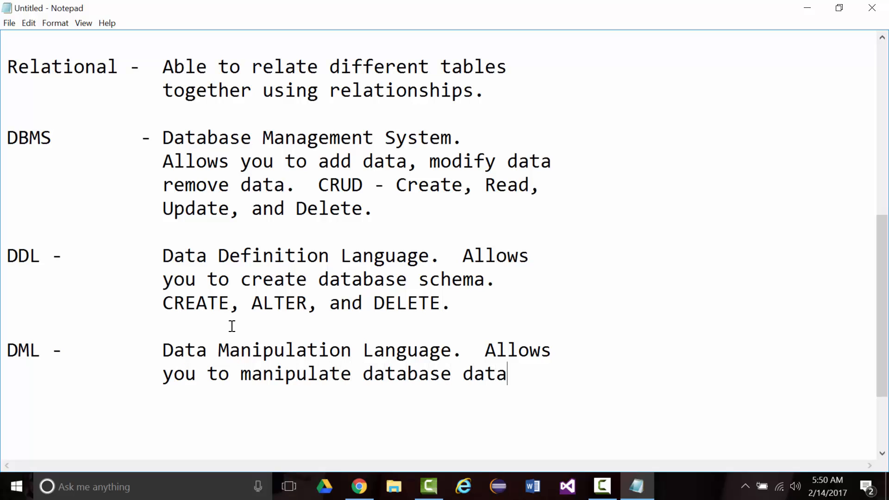
text(.)
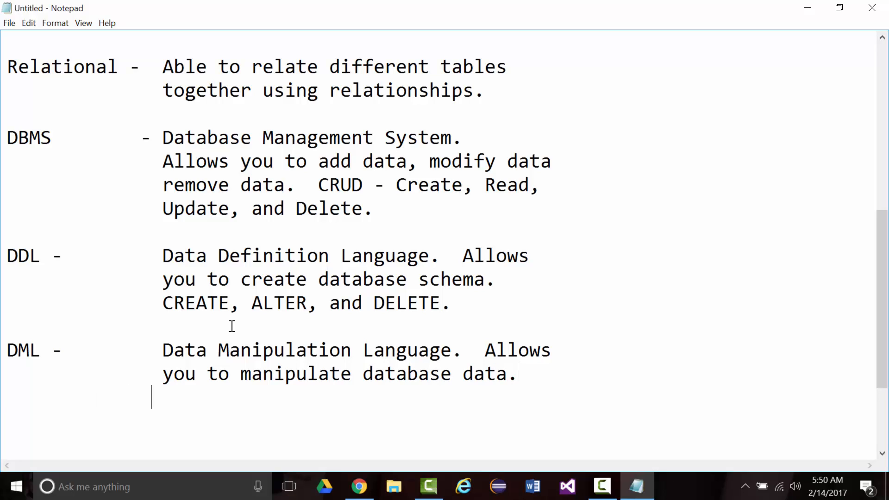
List the DML commands SELECT, UPDATE, and INSERT.
text(SELECT,)
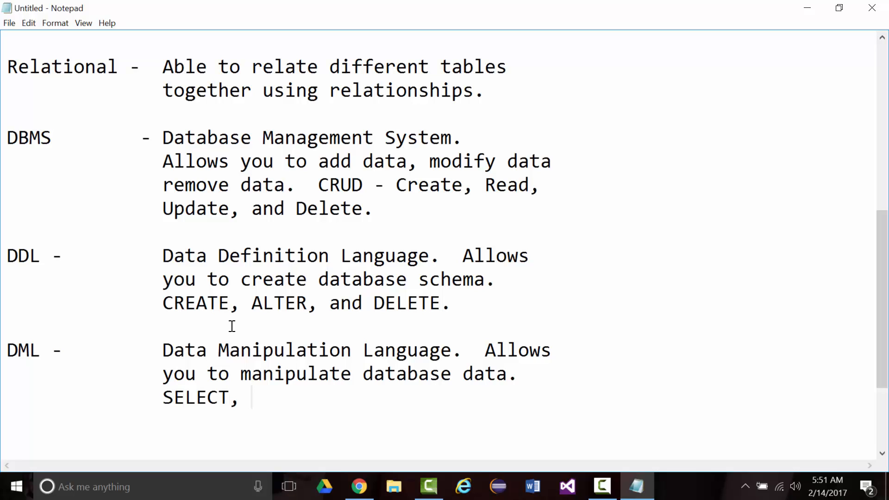
text(UP)
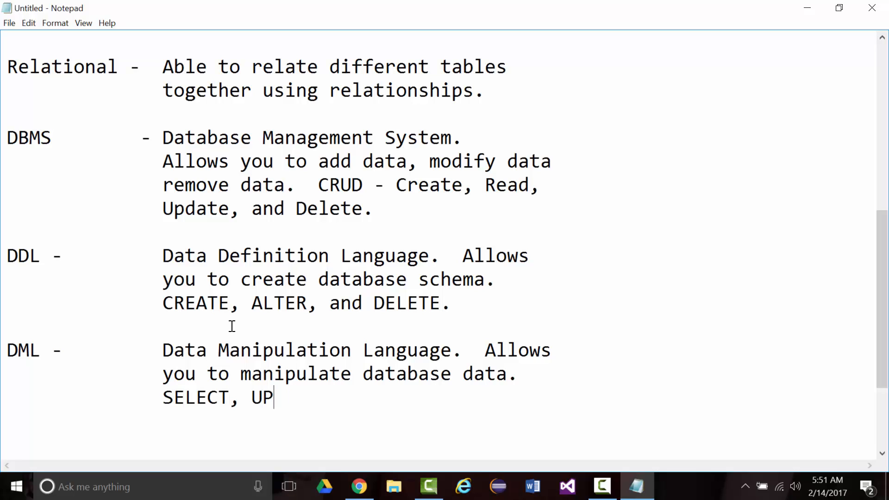
key(Backspace)
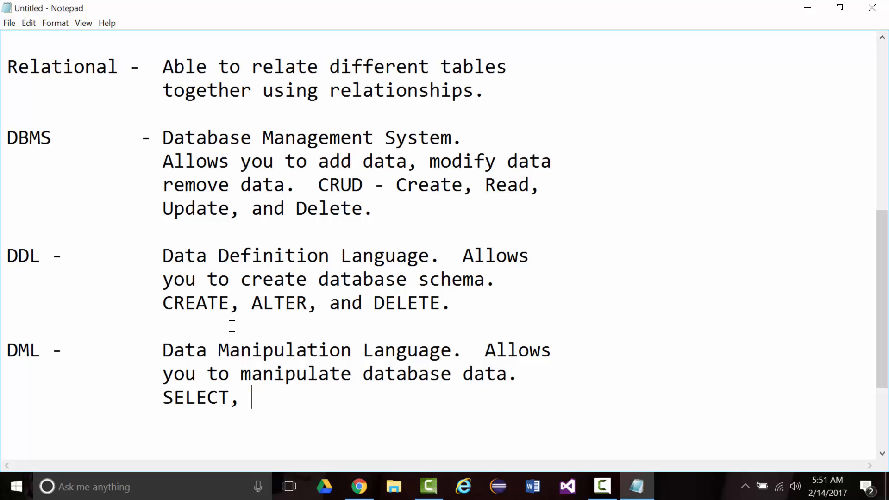
text(UPDATE,)
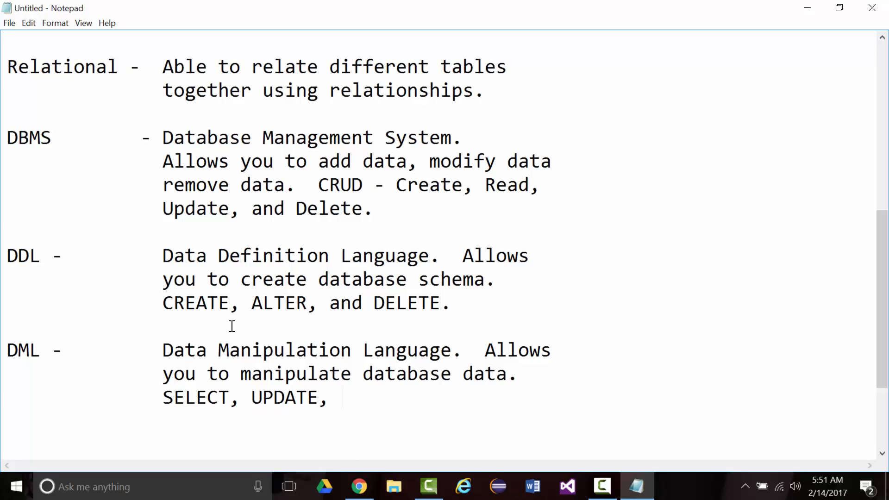
text(INSERT, and DE)
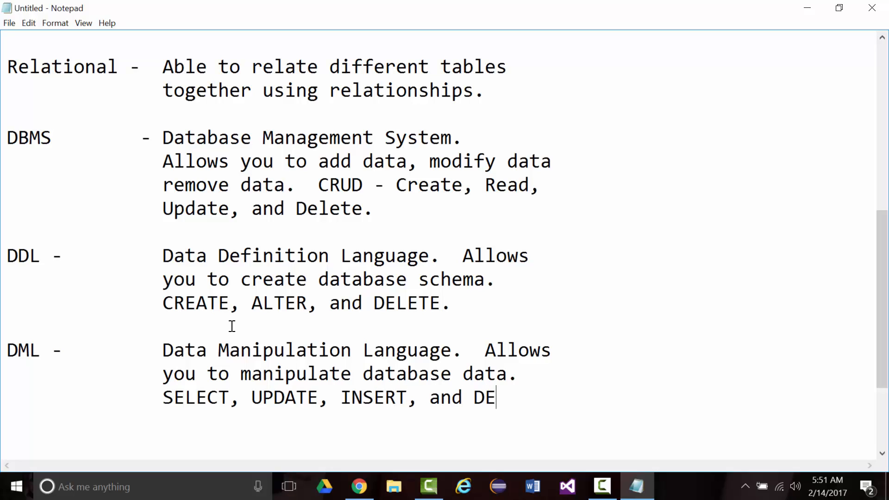
End the DML list with DELETE, then change DELETE to DROP in the DDL line.
text(LETE.)
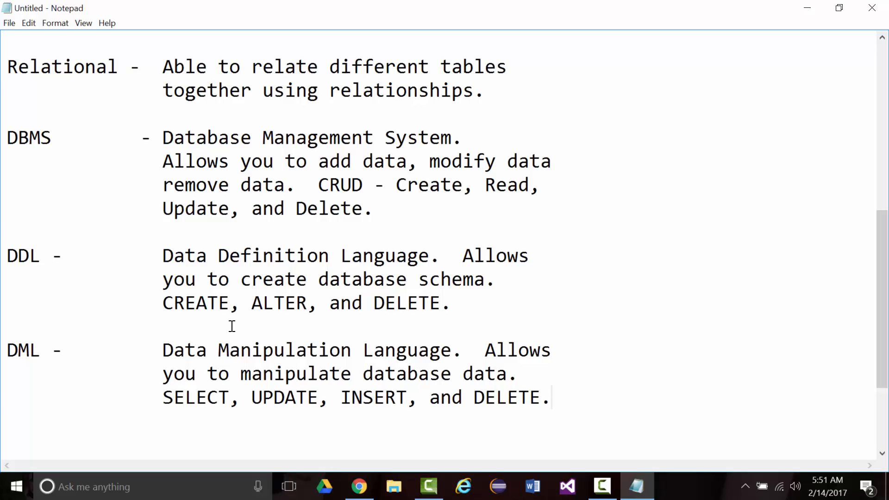
double_click(408, 303)
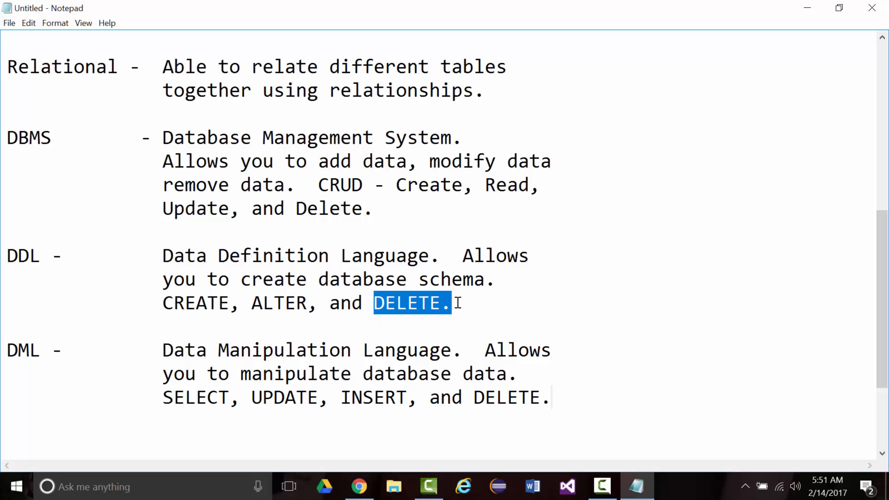
text(DROP)
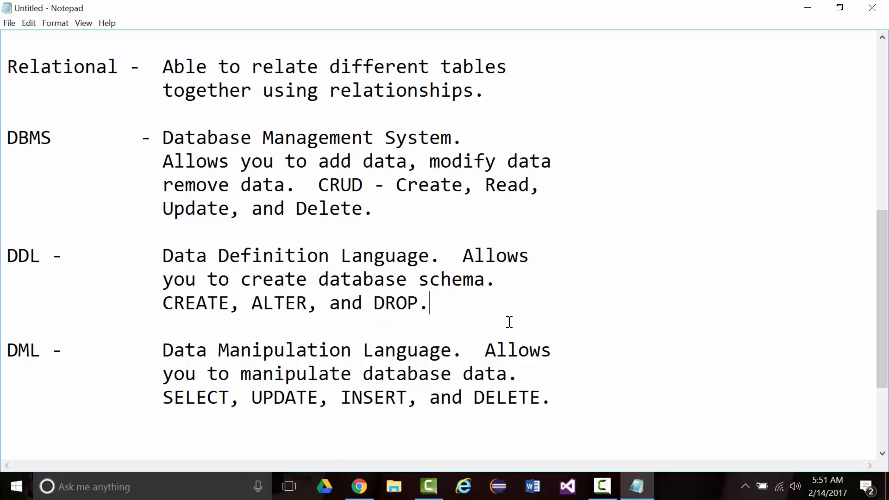
mouse_move(588, 403)
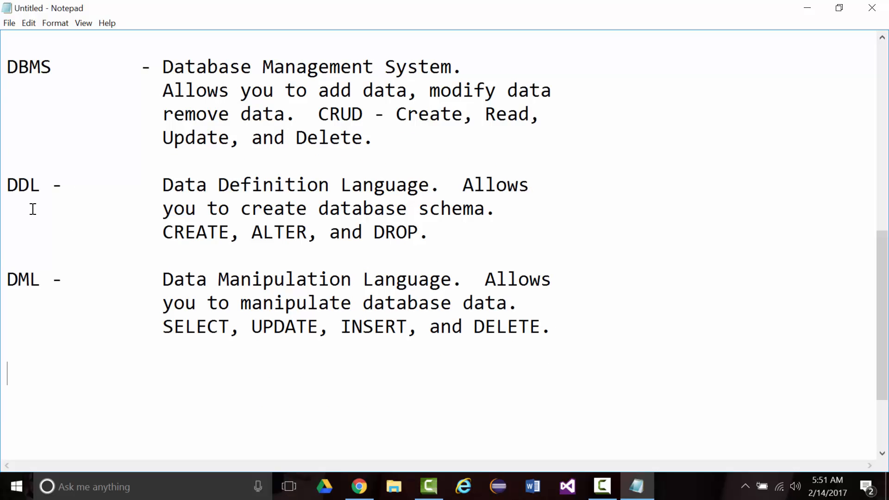
mouse_move(346, 367)
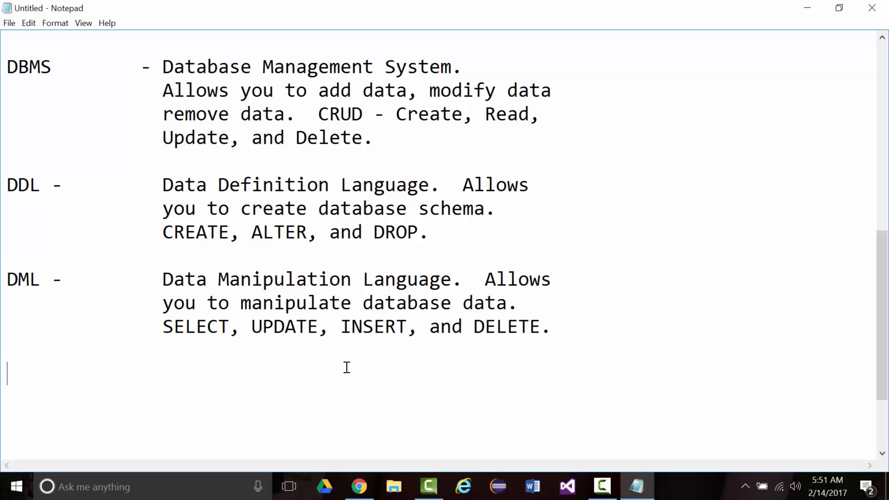
Add 'SQL - Structured Query Language (sometimes pronounced sequel)'.
text(SQL)
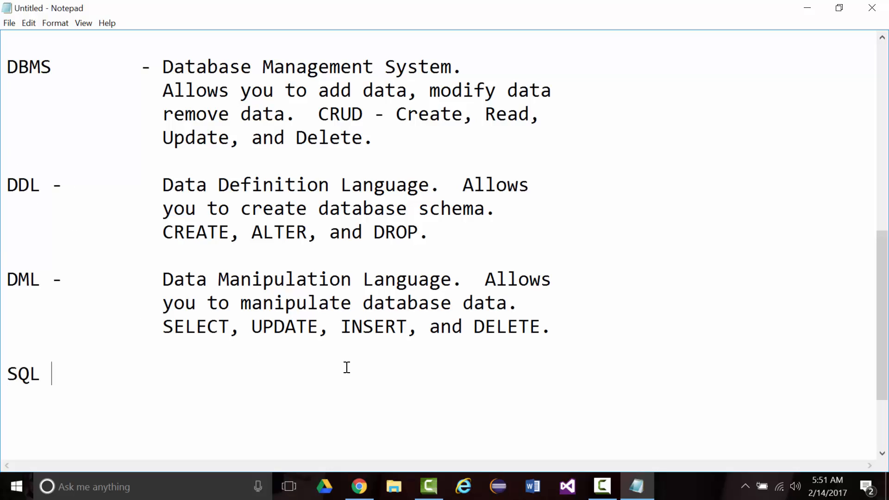
text(-)
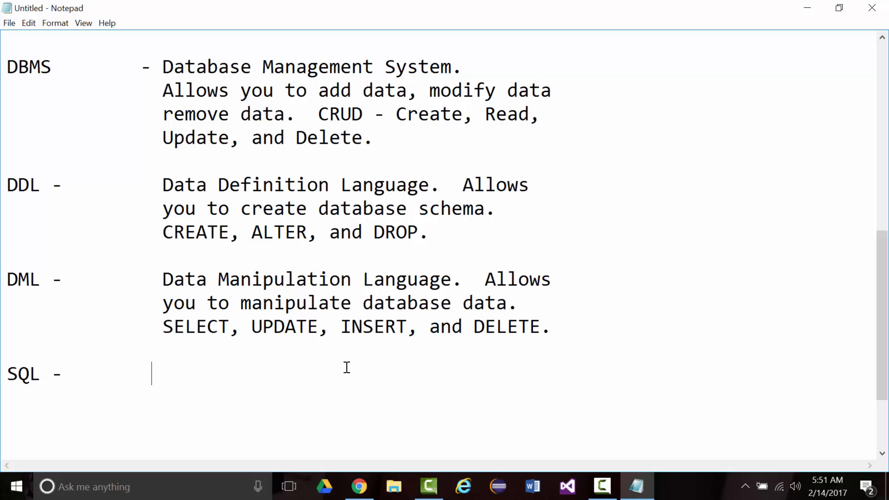
text(Stru)
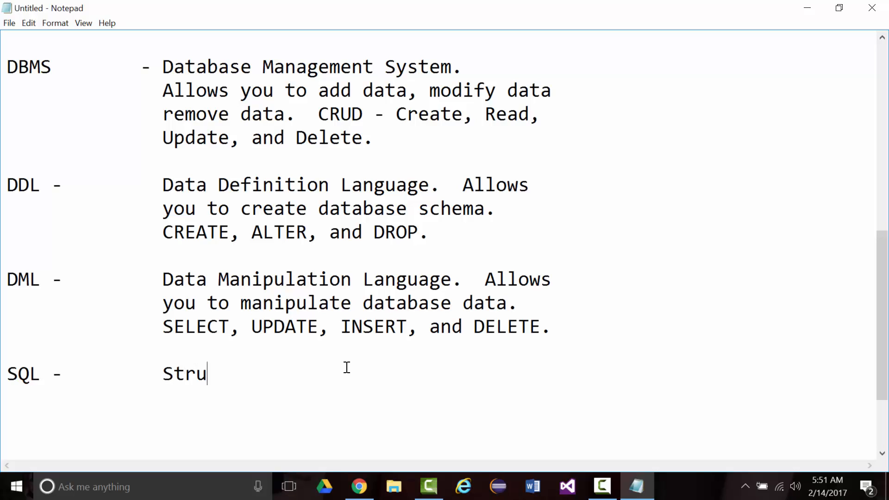
text(ctured Q)
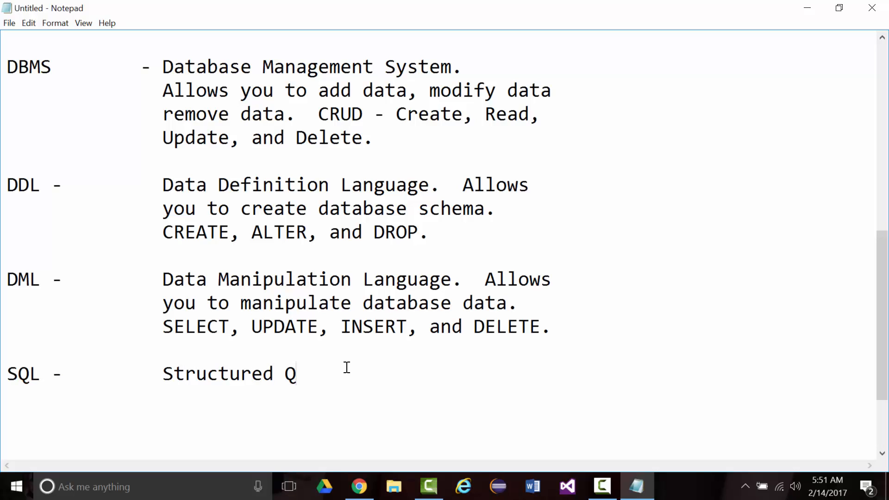
text(uery Lang)
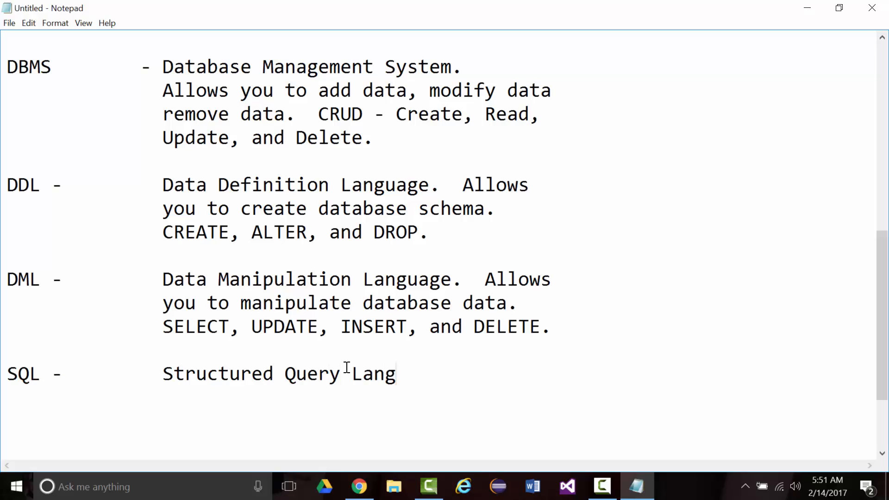
text(uage (sometim)
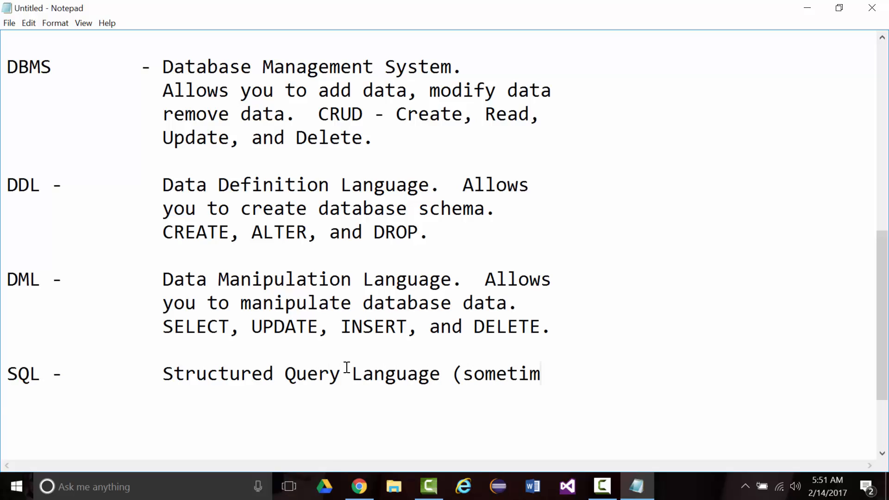
text(es)
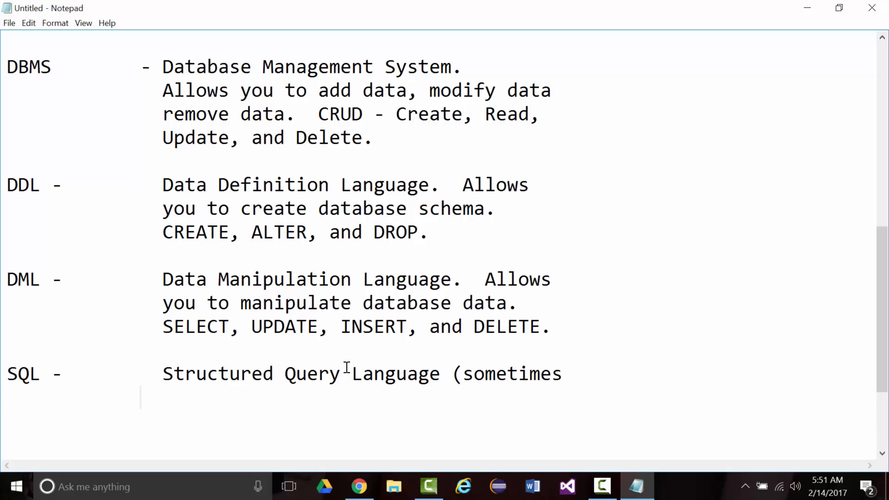
text(pronou)
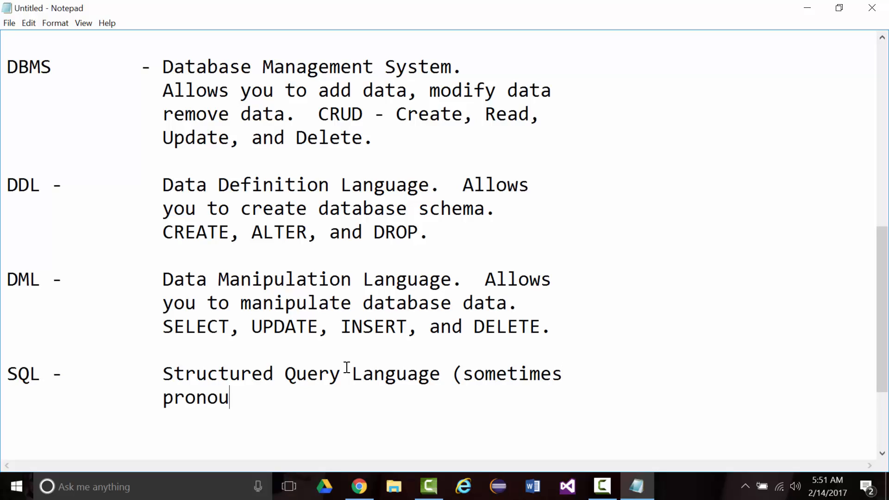
text(nced)
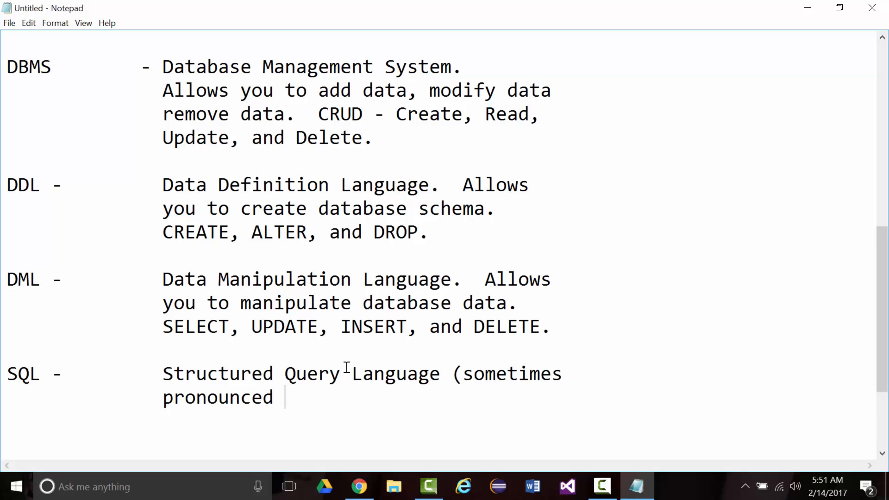
text(sequel))
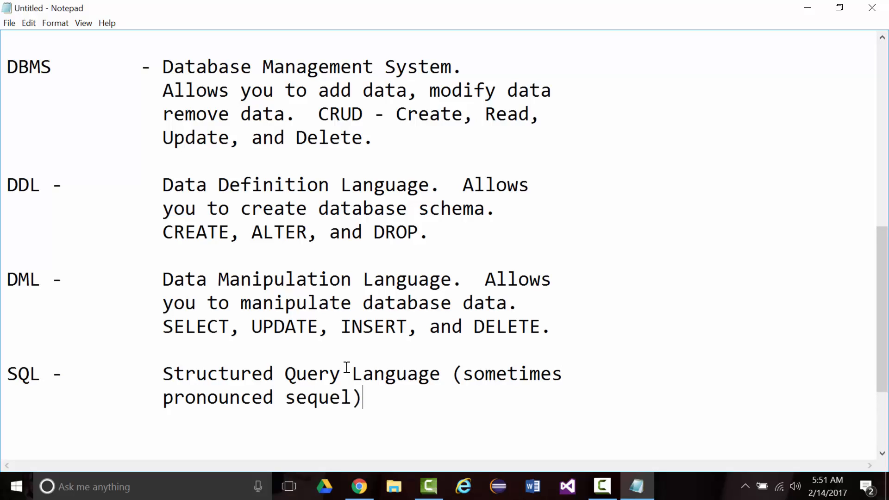
scroll(up, 3)
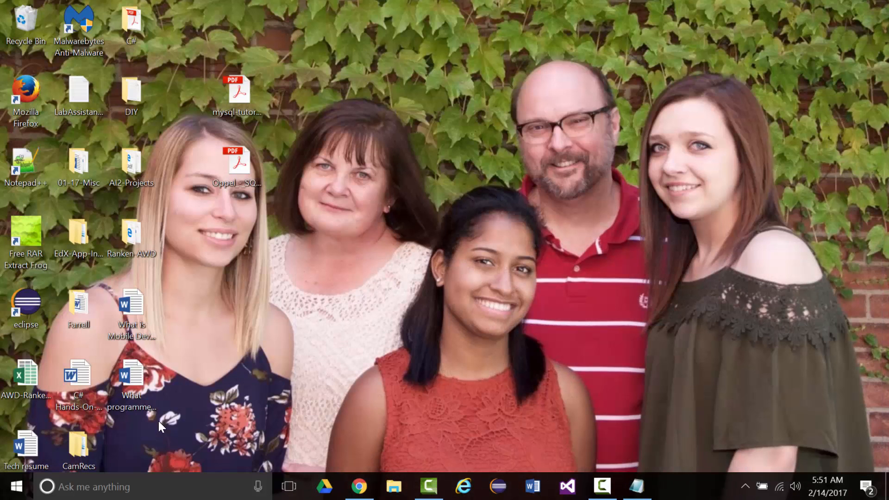
Search Wikipedia for 'sql' and read the SQL article's definition.
click(359, 487)
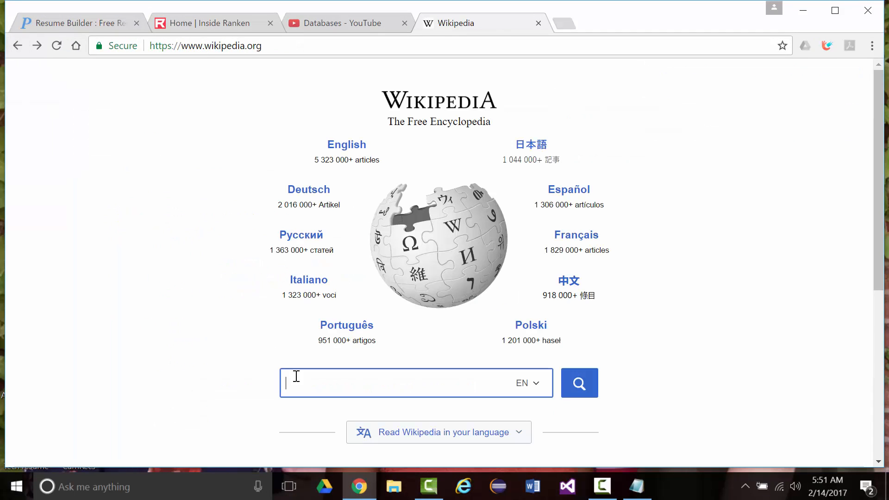
text(sql)
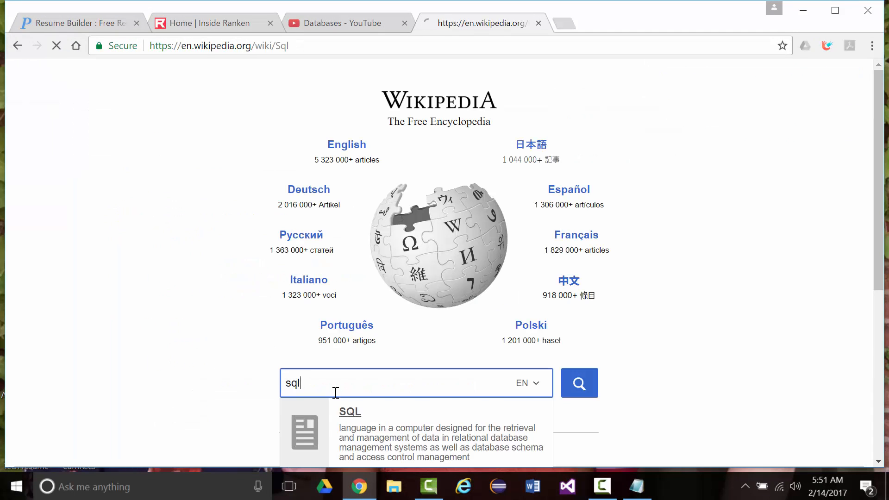
click(349, 411)
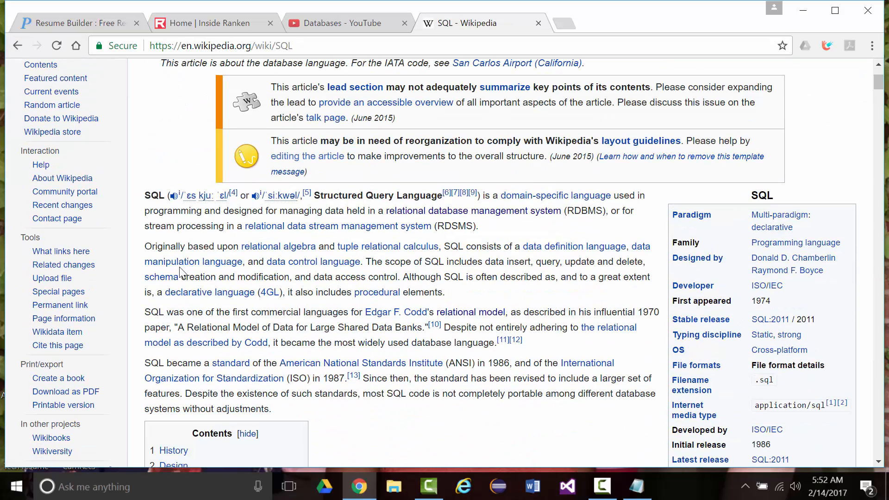
scroll(down, 3)
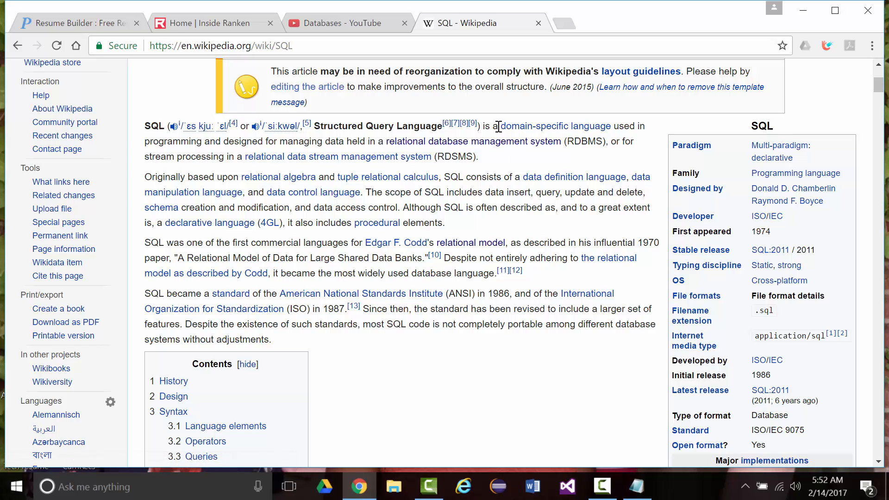
drag(494, 126, 561, 141)
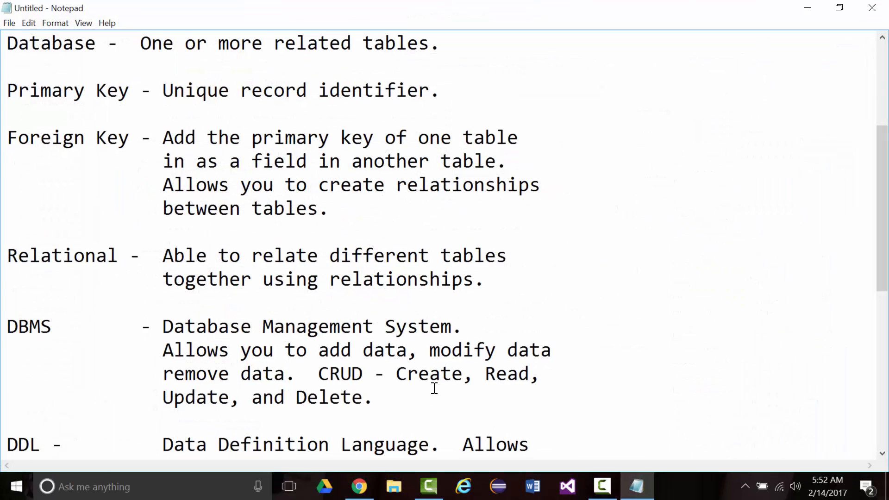
Add the SQL description about managing data held in a relational database management system.
scroll(down, 3)
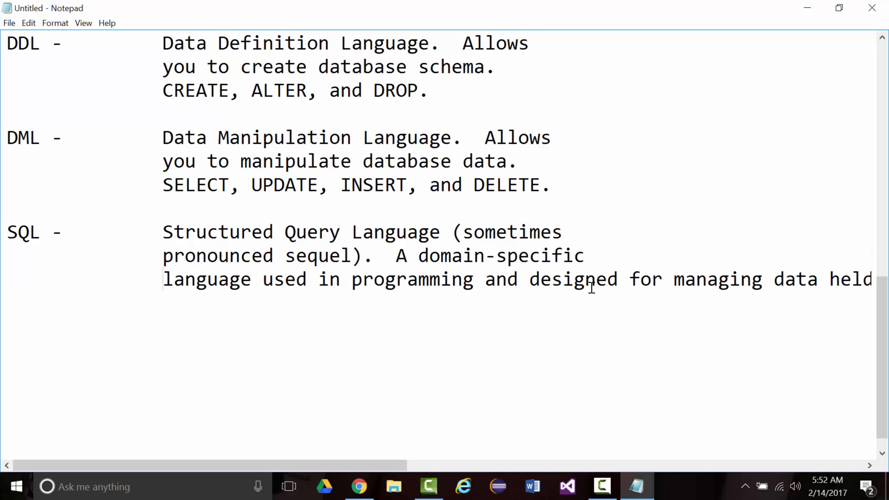
mouse_move(635, 279)
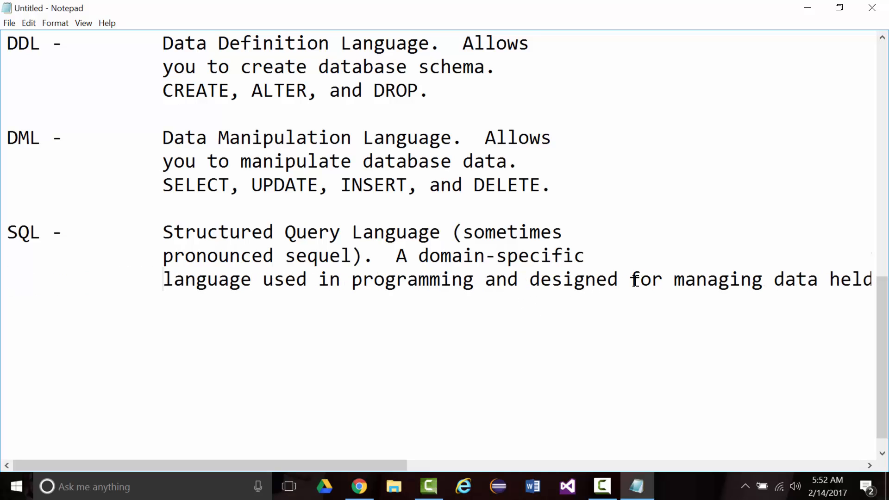
text(for managing data held in a relational database management system (RDB)
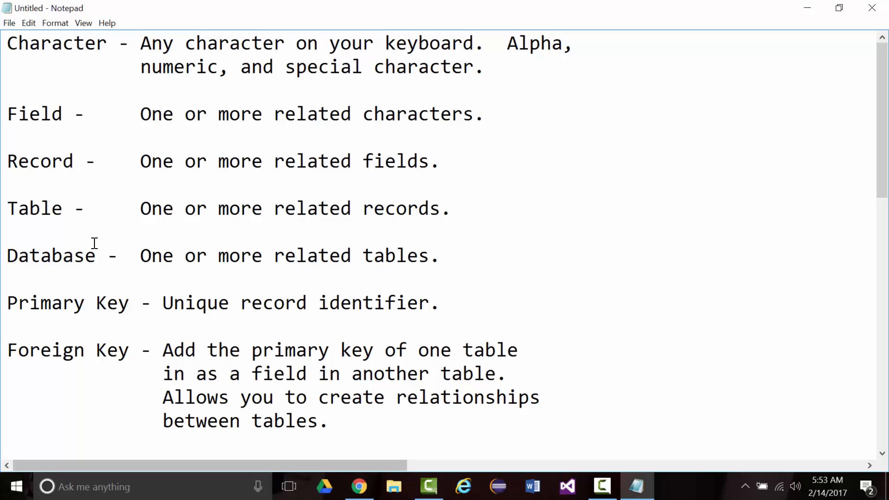
scroll(down, 3)
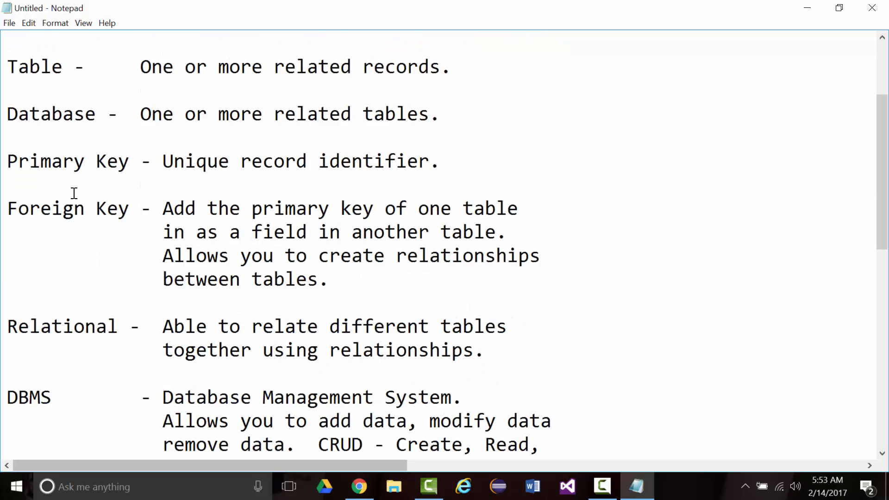
mouse_move(141, 165)
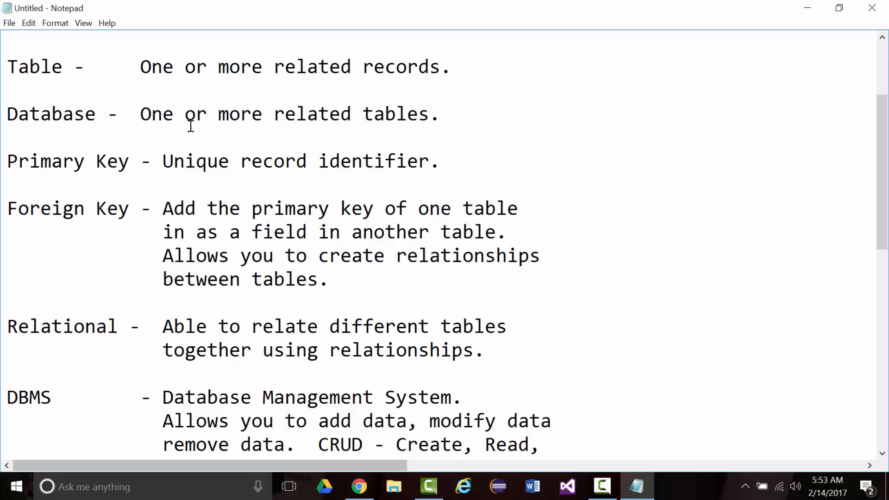
scroll(down, 3)
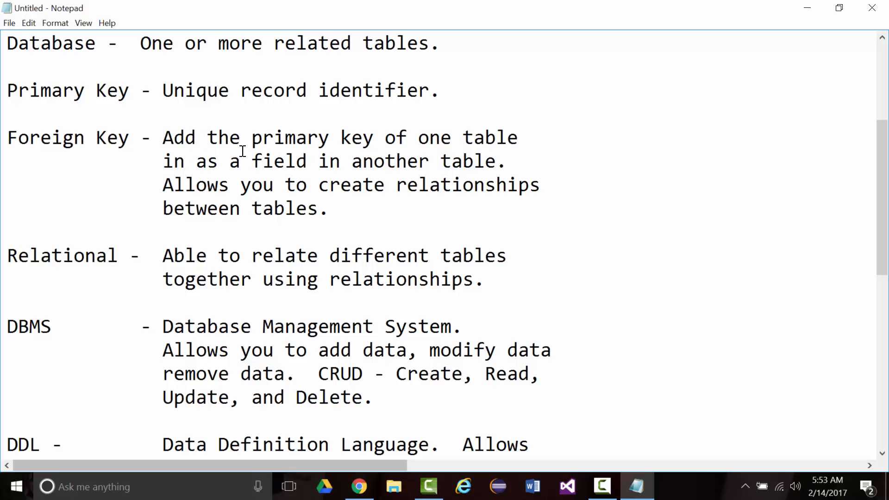
mouse_move(173, 161)
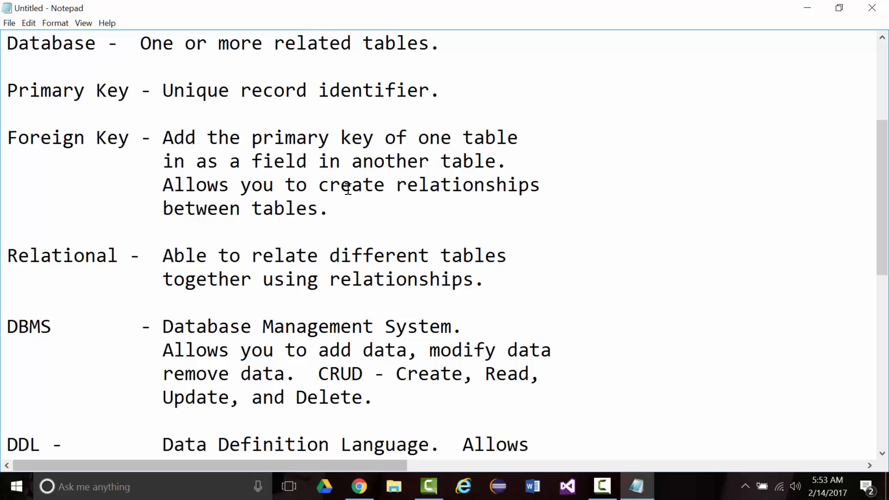
End the Foreign Key entry with 'One-to-one, one-to-many, and many-to-many.' and scroll down to DBMS.
click(331, 208)
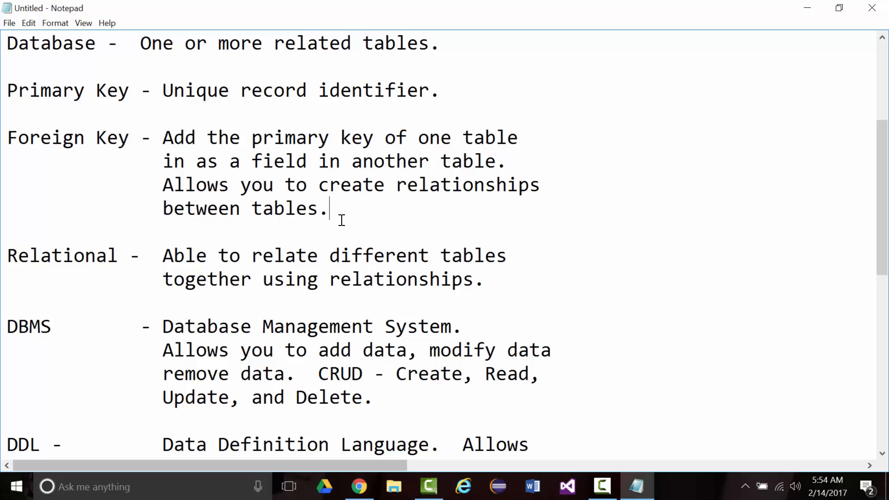
text(O)
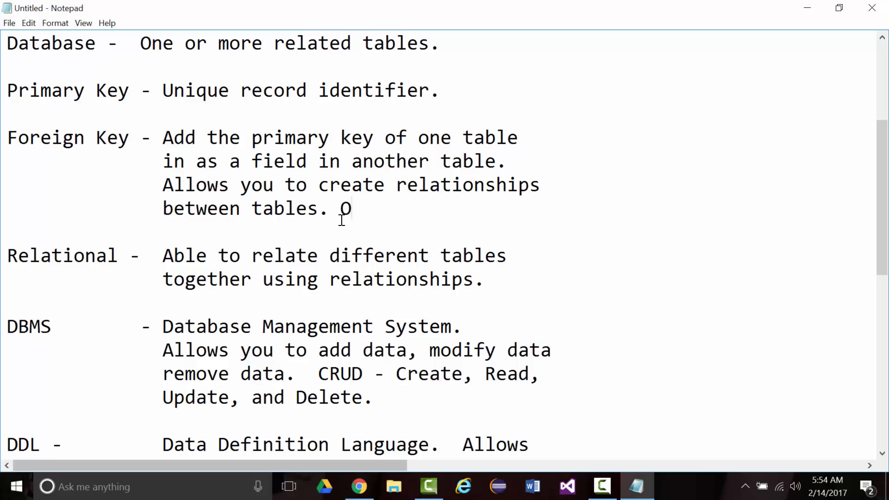
text(ne-toon)
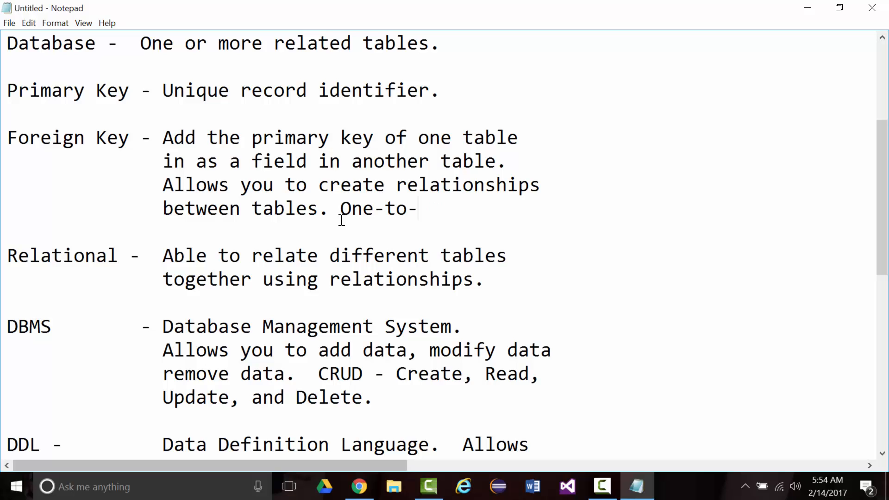
text(one, one-)
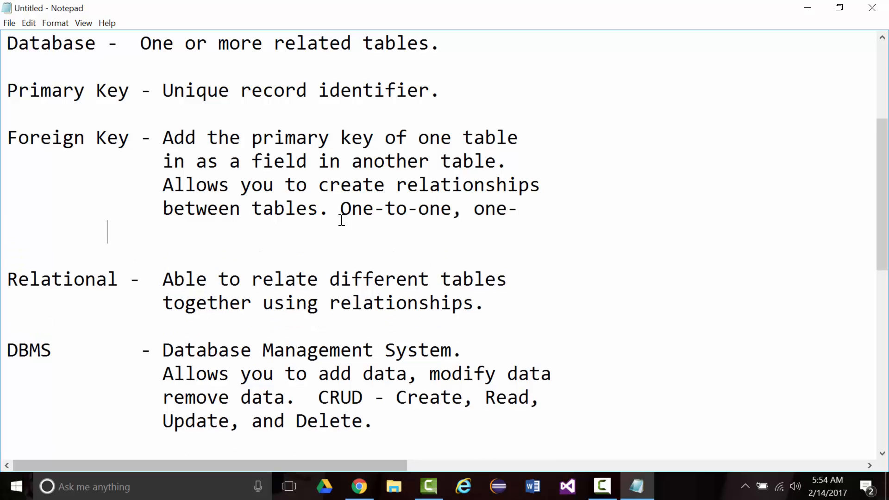
text(to)
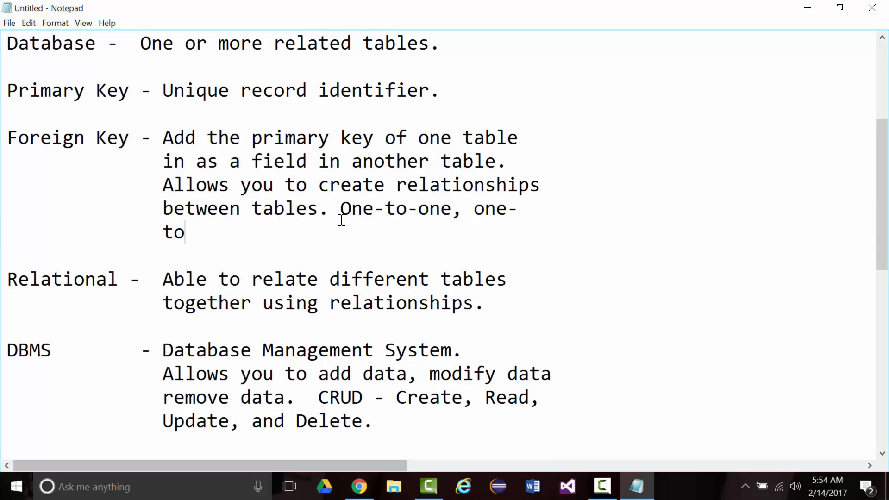
text(-many)
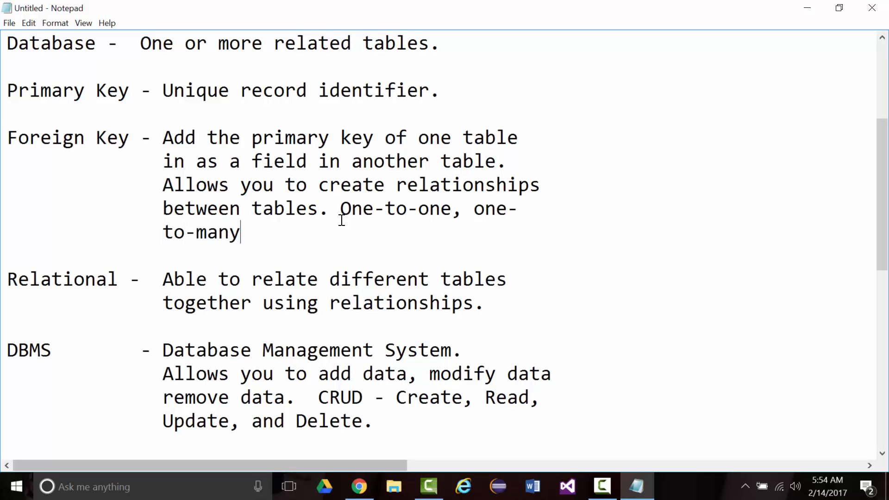
text(, and many)
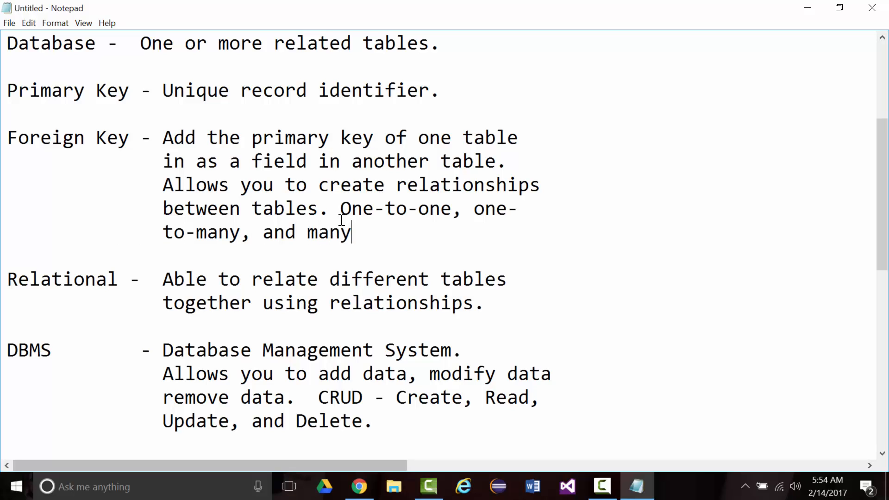
text(-to-many.)
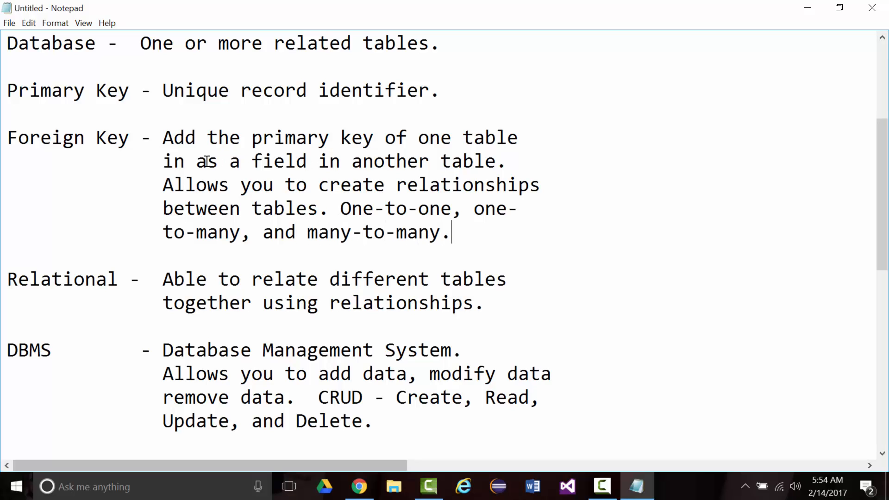
scroll(down, 3)
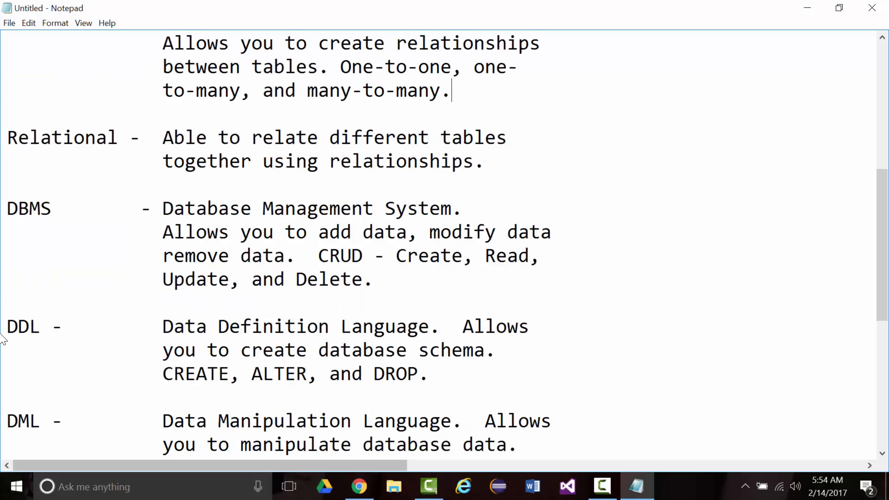
mouse_move(387, 278)
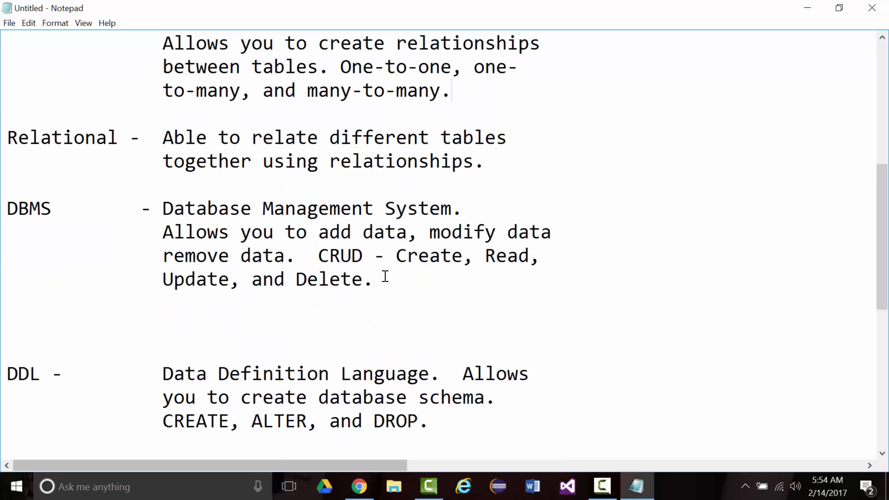
Type 'RDBMS - Relational Database Management System.' on the blank line after the DBMS entry.
text(RDBMS)
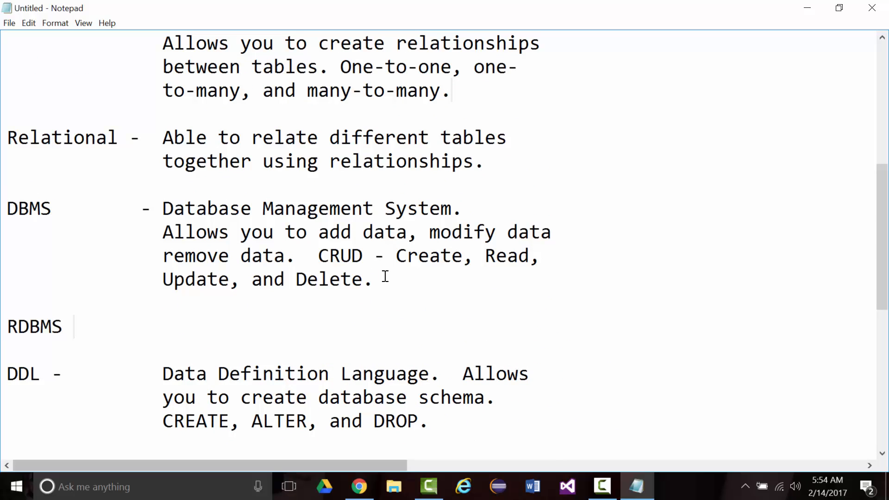
text(-)
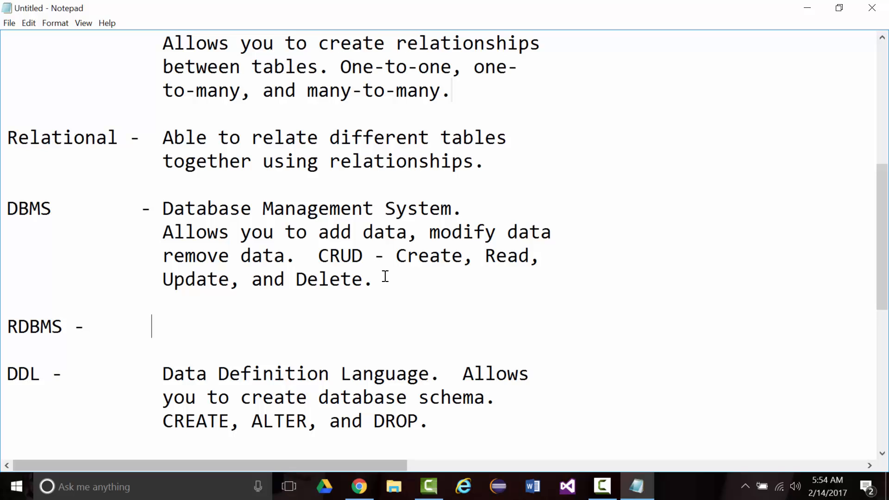
text(Relational Da)
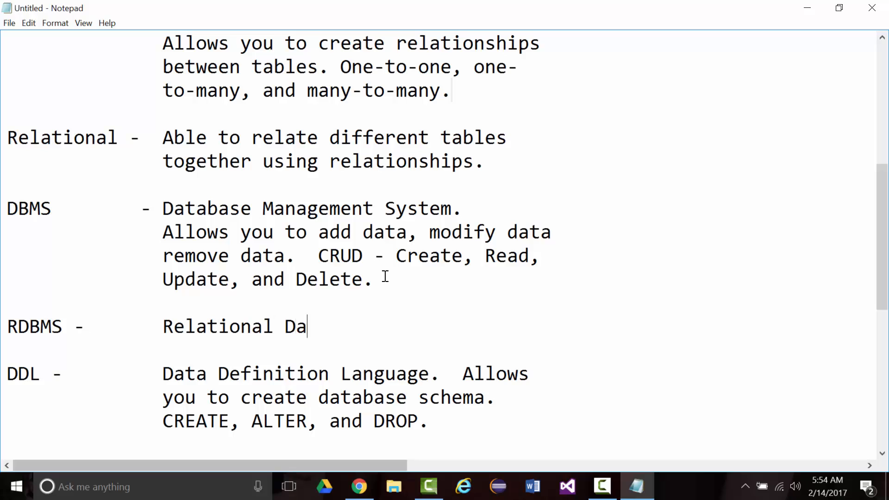
text(tabase Man)
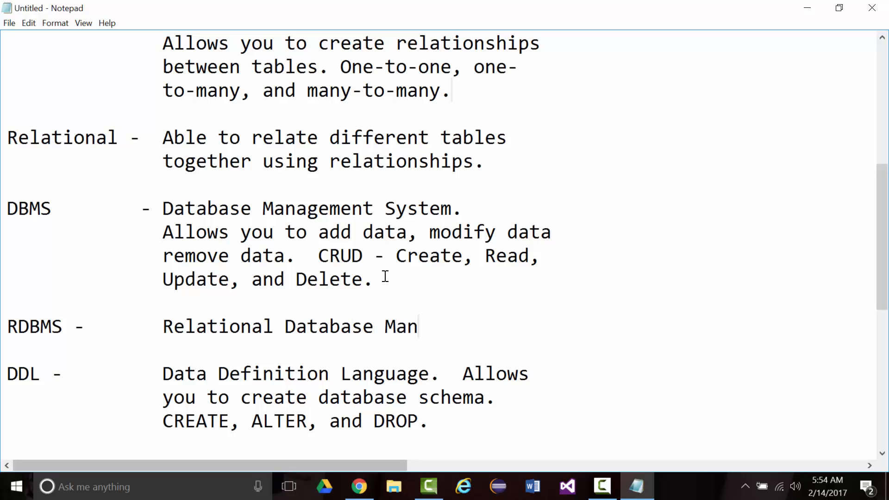
text(agement System.)
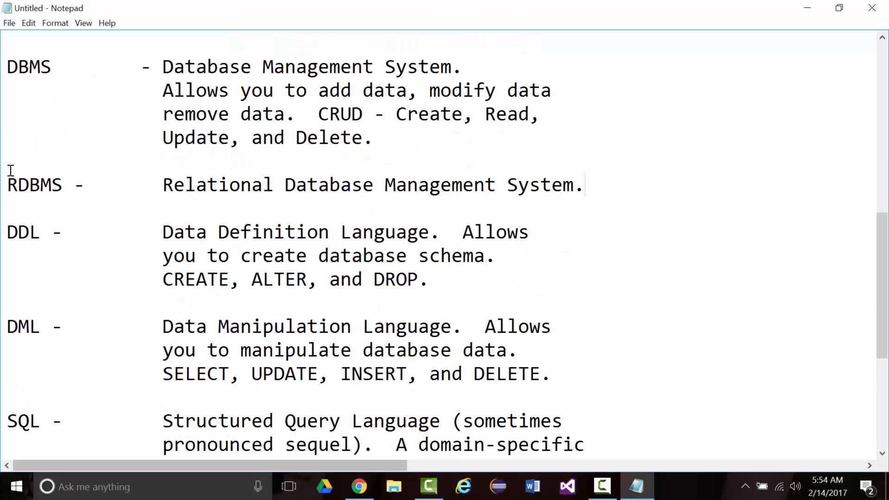
mouse_move(134, 185)
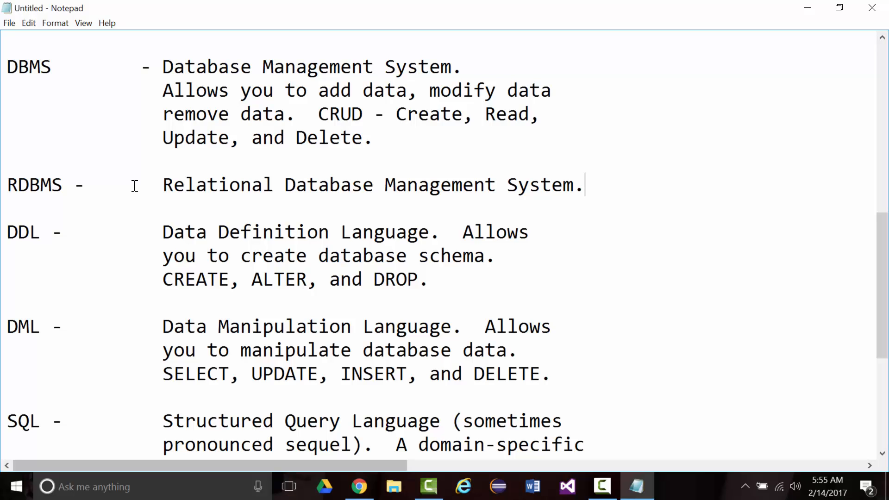
click(584, 184)
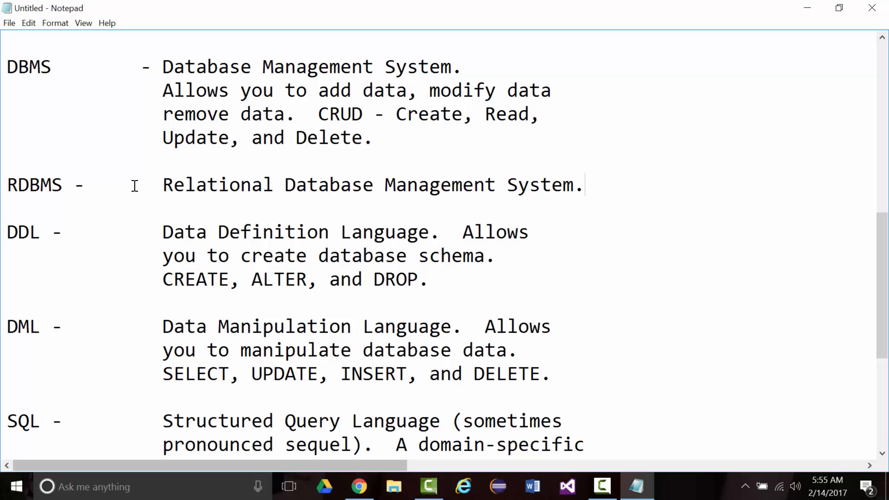
Scroll through the glossary down to SQL and back toward Character, then open the File menu.
scroll(down, 3)
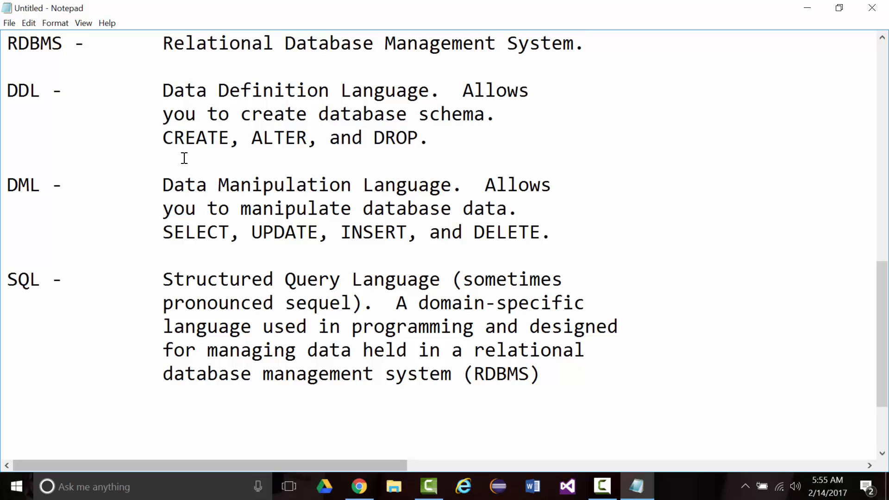
mouse_move(162, 294)
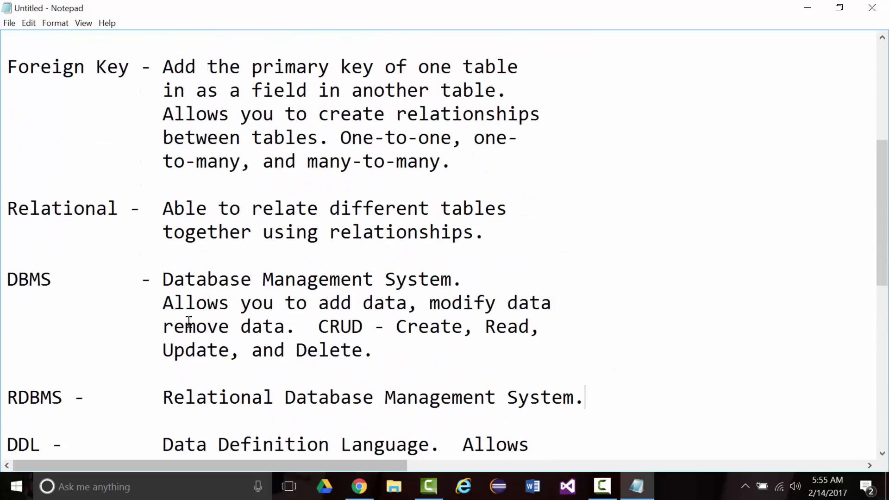
scroll(down, 3)
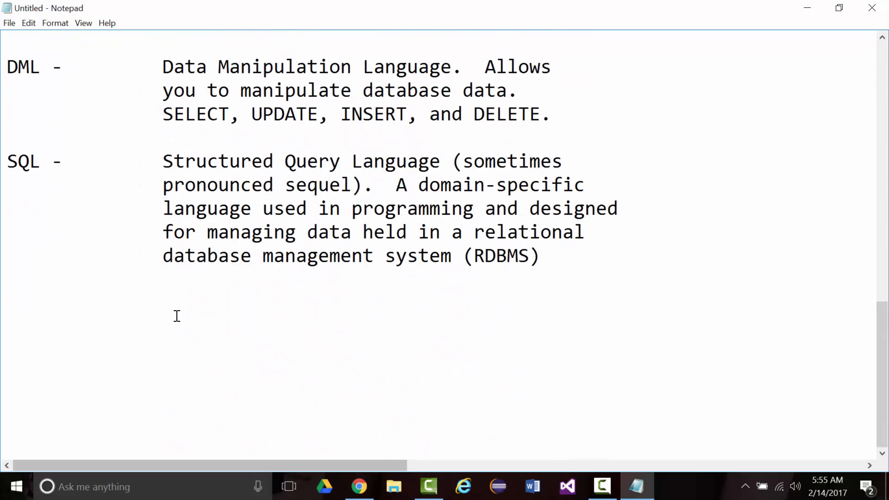
scroll(up, 3)
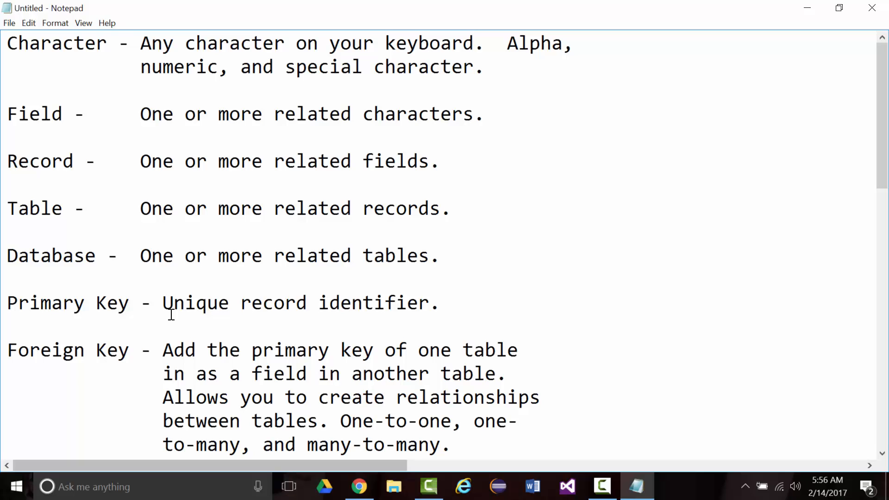
click(9, 23)
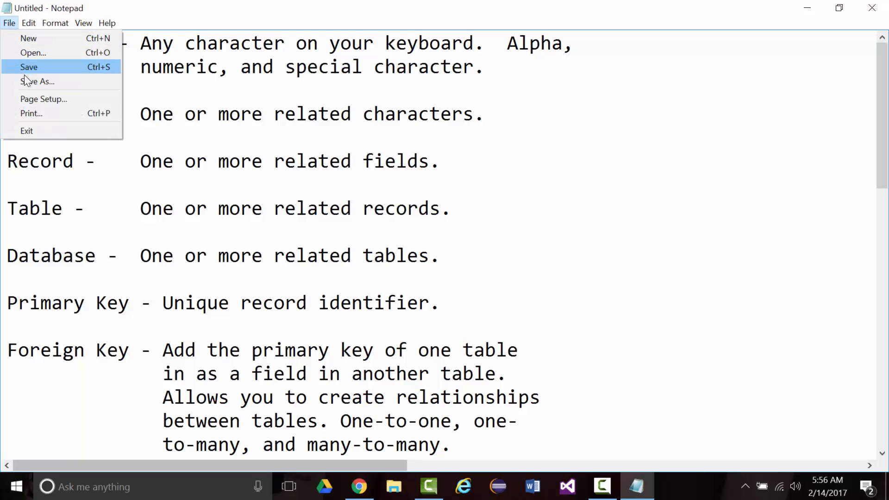
Through Save As, create a new Database folder on the Desktop and open it.
click(38, 81)
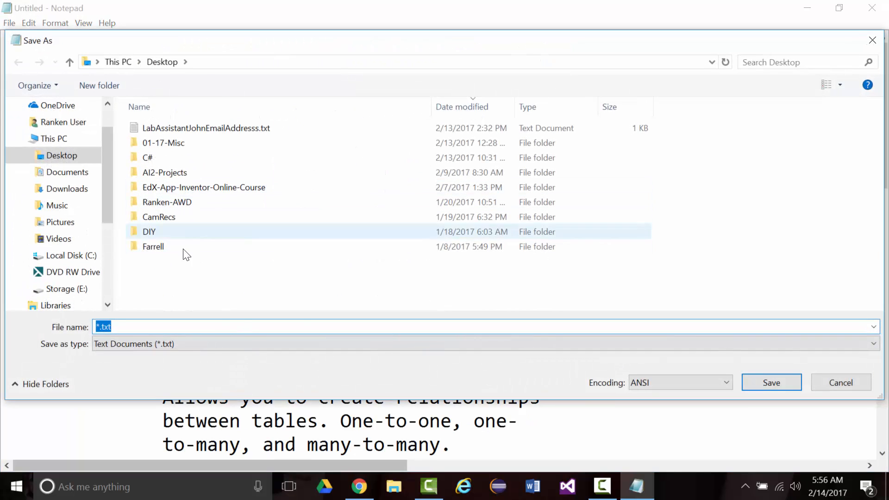
right_click(187, 254)
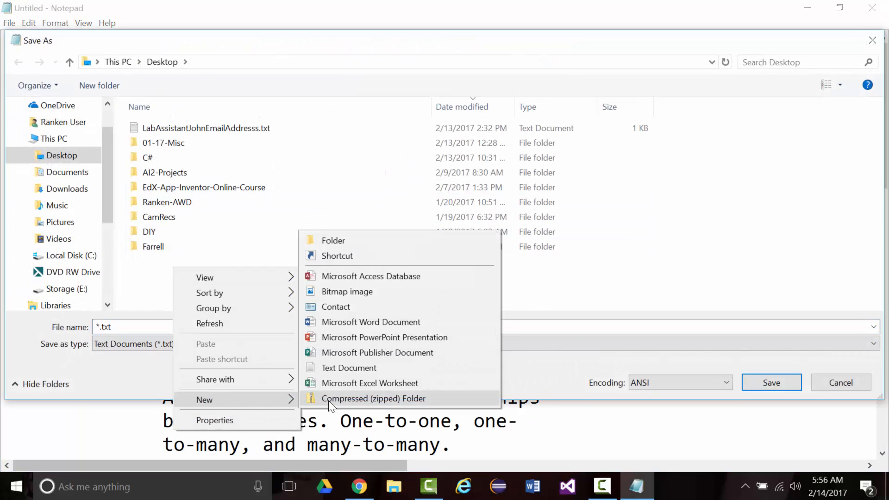
click(334, 239)
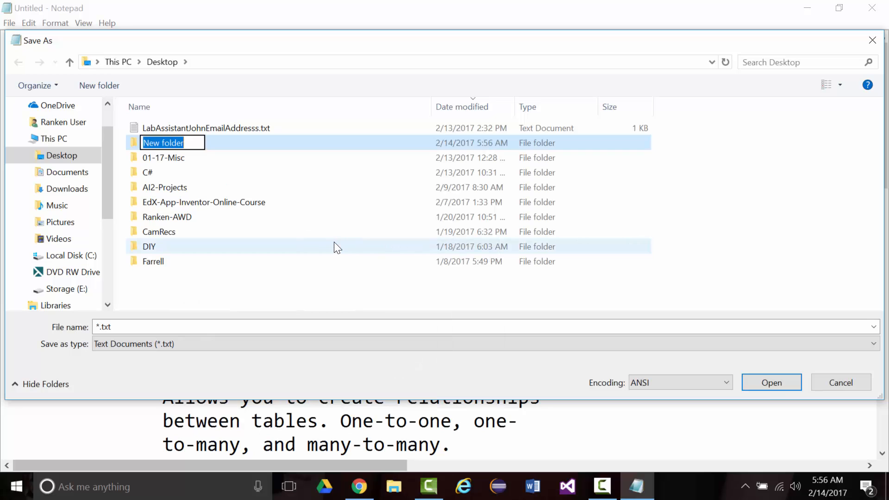
text(Database)
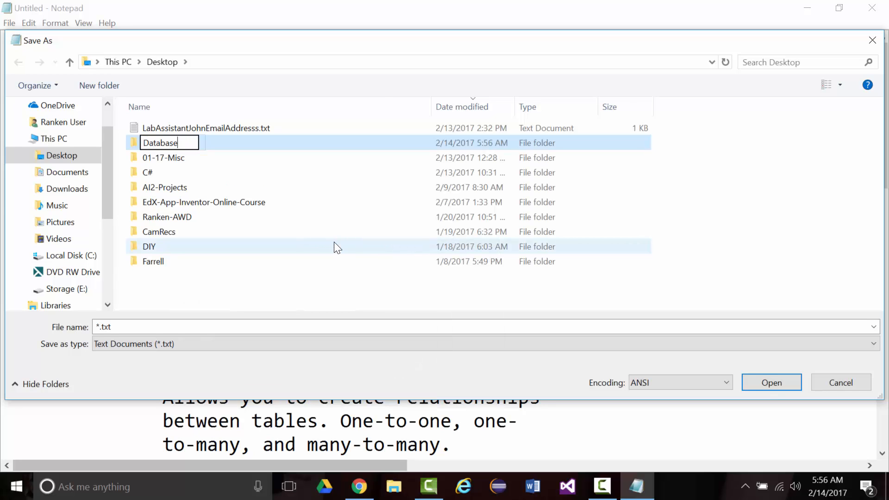
double_click(160, 142)
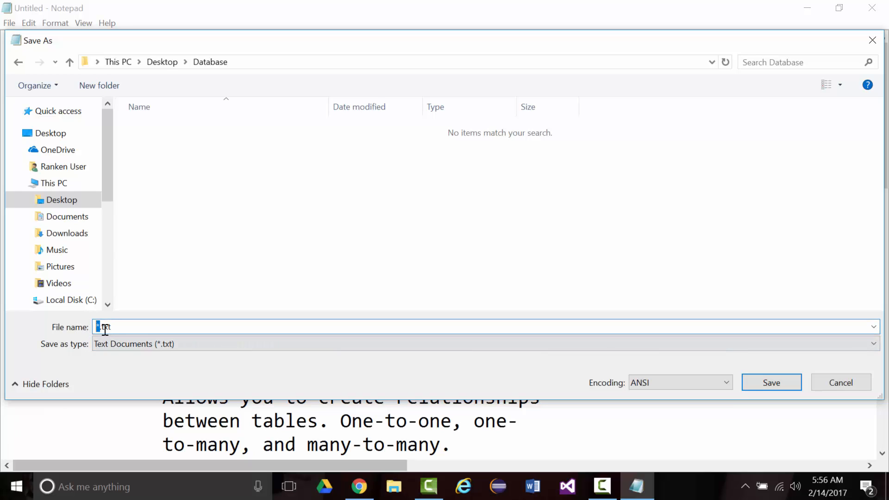
Save the file as CommonTerminology.txt in the Database folder.
text(CommonT)
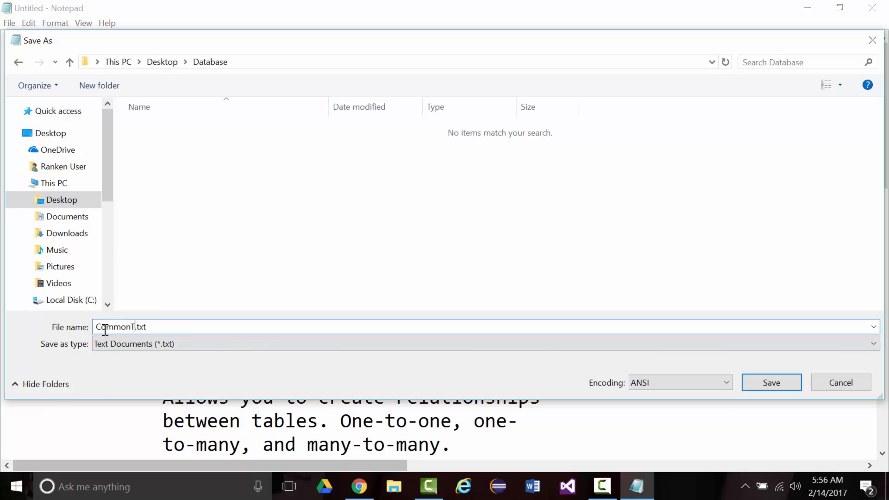
text(ermino)
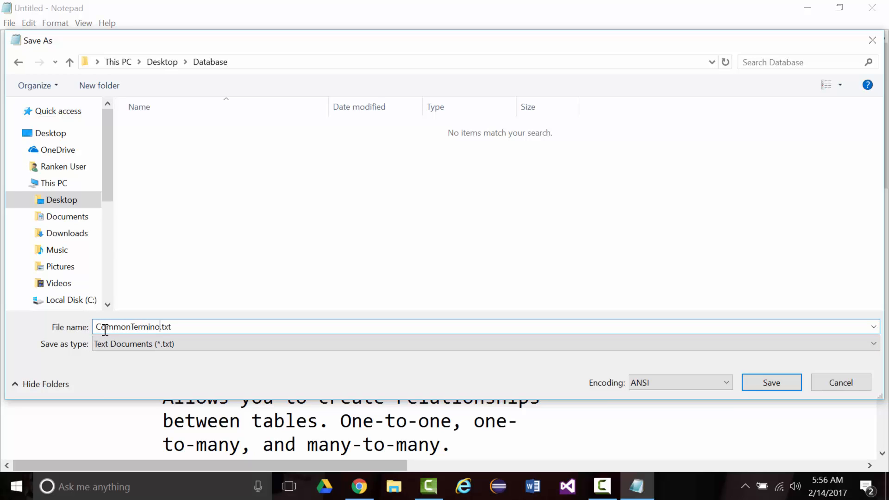
click(770, 382)
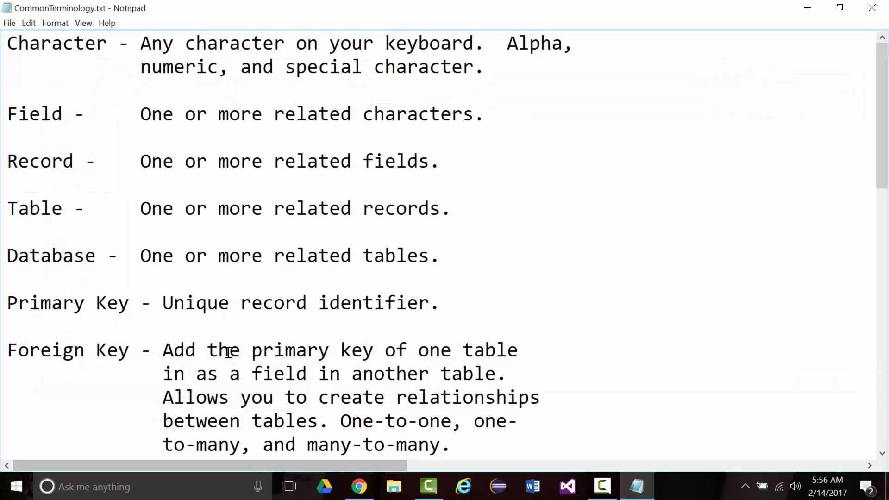